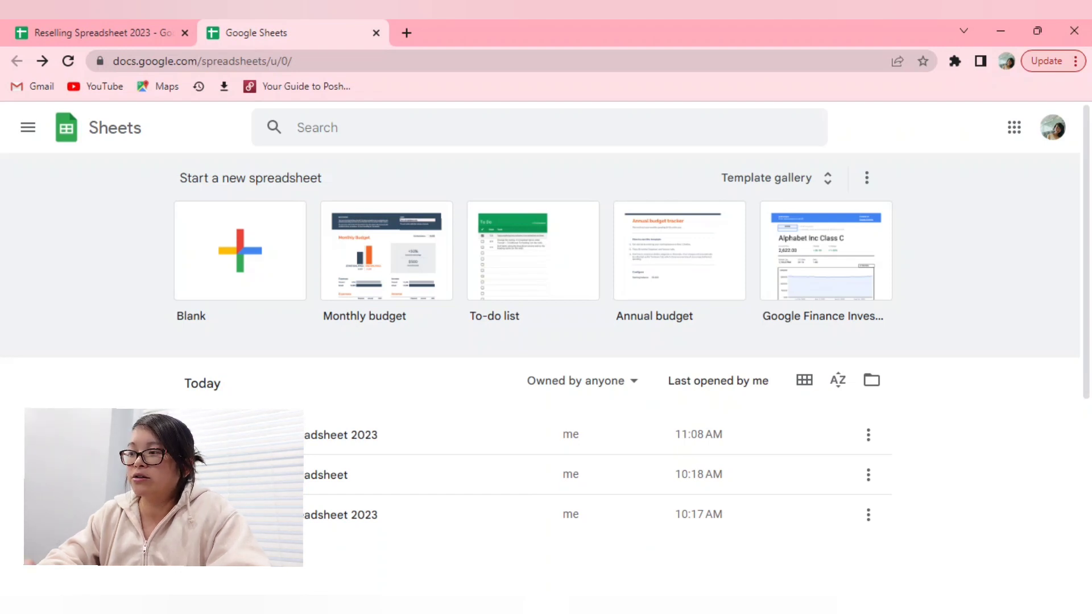
pyautogui.moveTo(1014, 127)
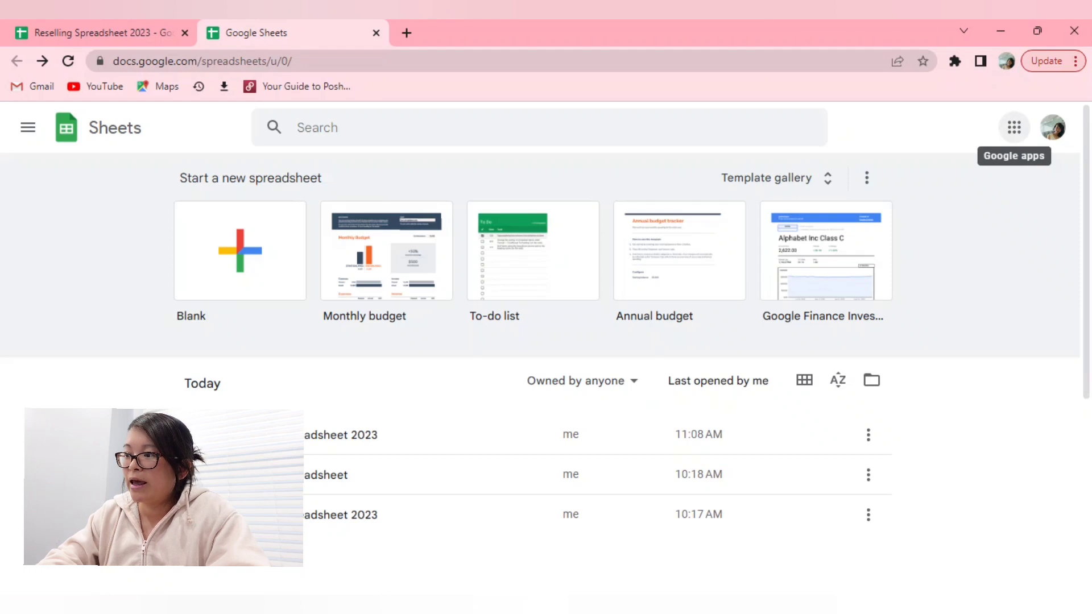
# Return from the Google apps grid to the Reselling Spreadsheet 2023 document
pyautogui.click(1013, 127)
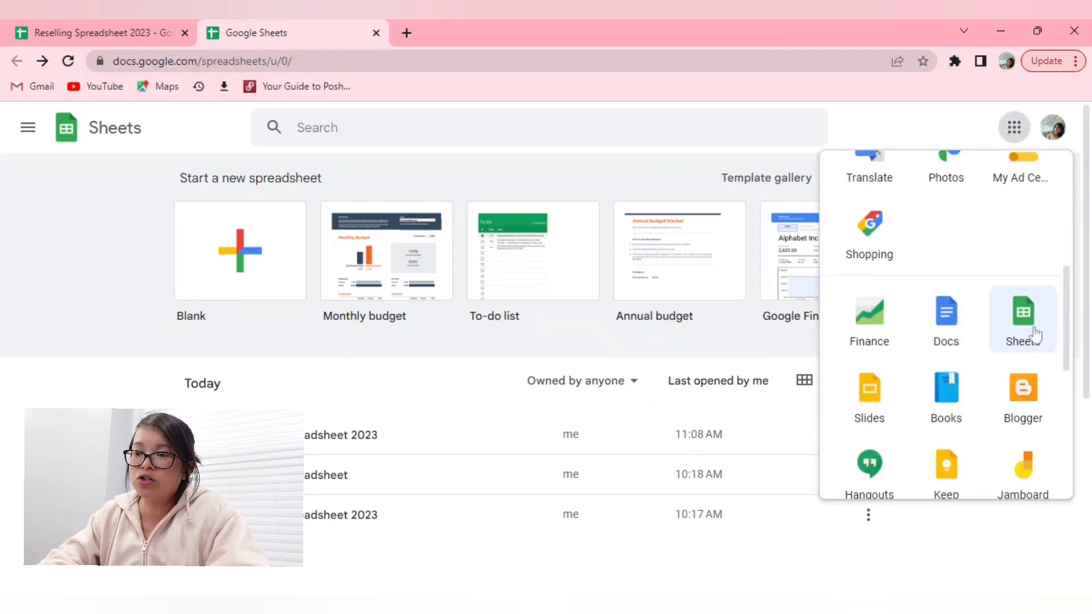
pyautogui.click(1013, 126)
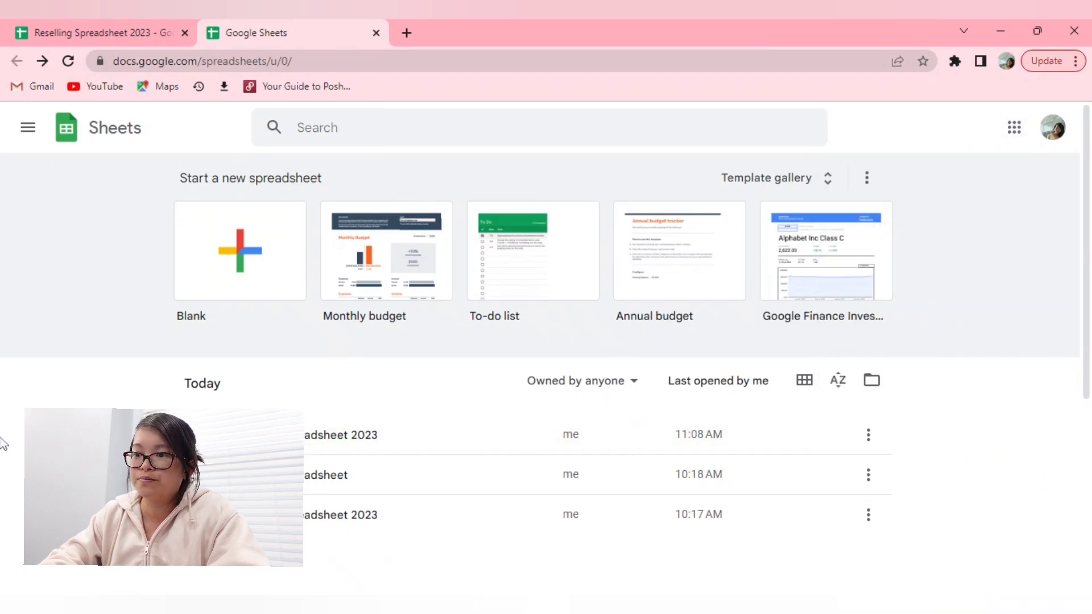
pyautogui.click(98, 33)
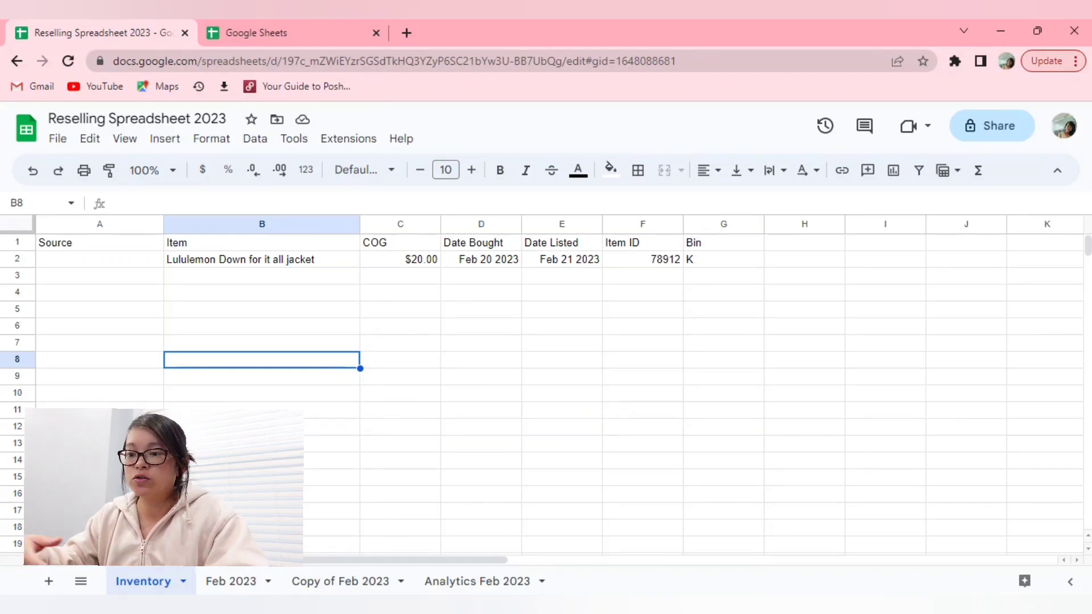
pyautogui.click(399, 342)
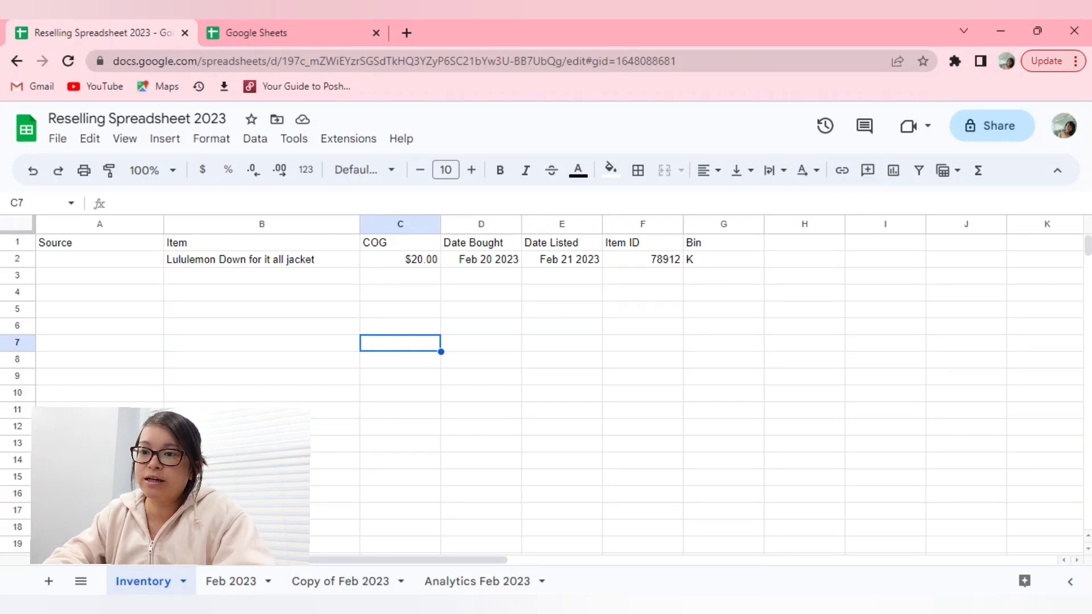
pyautogui.click(99, 260)
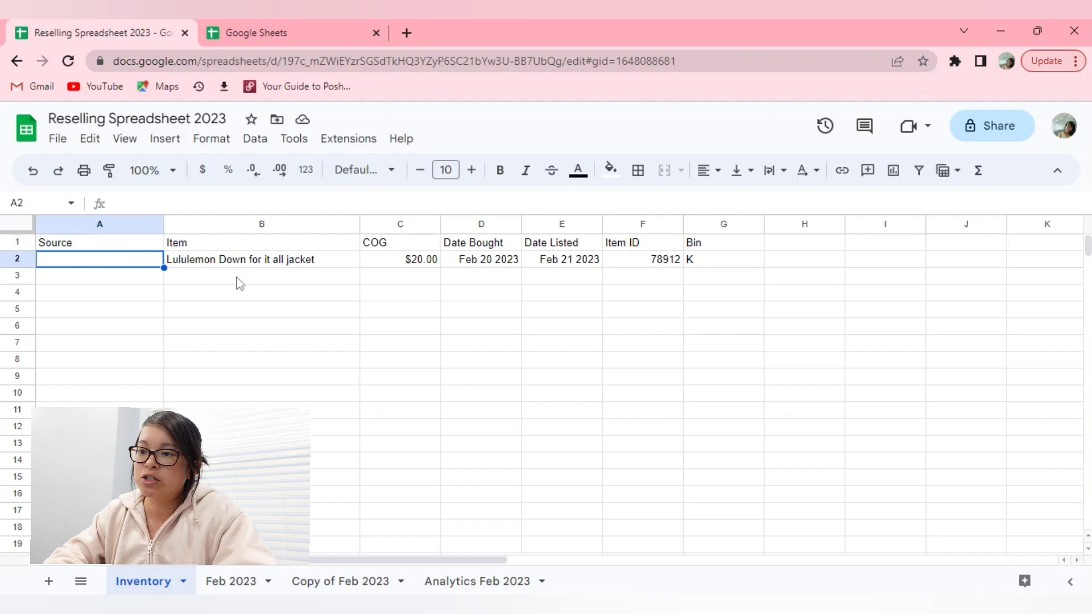
pyautogui.click(262, 259)
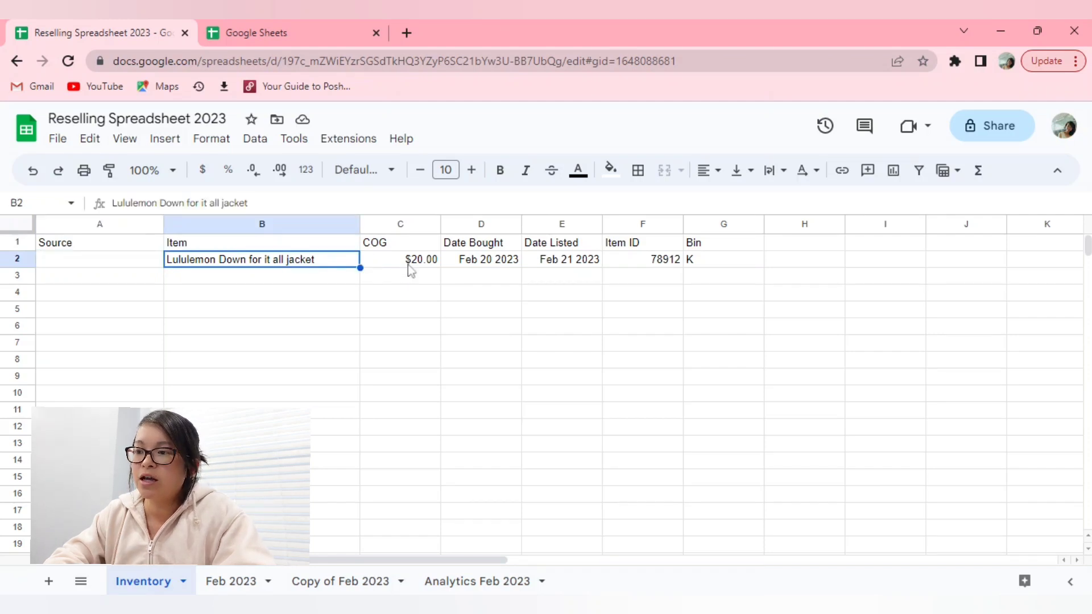
pyautogui.click(480, 259)
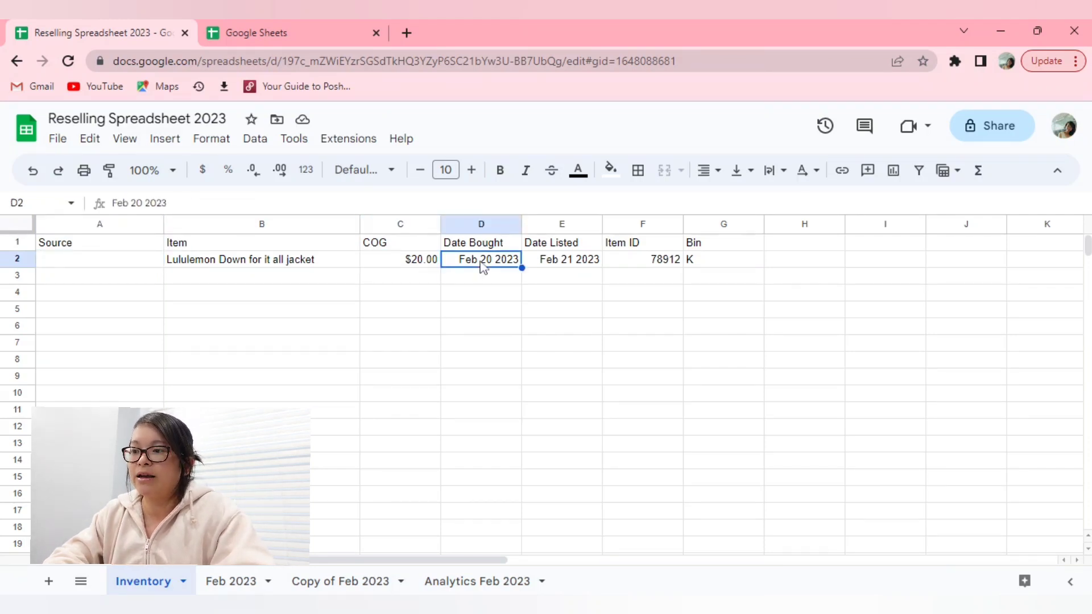
pyautogui.click(560, 259)
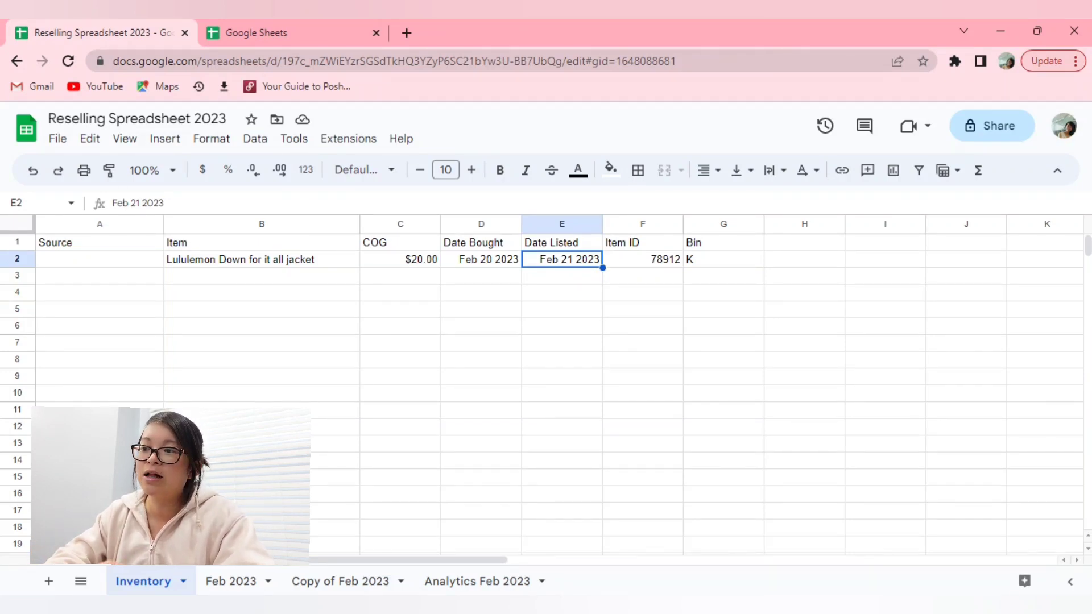
pyautogui.click(560, 275)
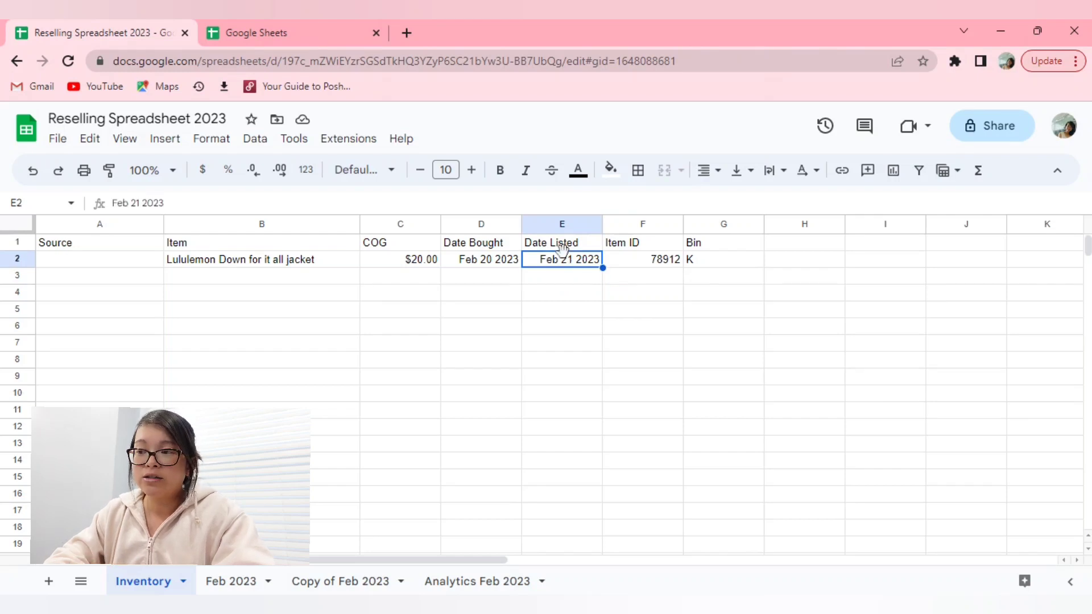
pyautogui.moveTo(588, 298)
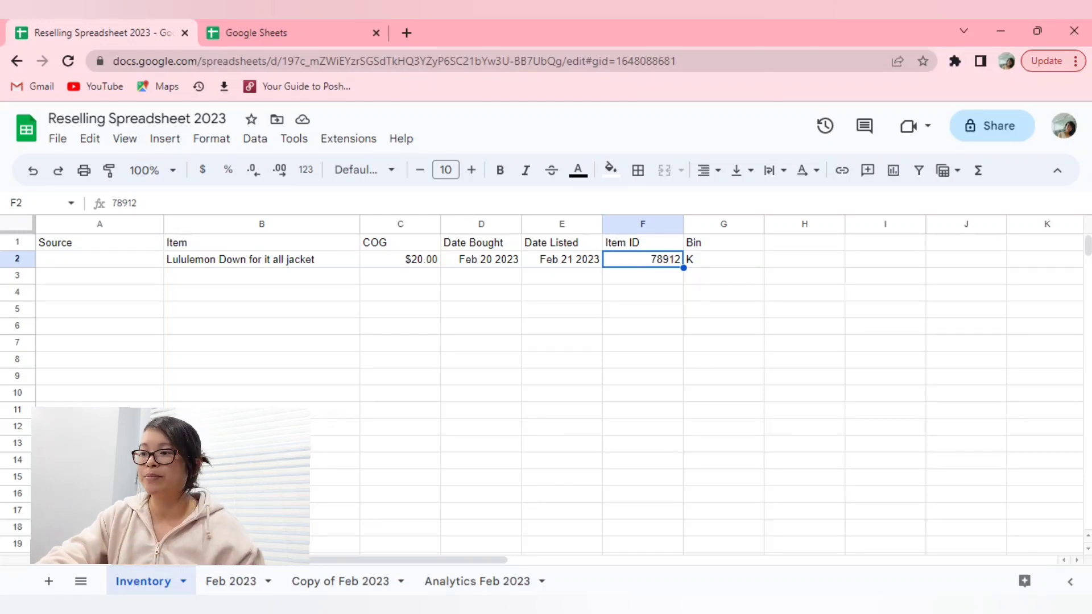
pyautogui.click(724, 259)
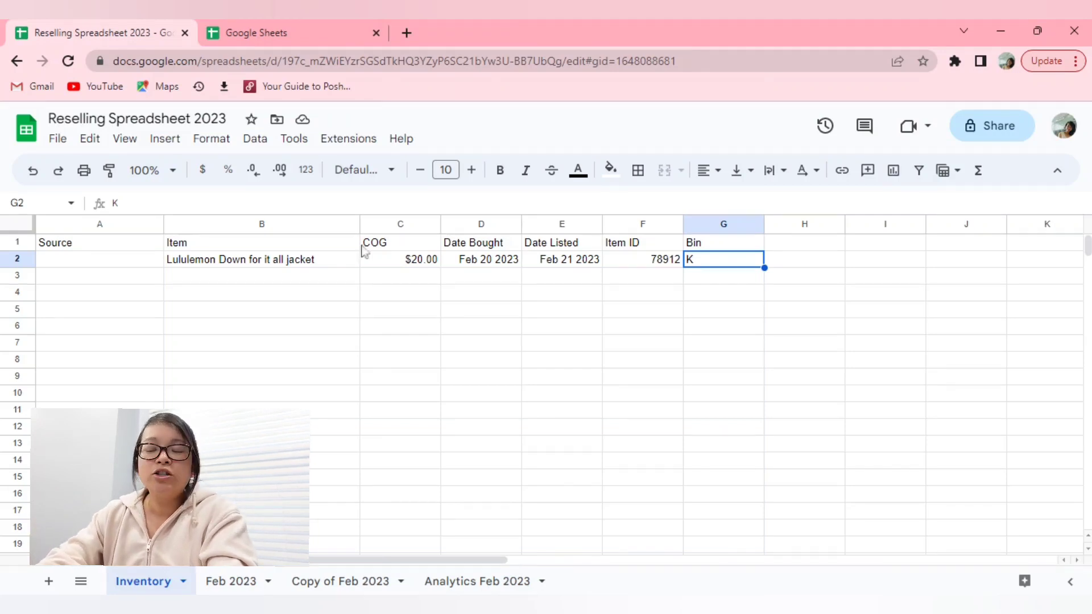
pyautogui.click(100, 258)
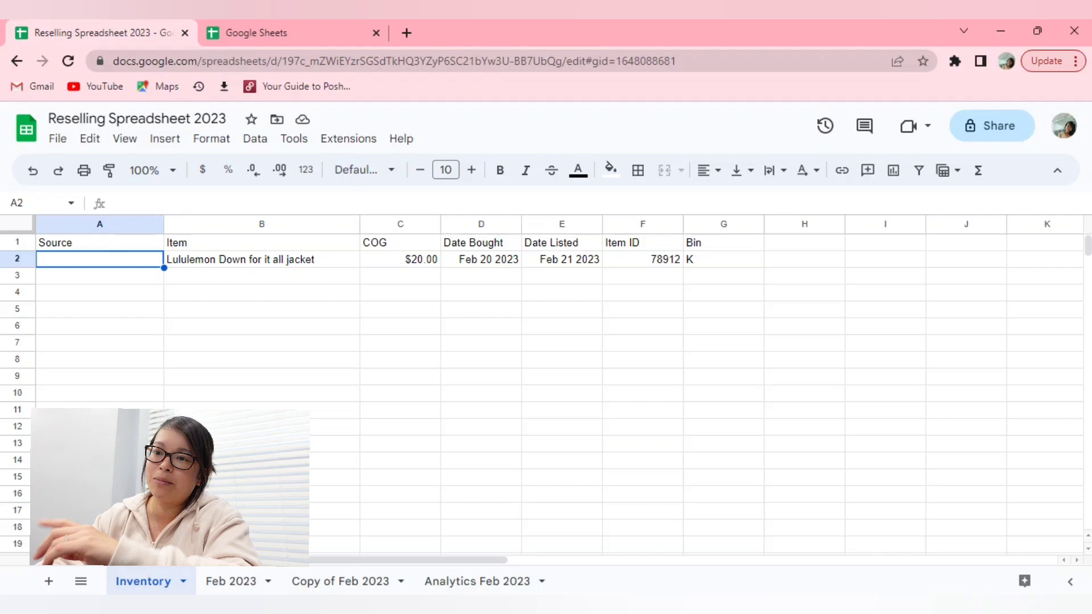
pyautogui.click(99, 275)
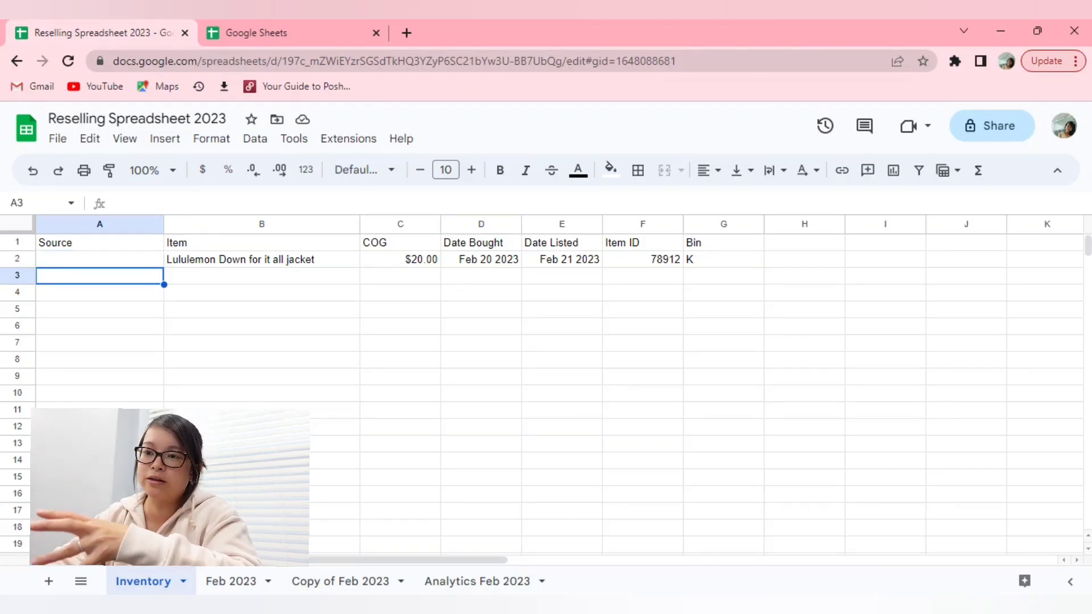
pyautogui.moveTo(116, 245)
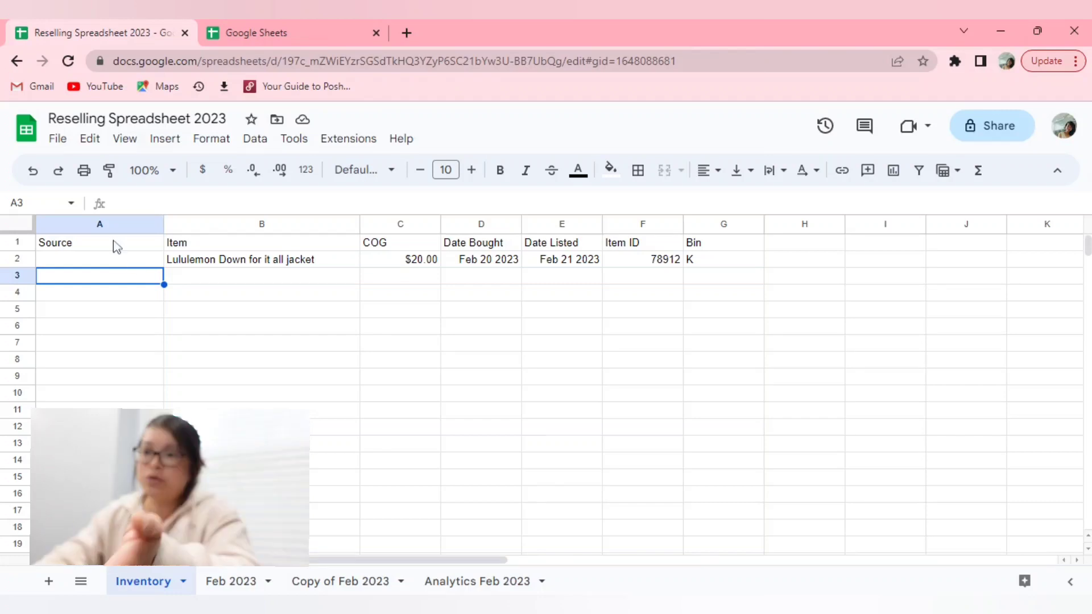
pyautogui.click(100, 242)
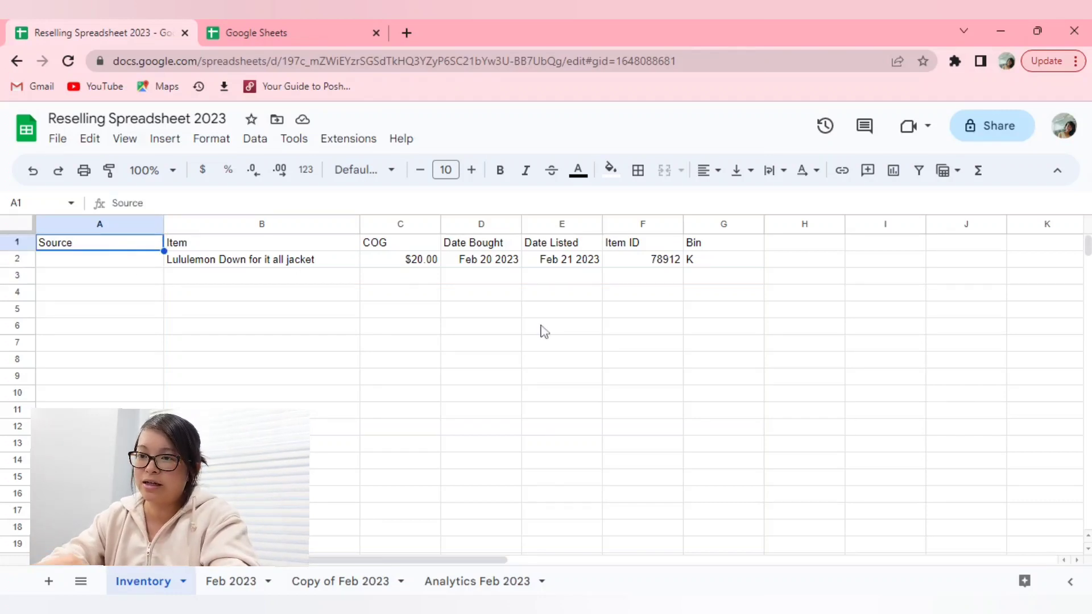
pyautogui.click(399, 259)
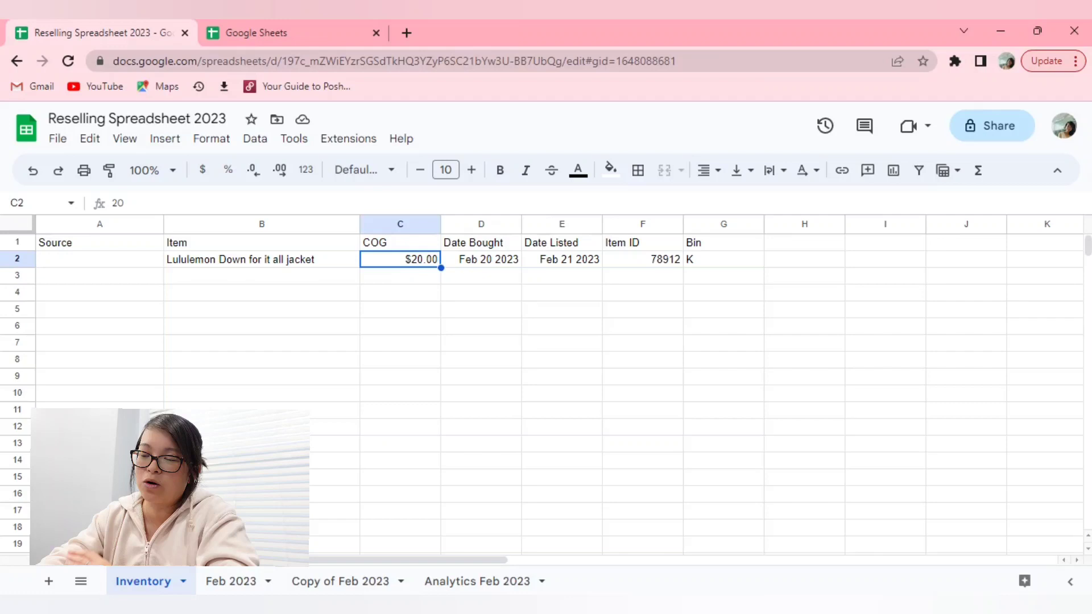
pyautogui.moveTo(202, 169)
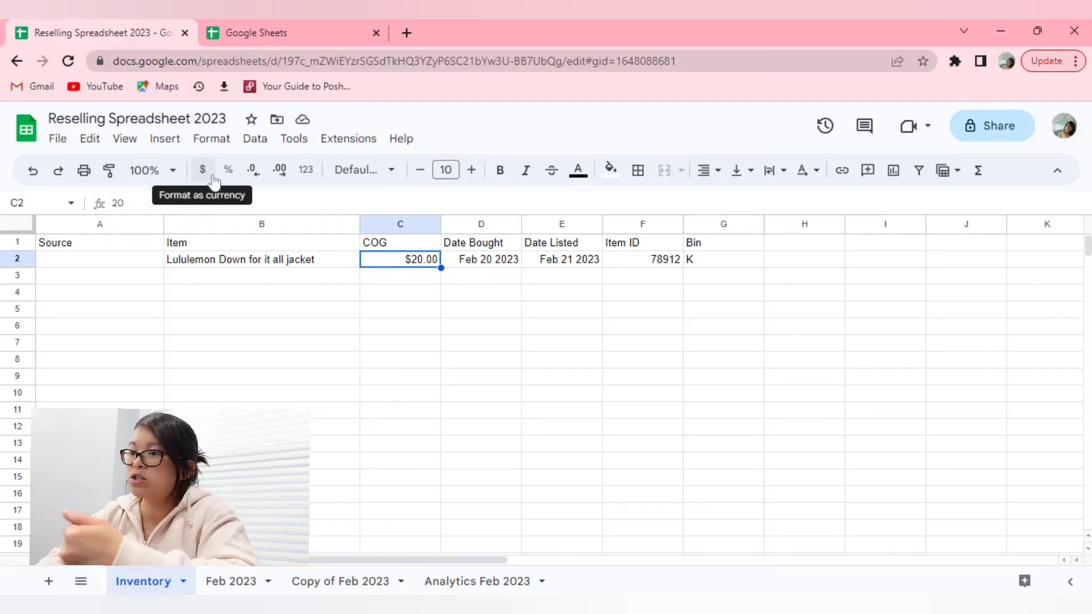
pyautogui.click(227, 169)
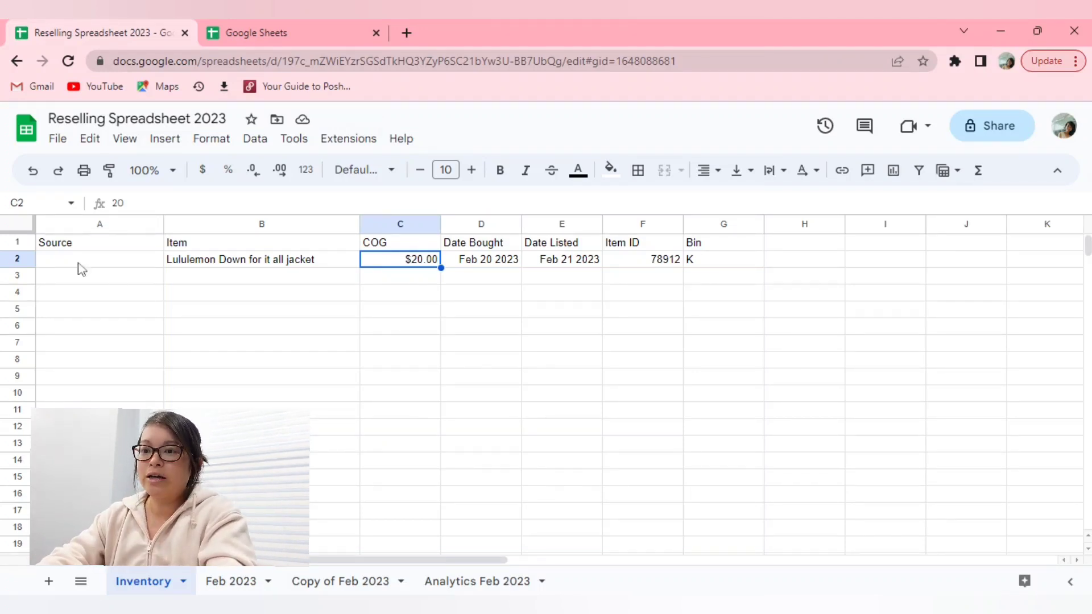
pyautogui.click(99, 259)
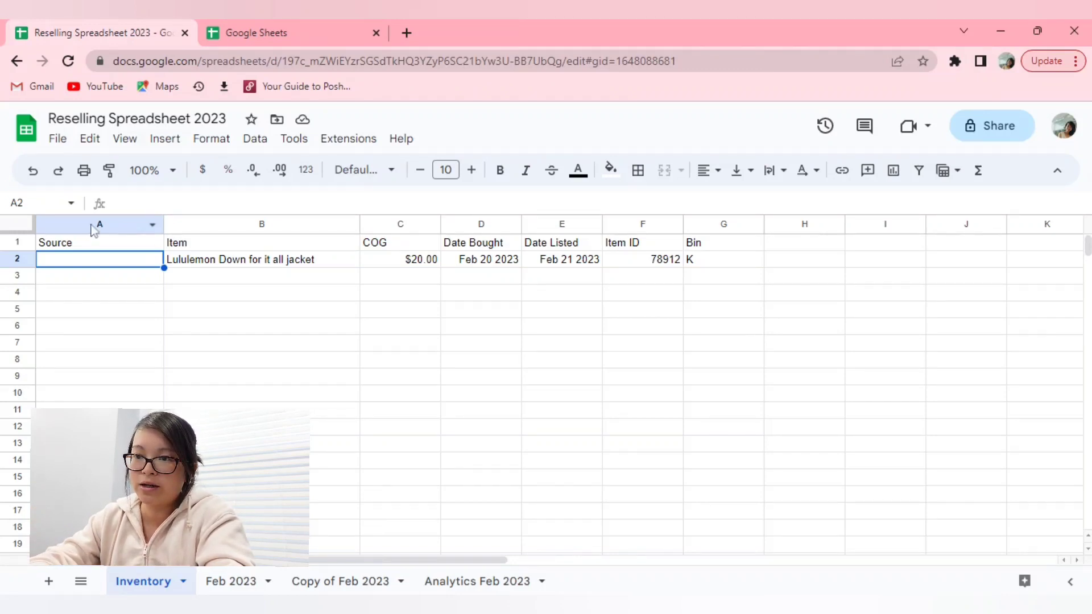
pyautogui.click(99, 224)
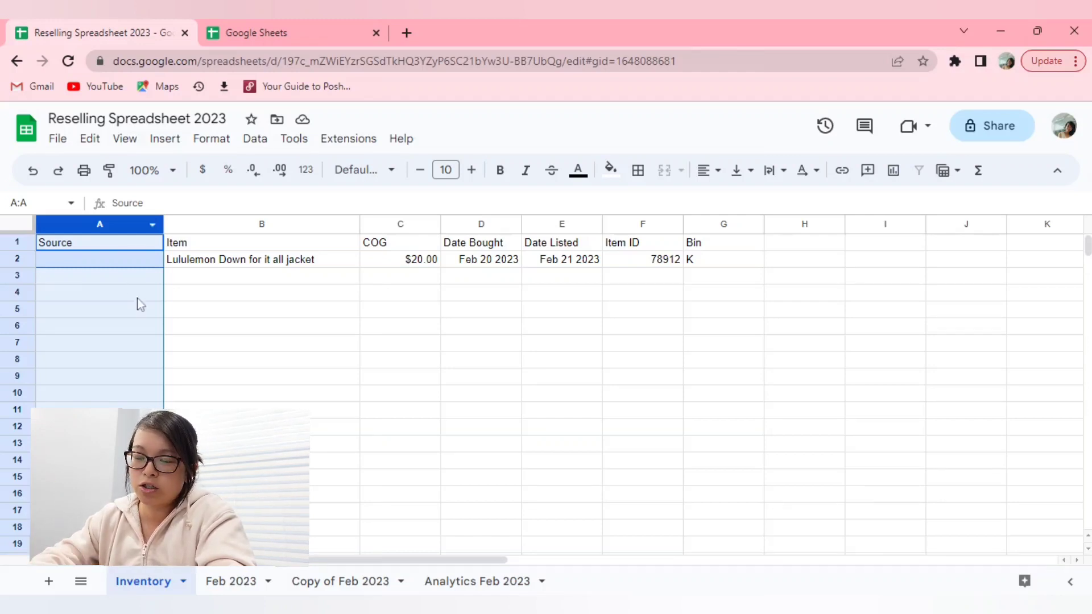
pyautogui.click(99, 259)
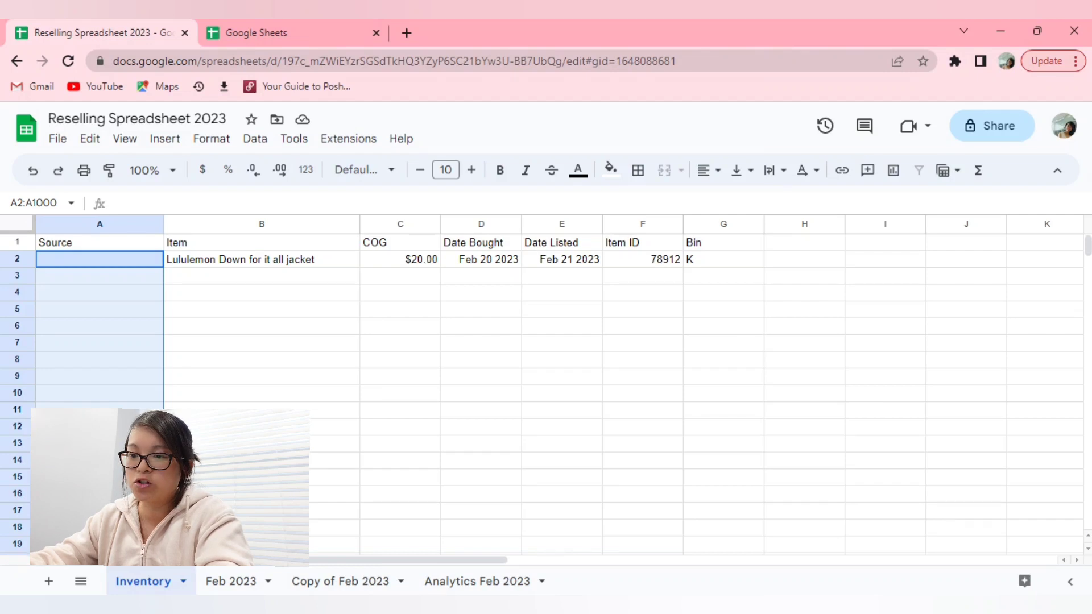
pyautogui.write('@dropdo')
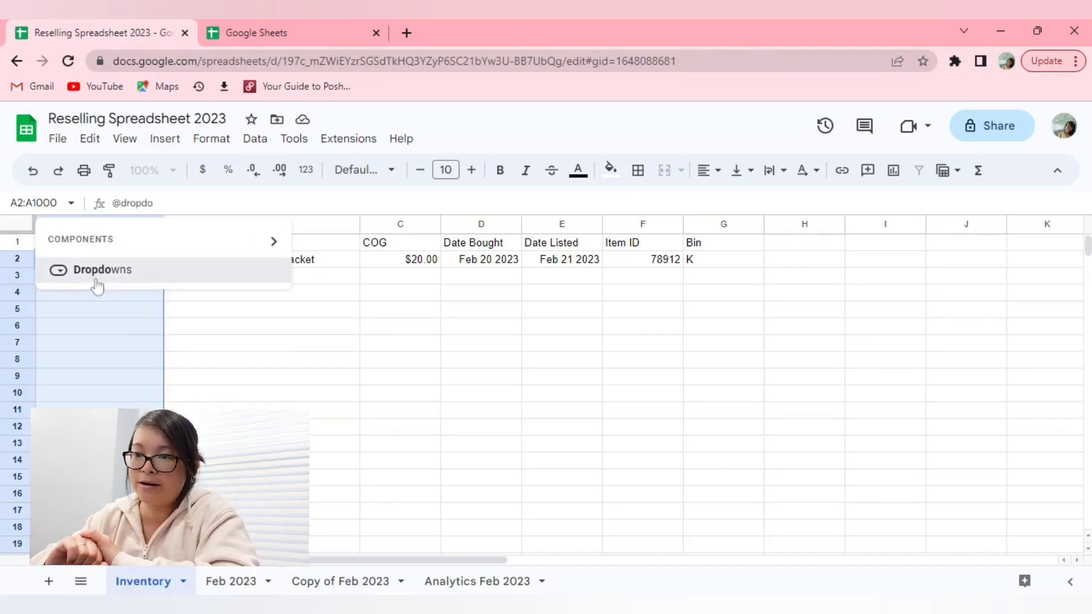
# Save a Source dropdown rule with Value Village, Goodwill, Bins, Own Closet and Salvation Army
pyautogui.click(103, 269)
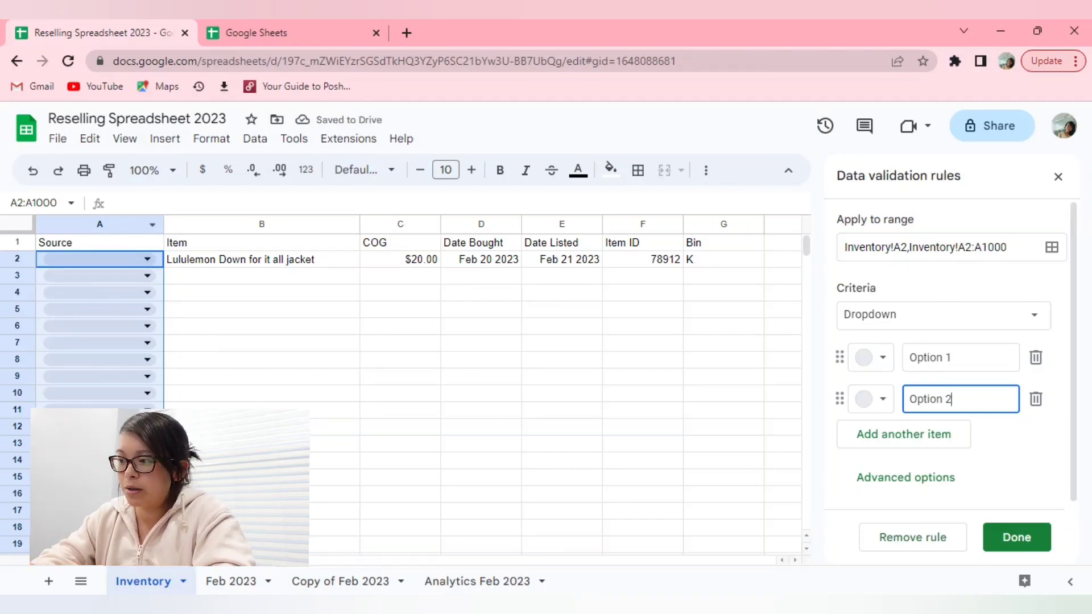
pyautogui.click(960, 357)
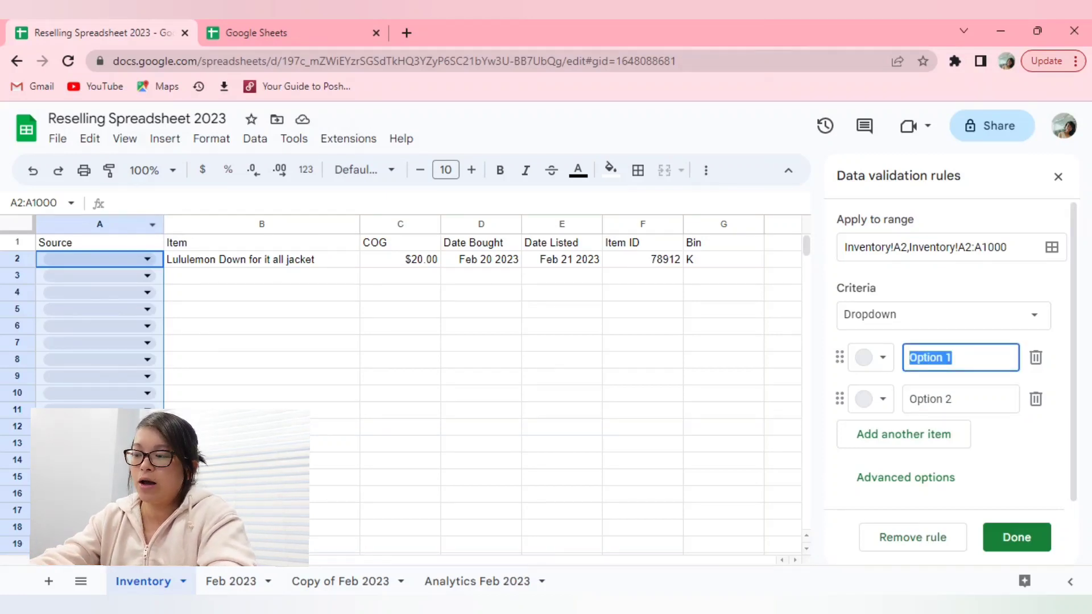
pyautogui.write('Value Village')
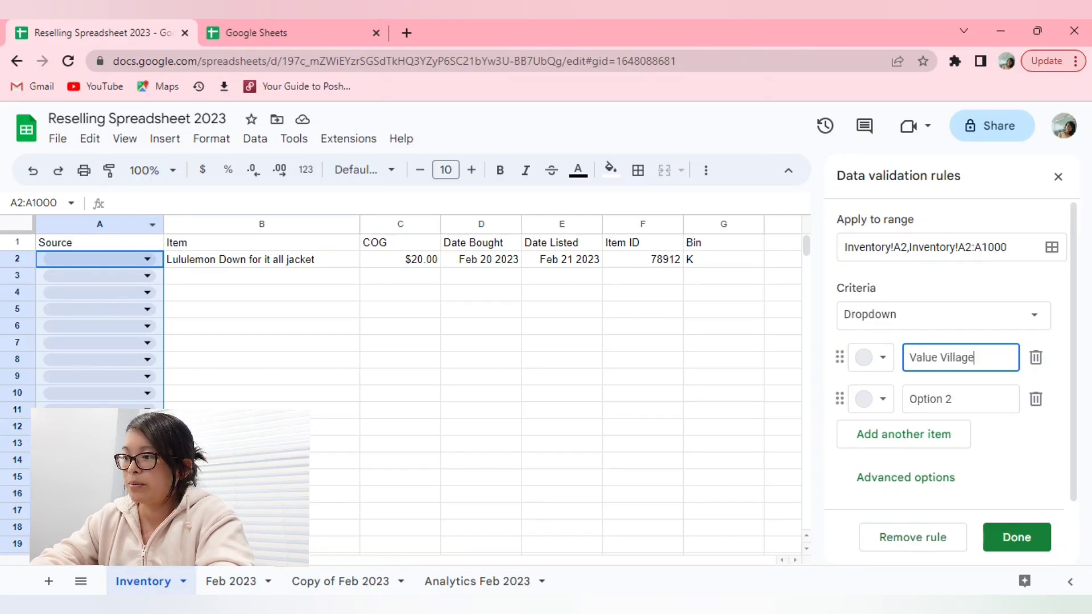
pyautogui.click(960, 398)
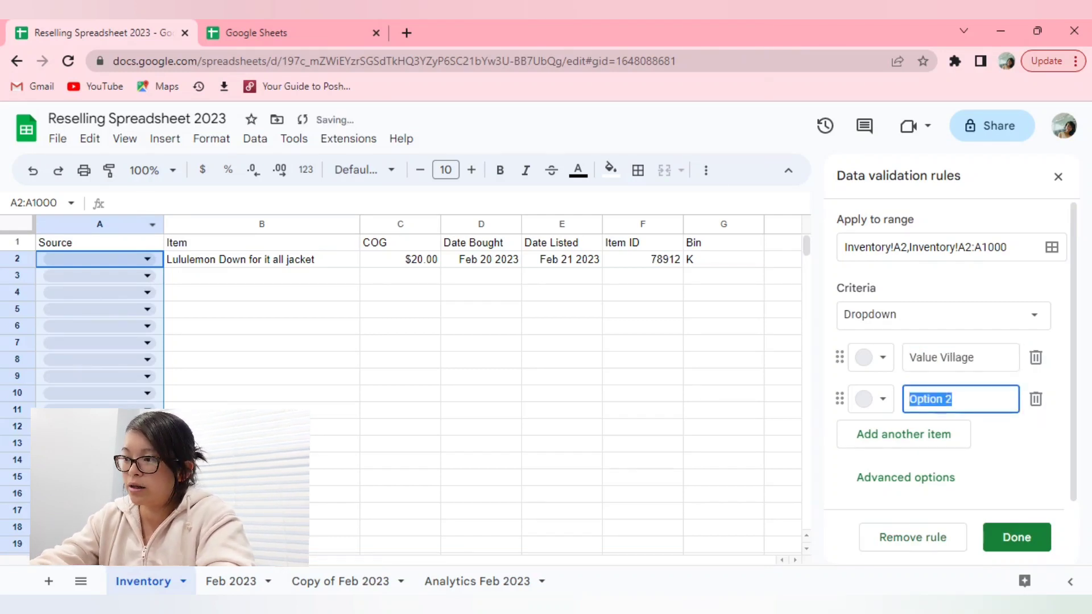
pyautogui.write('Goodwill')
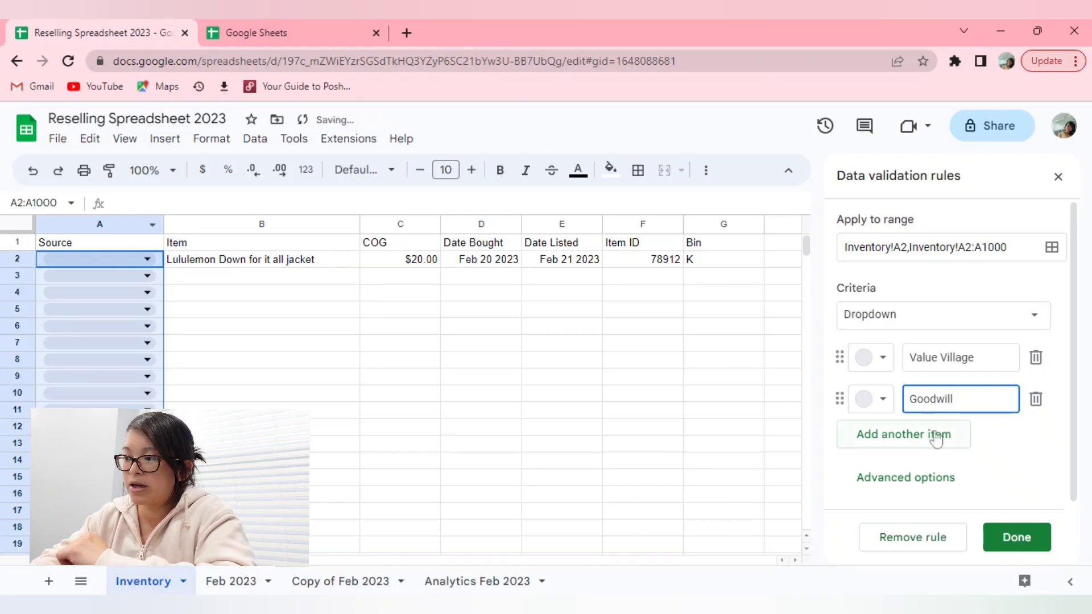
pyautogui.click(902, 433)
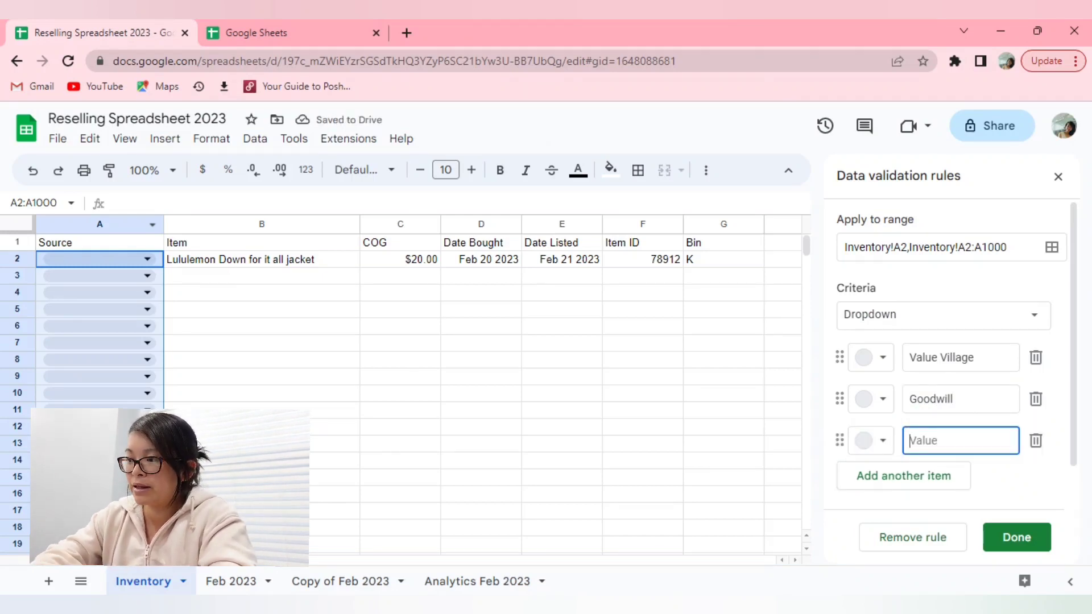
pyautogui.write('Bins')
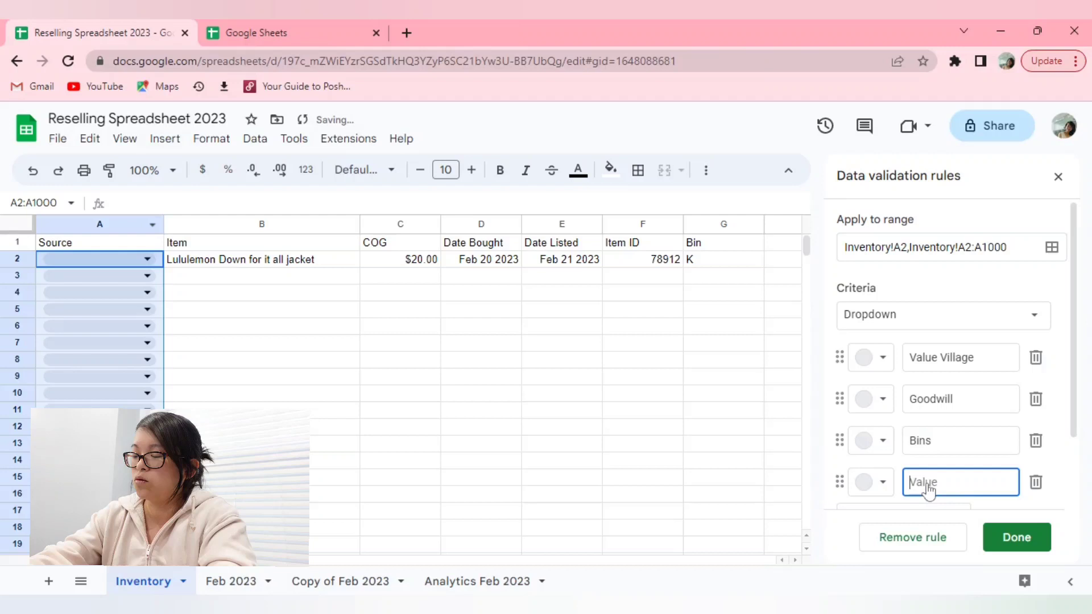
pyautogui.write('Own Closet')
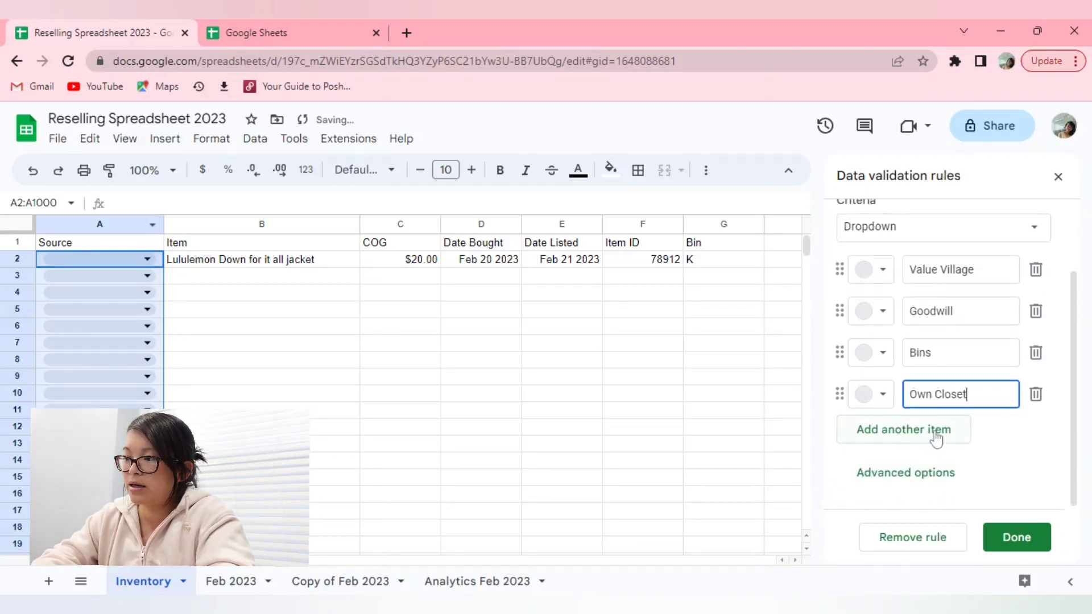
pyautogui.write('Salvation Army')
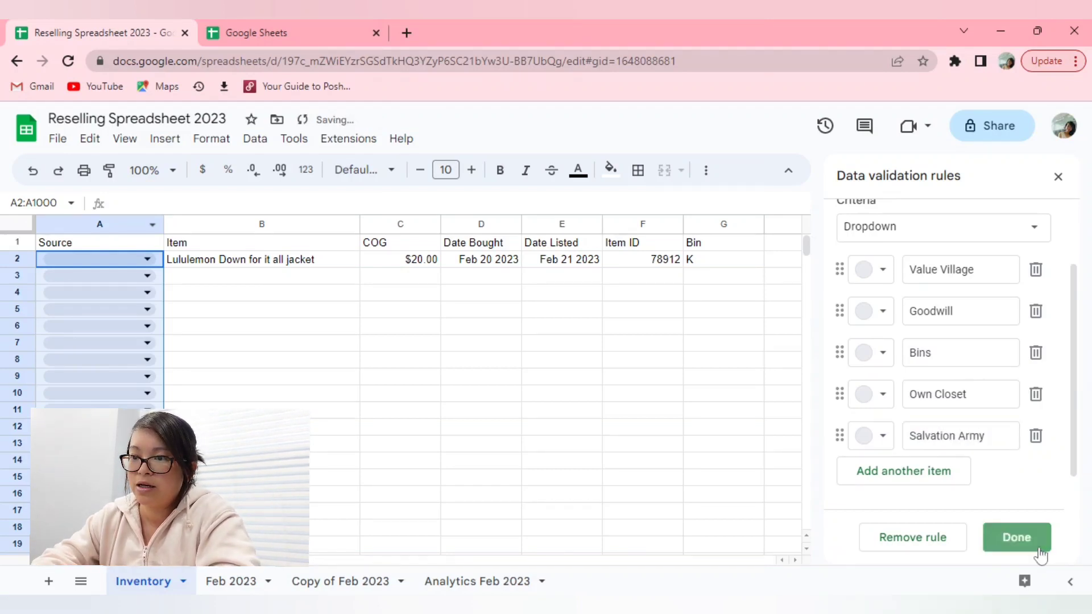
pyautogui.click(1015, 537)
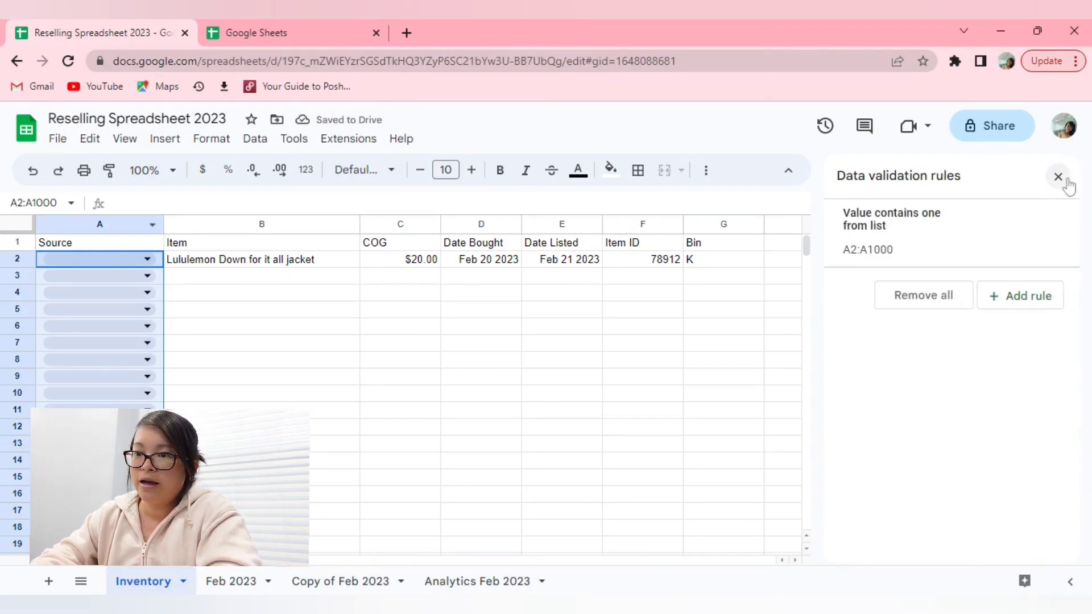
# Pick Goodwill as the row 2 Source from the new dropdown
pyautogui.click(1058, 176)
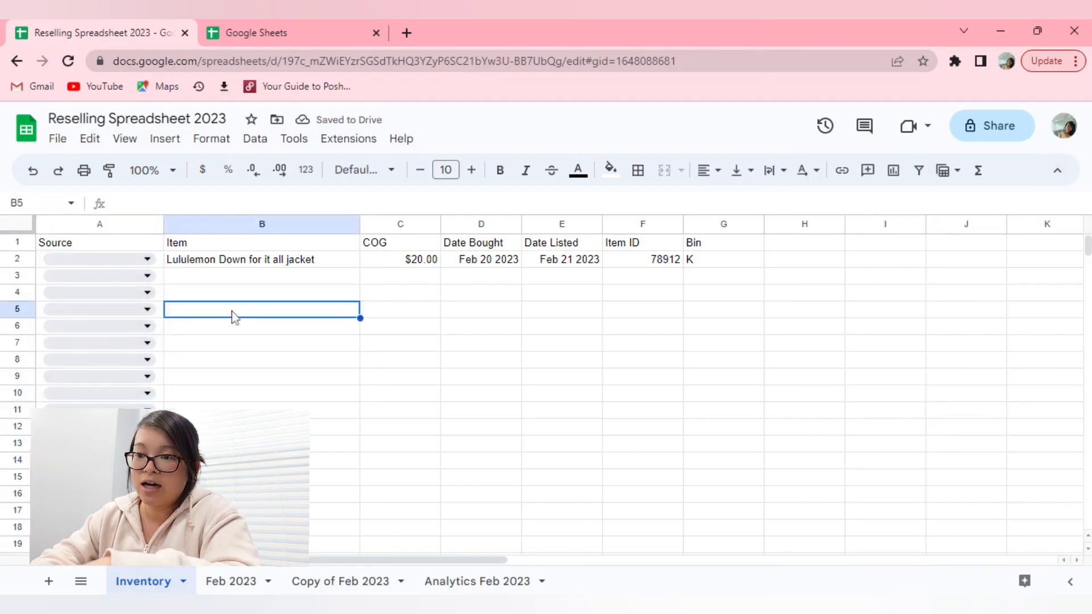
pyautogui.scroll(-3)
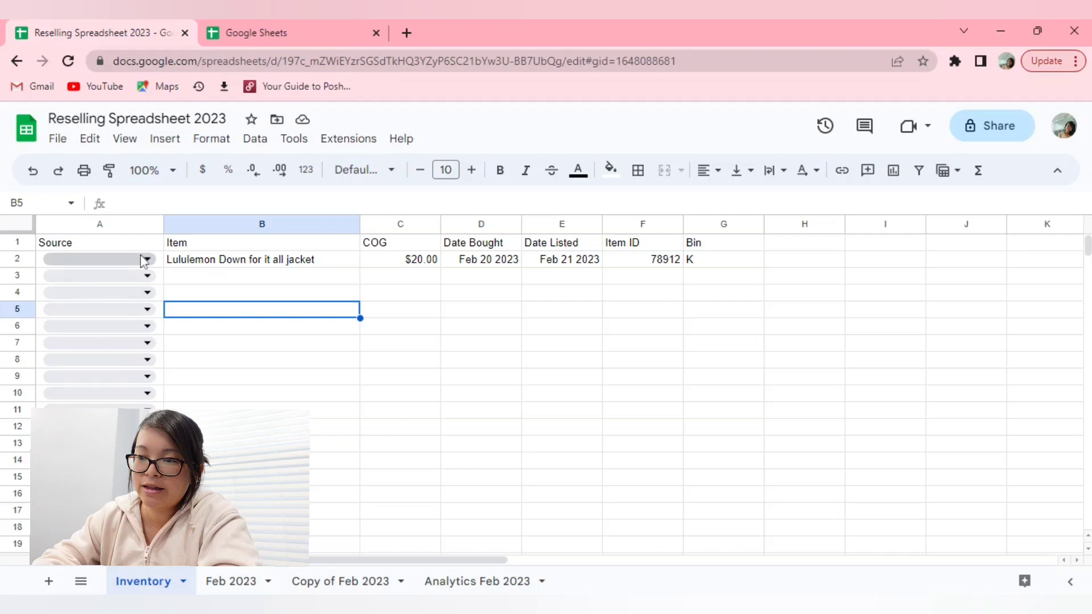
pyautogui.click(99, 259)
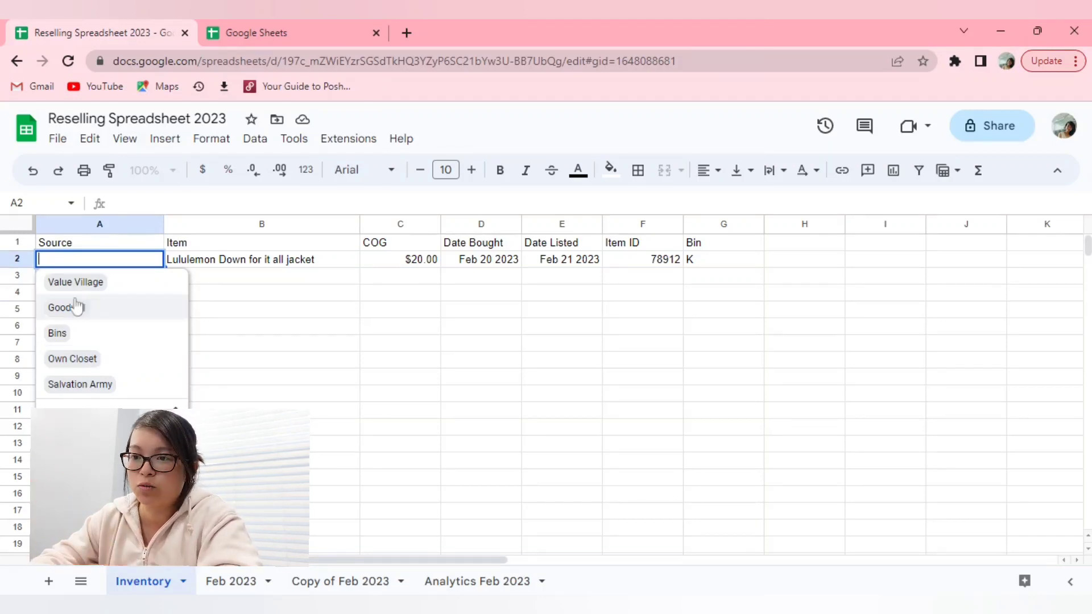
pyautogui.click(62, 307)
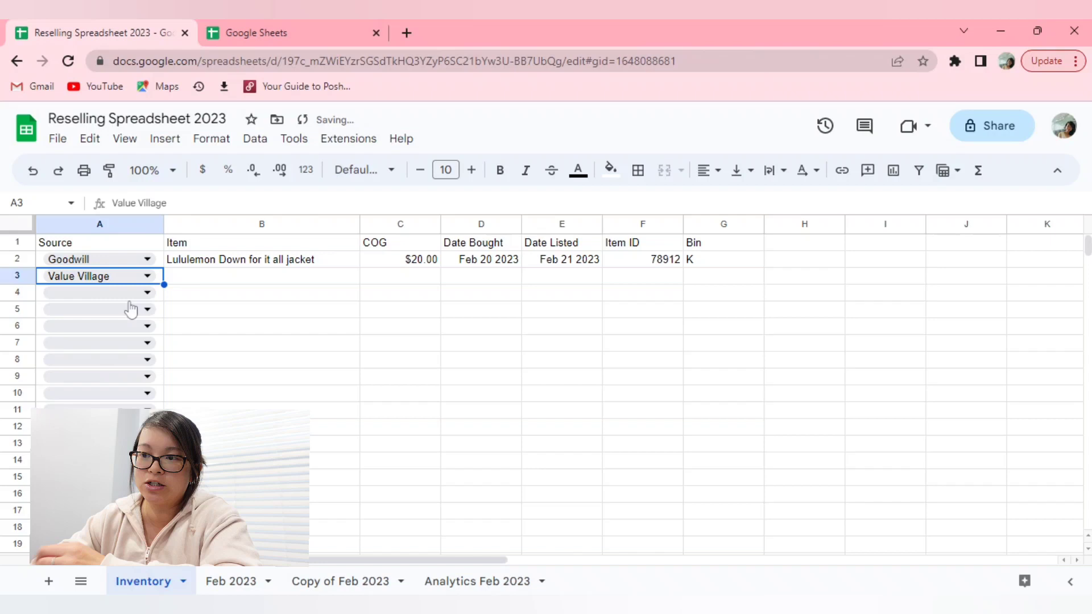
pyautogui.click(262, 275)
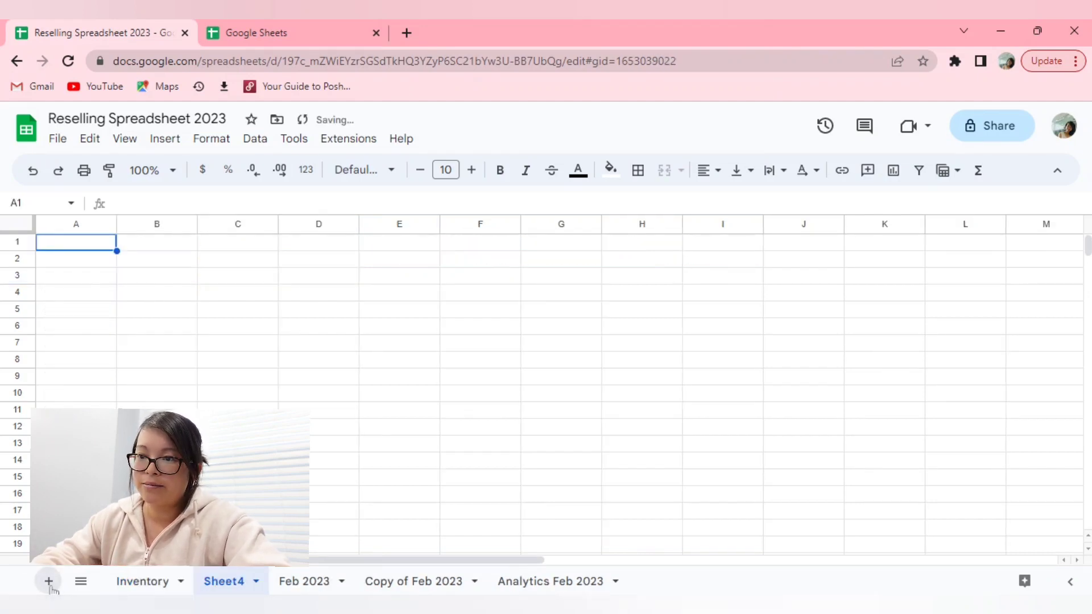
pyautogui.moveTo(393, 358)
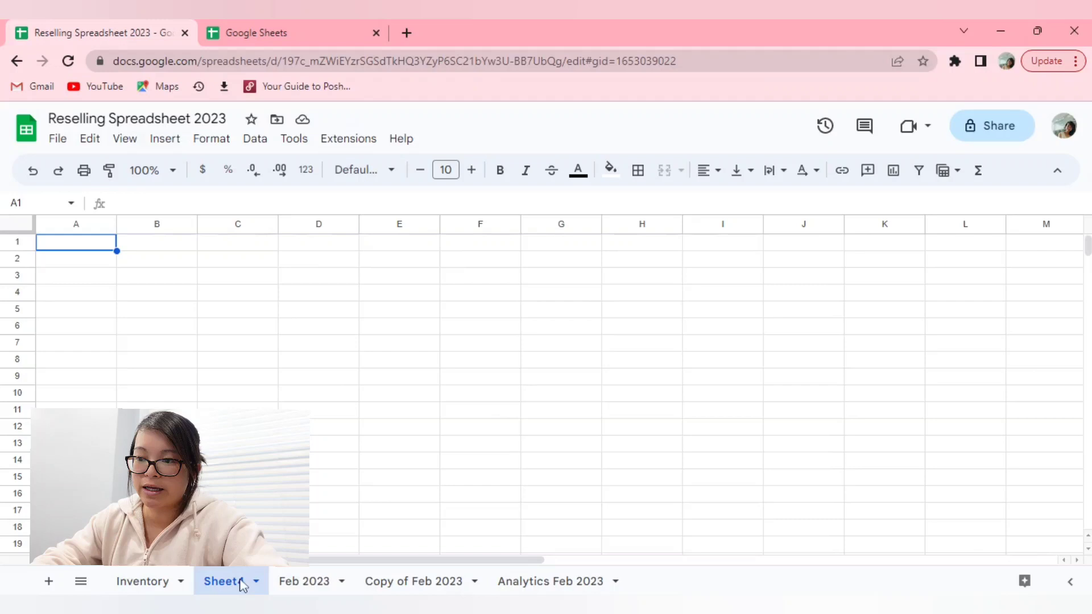
# Rename the new blank Sheet4 tab to Jan 2023
pyautogui.doubleClick(224, 581)
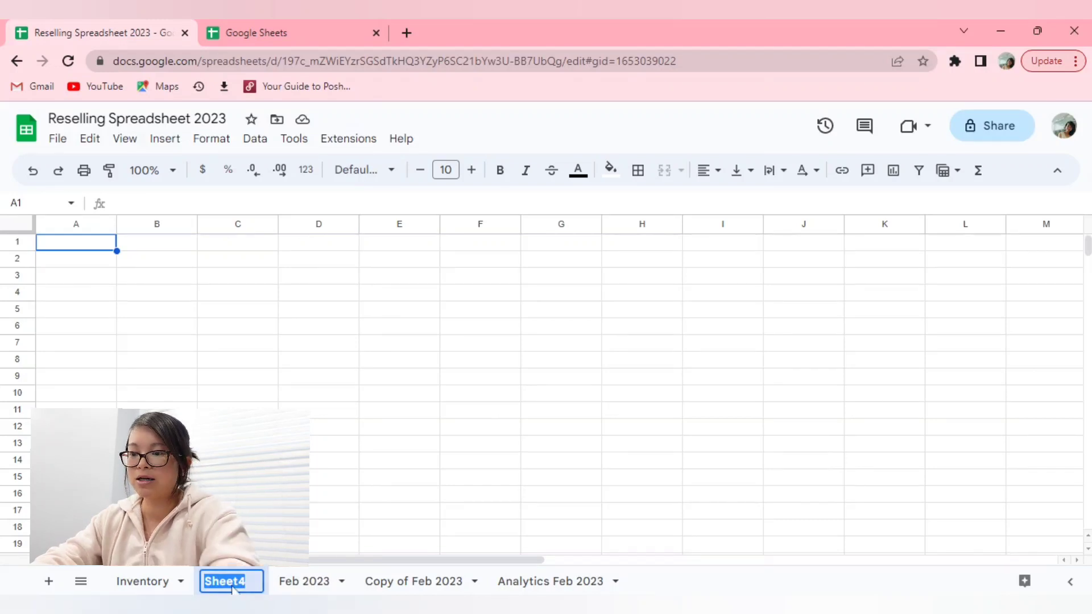
pyautogui.write('fd')
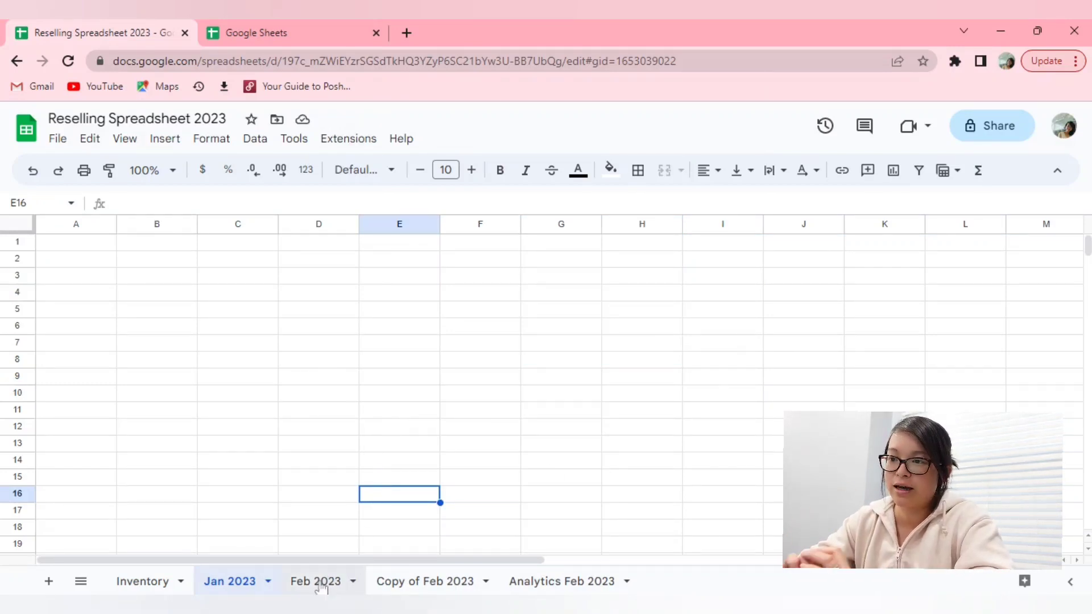
# Review the Feb 2023 sheet's Platform, Date Listed and Date Sold headings without editing
pyautogui.click(315, 581)
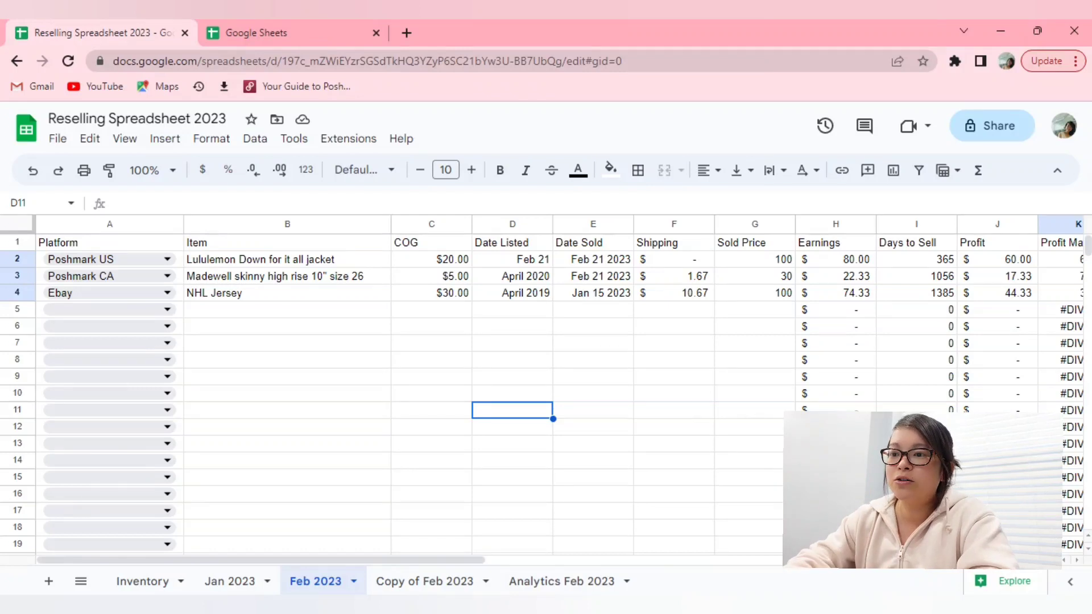
pyautogui.moveTo(154, 250)
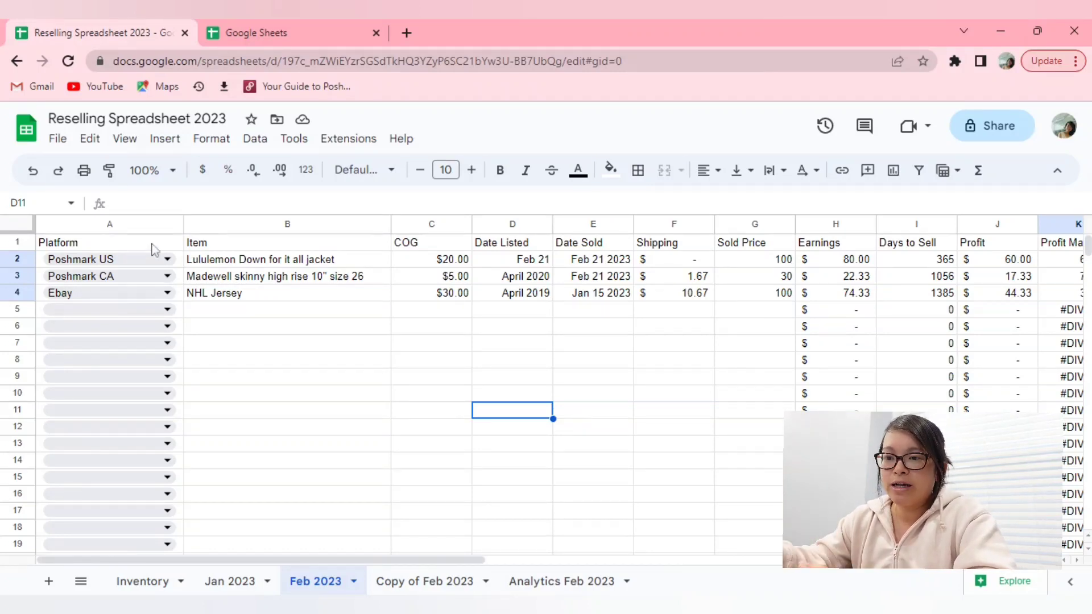
pyautogui.click(109, 243)
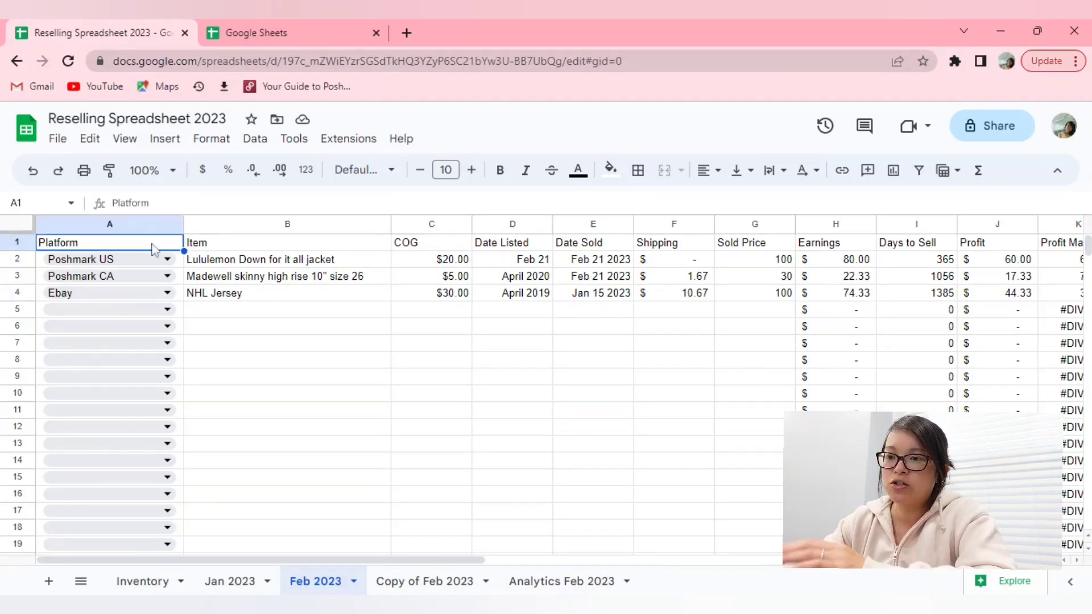
pyautogui.moveTo(216, 246)
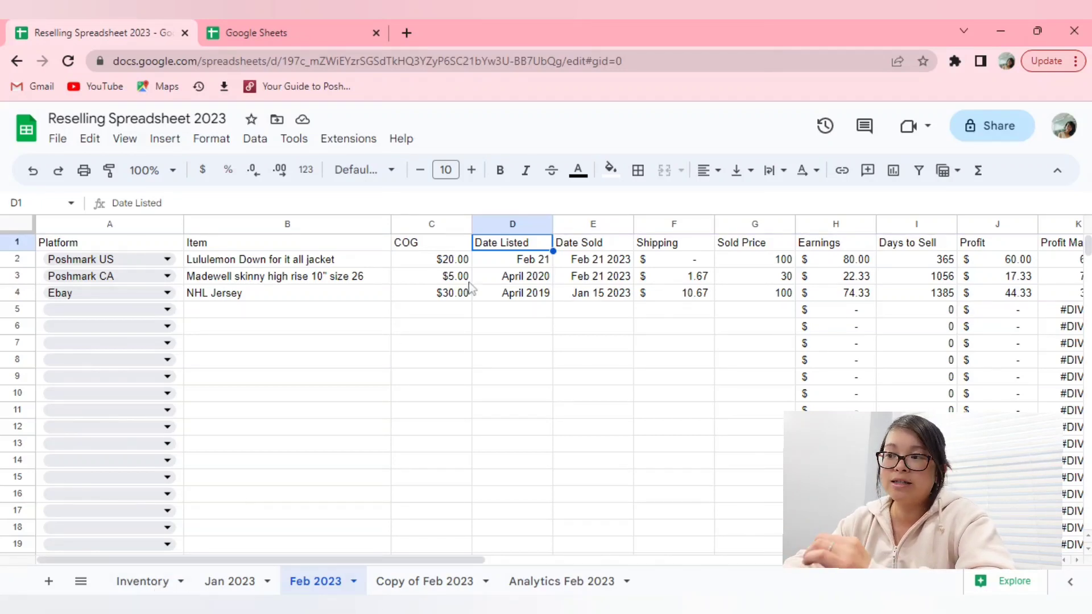
pyautogui.click(593, 243)
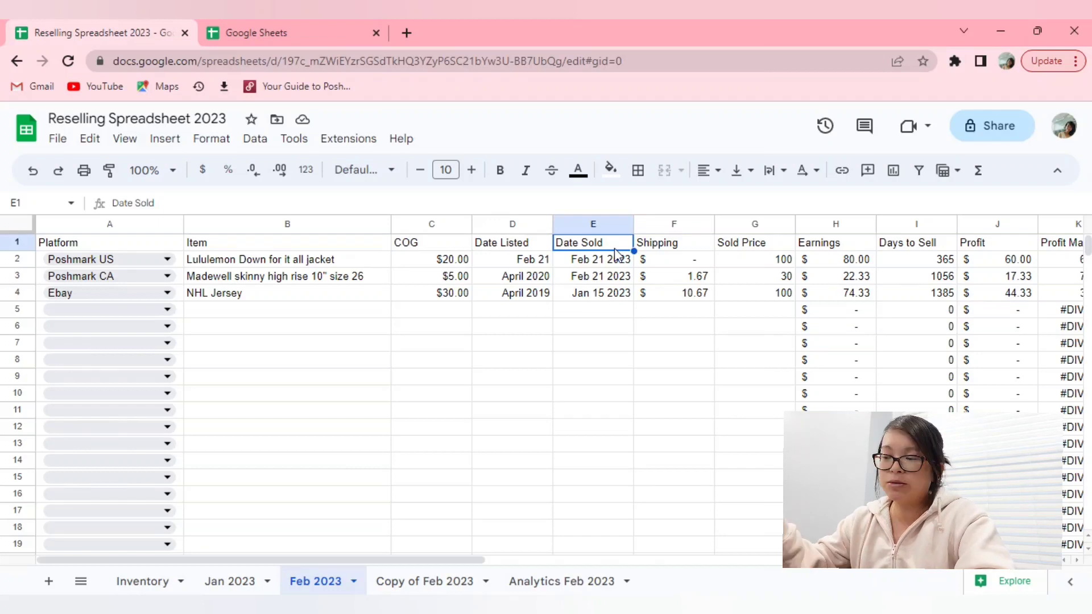
pyautogui.click(672, 242)
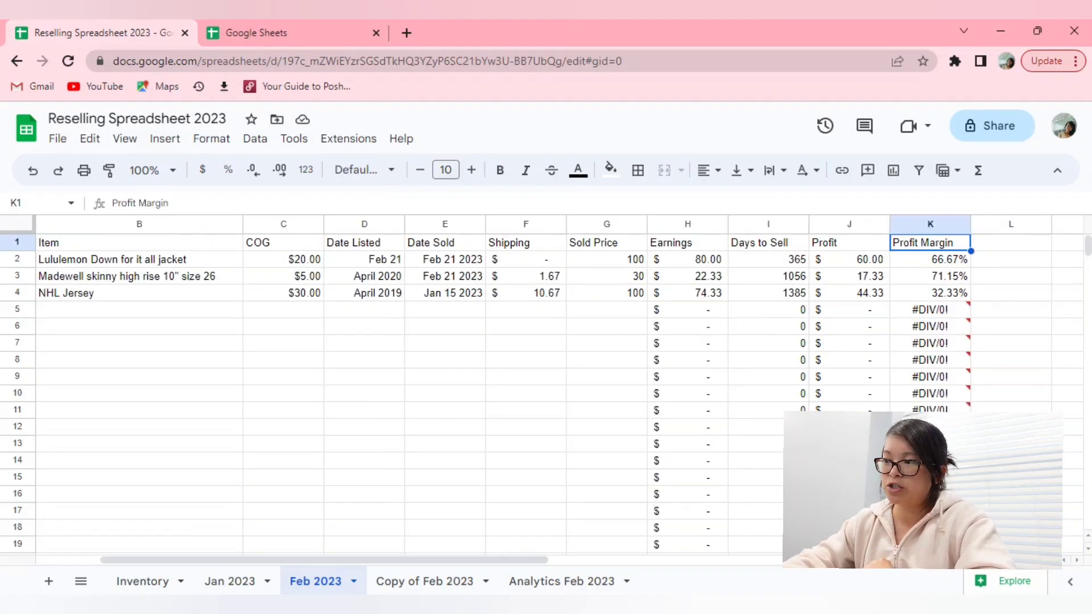
pyautogui.click(364, 243)
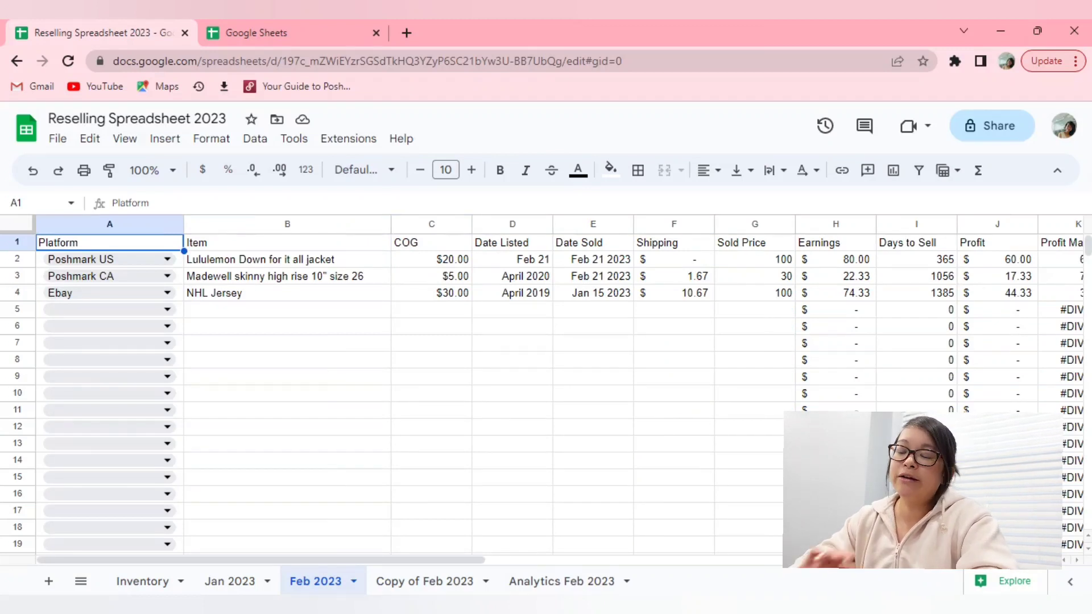
pyautogui.moveTo(221, 463)
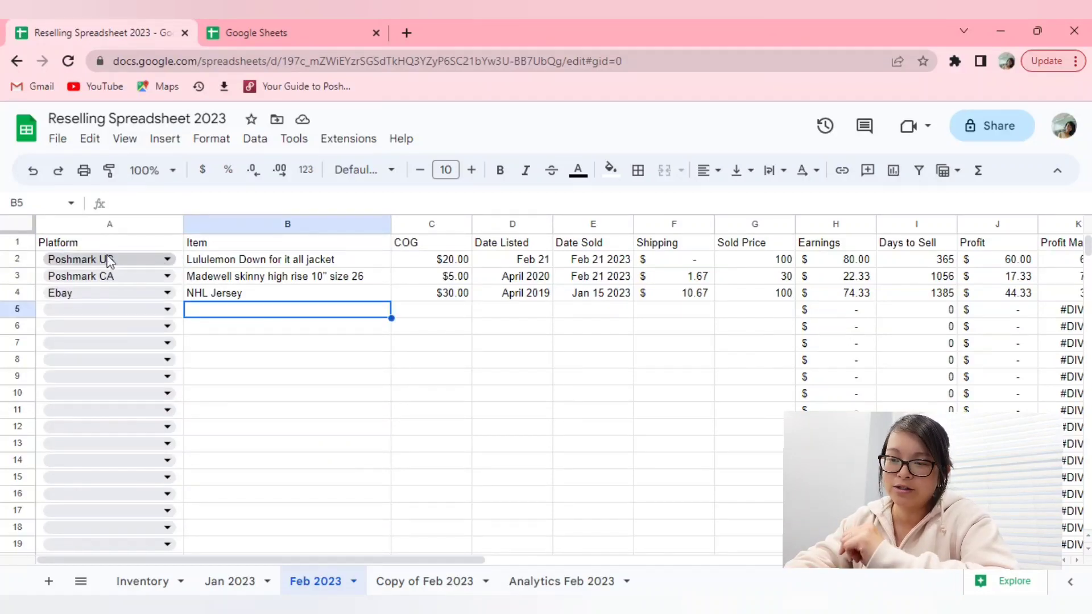
pyautogui.moveTo(167, 266)
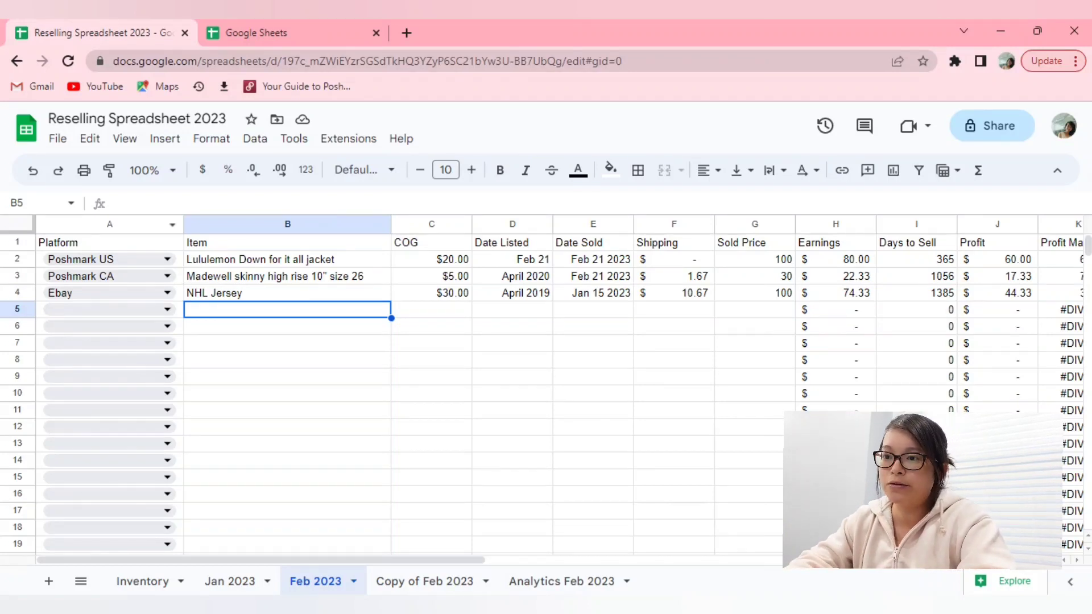
pyautogui.click(286, 259)
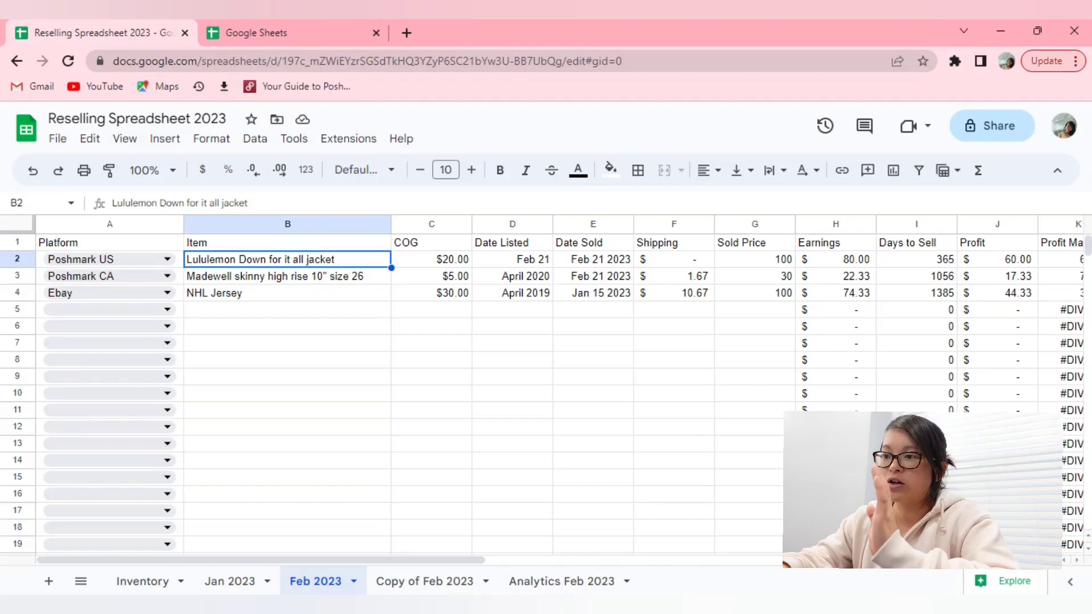
pyautogui.click(431, 260)
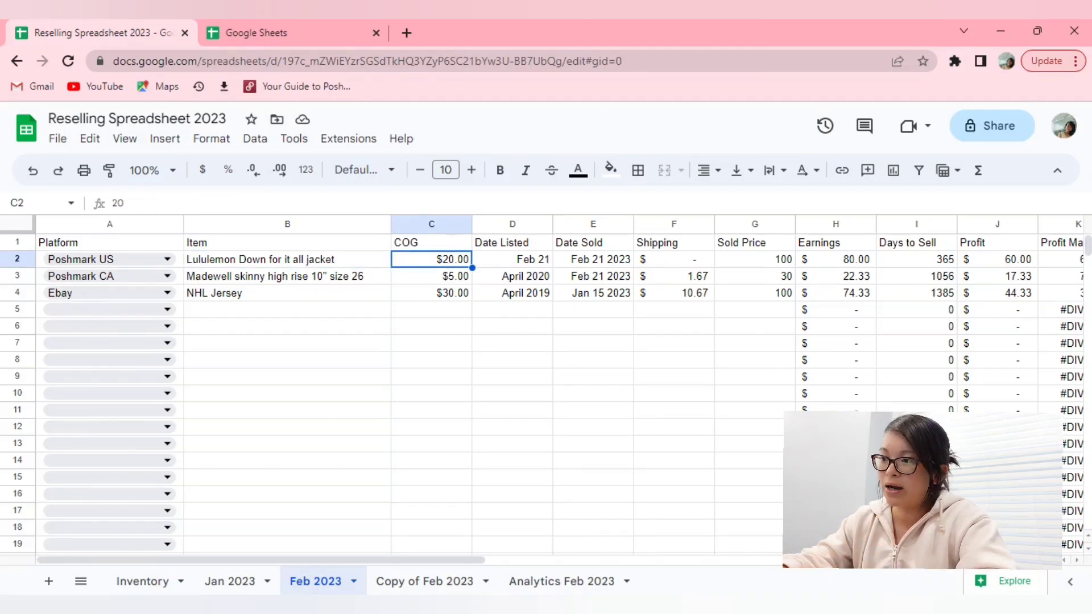
pyautogui.click(513, 259)
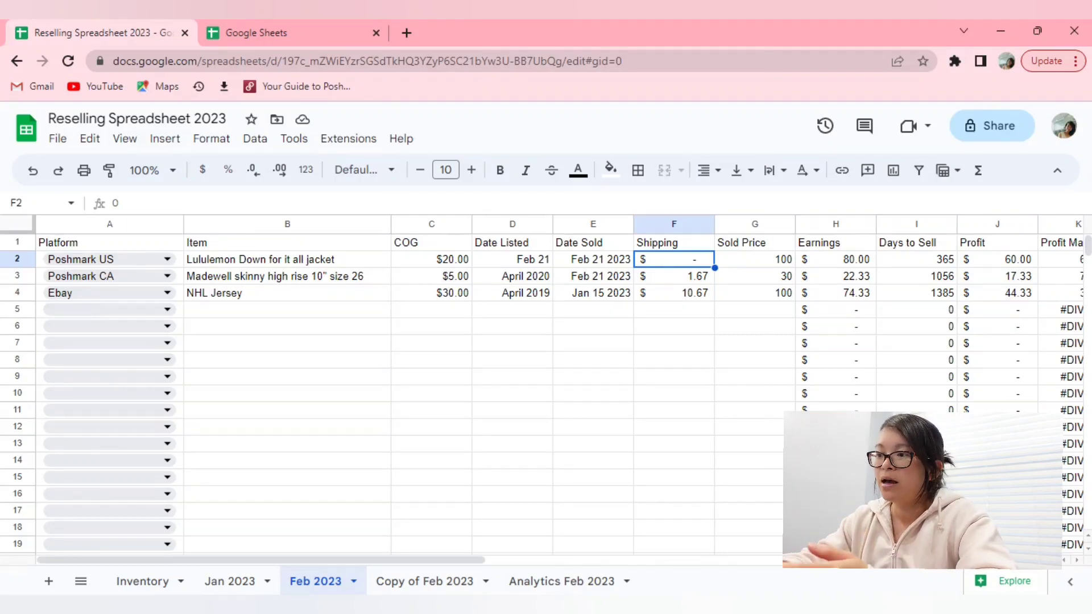
pyautogui.click(835, 260)
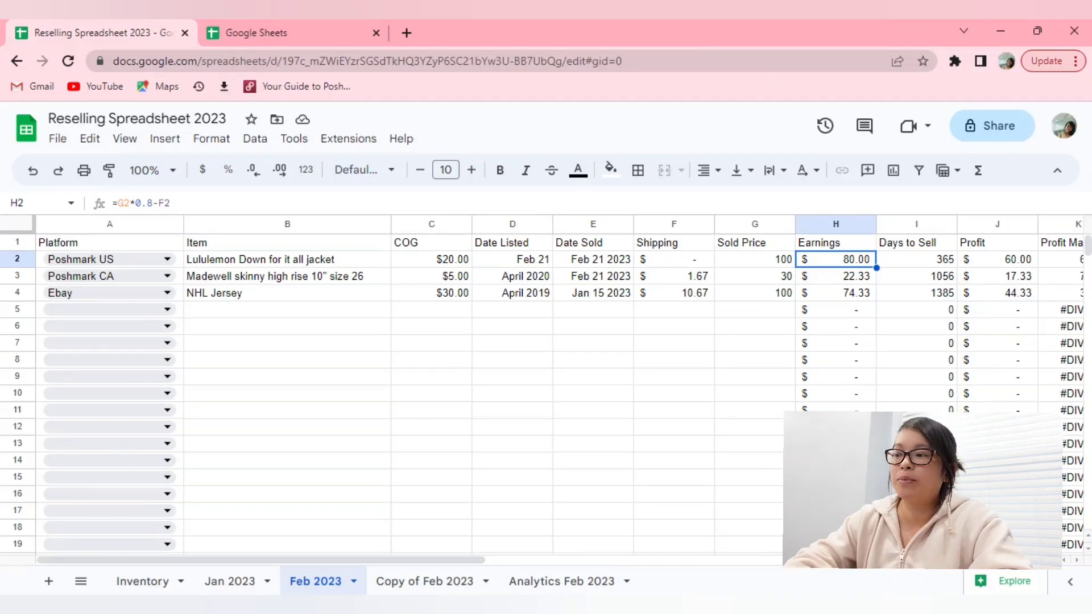
pyautogui.moveTo(834, 326)
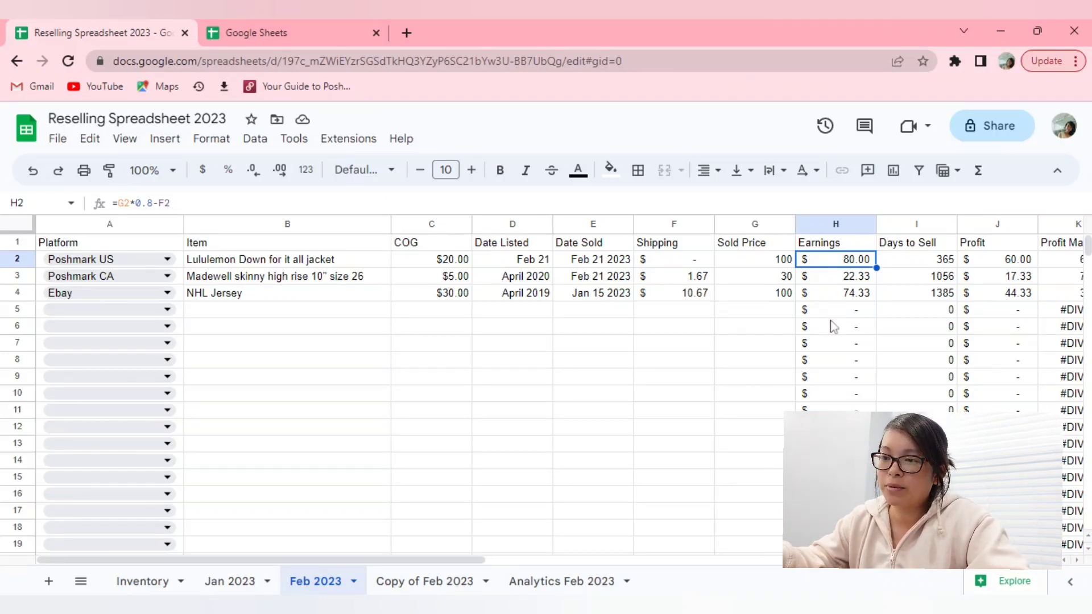
pyautogui.click(836, 376)
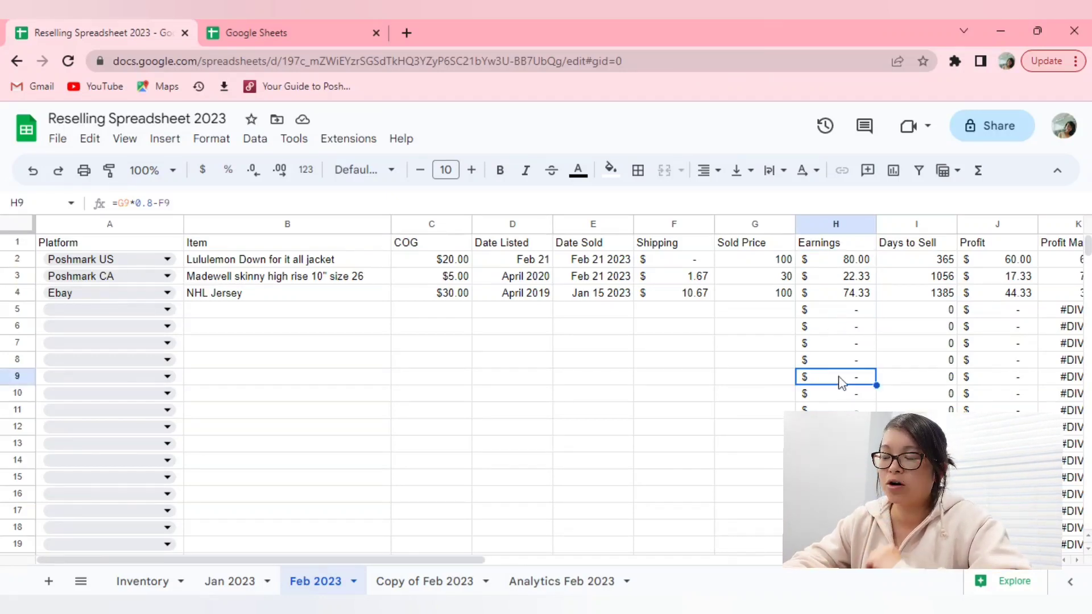
pyautogui.click(836, 275)
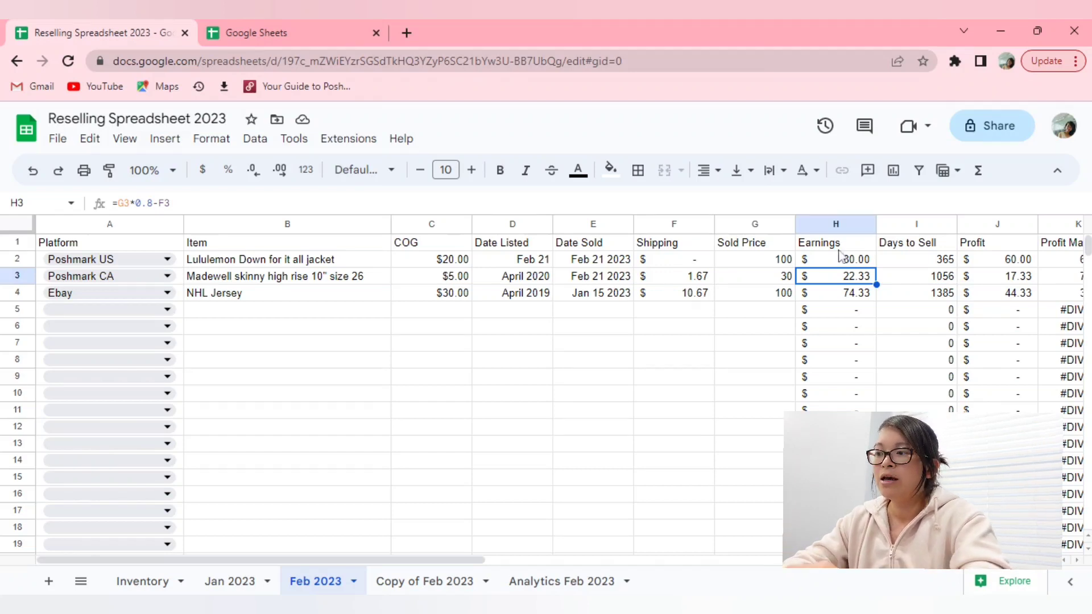
# Rewrite the jacket's Earnings formula from the sold price G2, then check G2 and H2
pyautogui.click(834, 259)
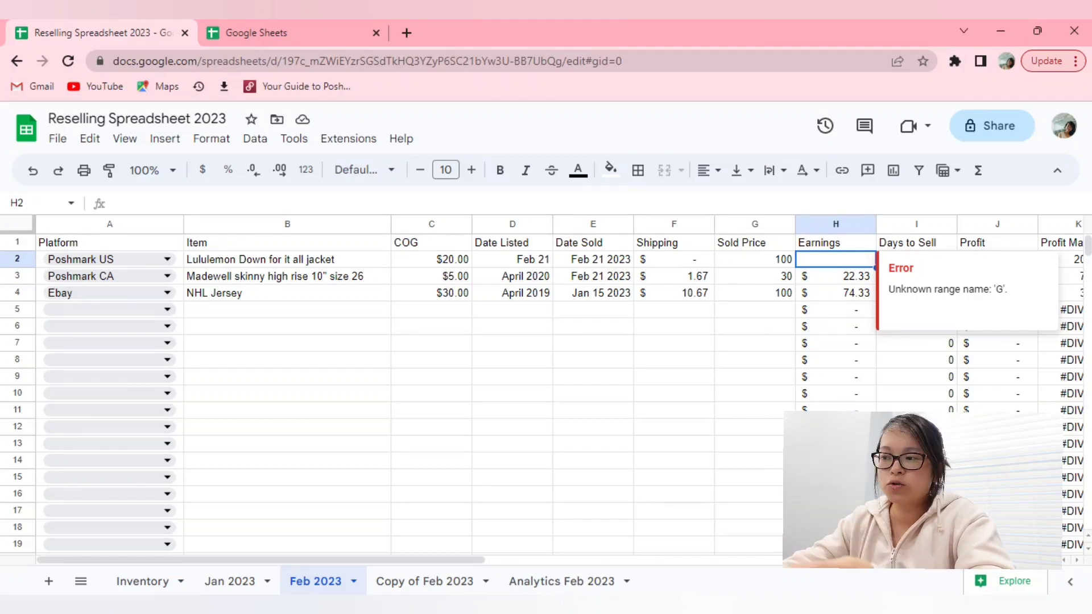
pyautogui.write('=G2*0.8-F2')
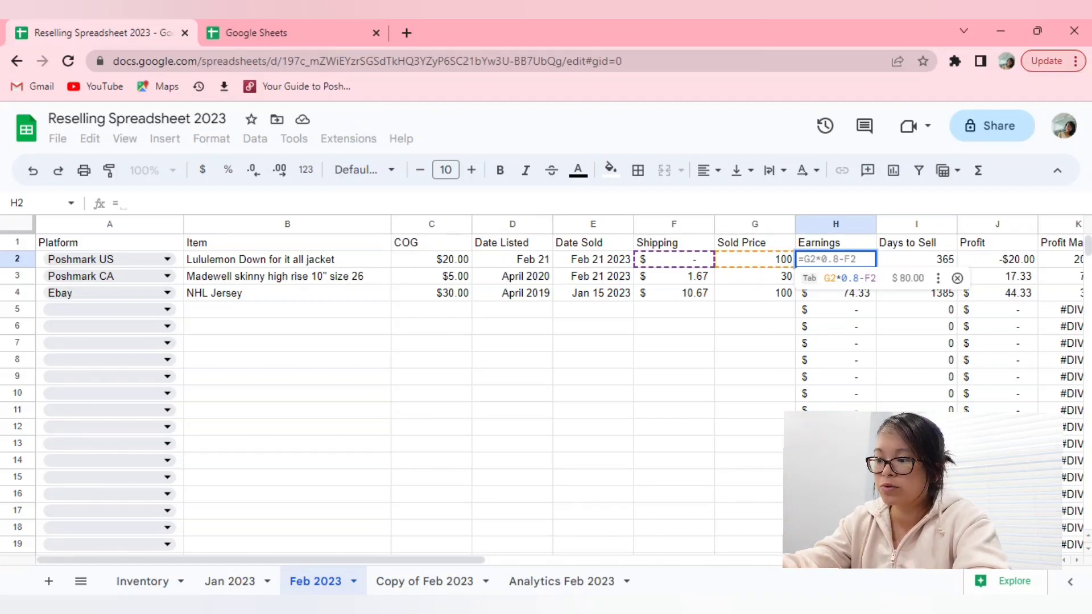
pyautogui.moveTo(875, 276)
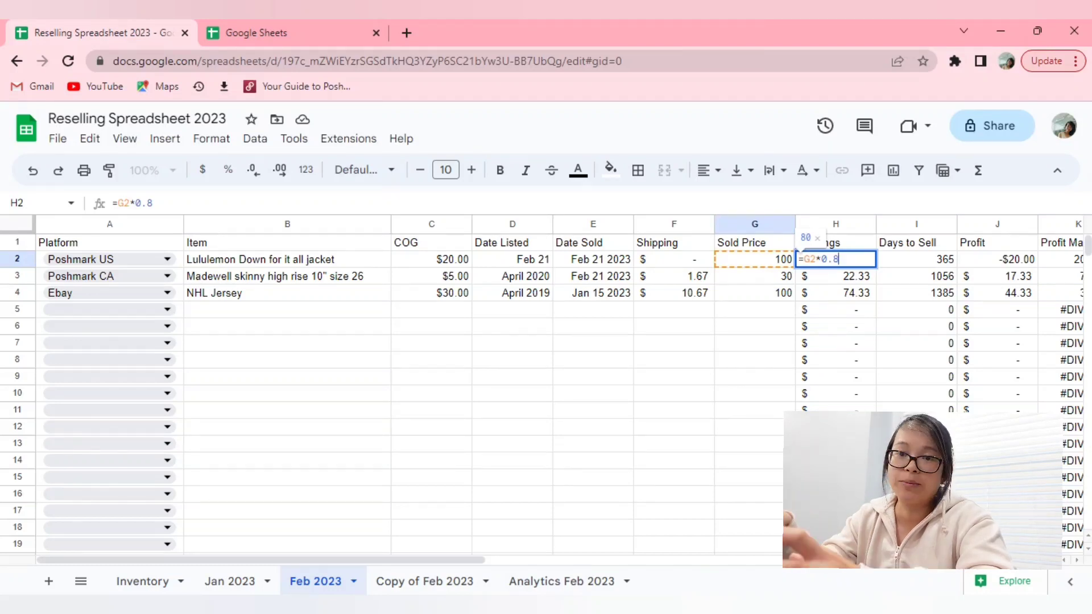
pyautogui.press('enter')
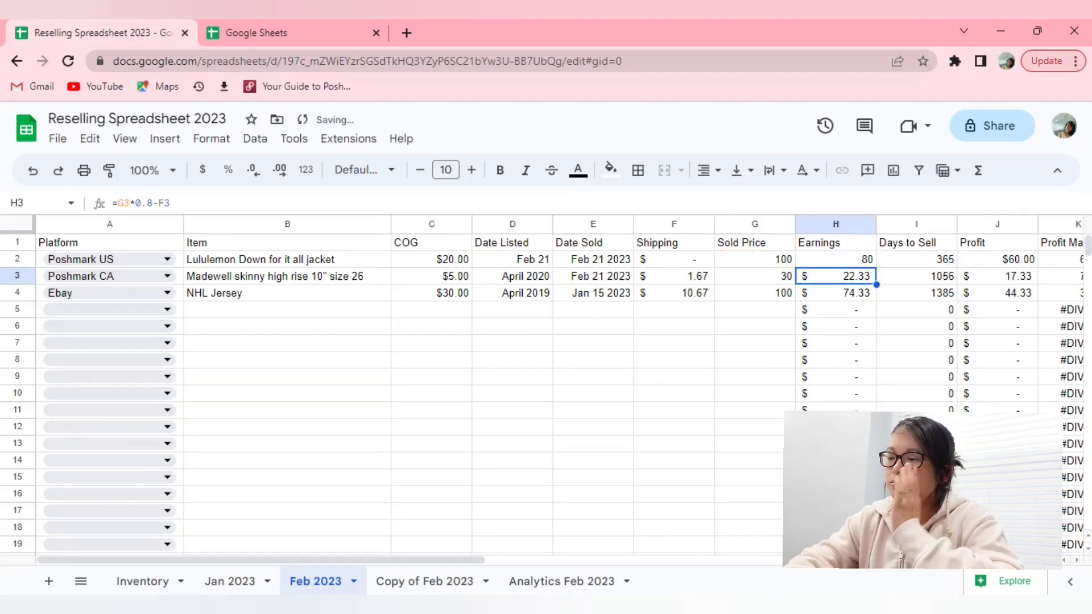
pyautogui.click(754, 259)
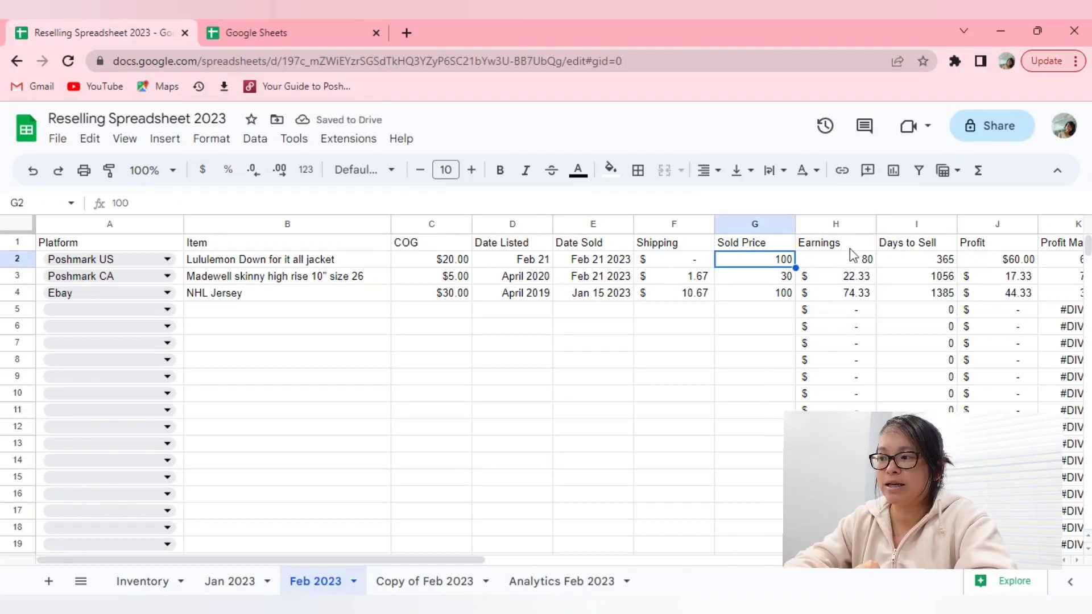
pyautogui.click(835, 259)
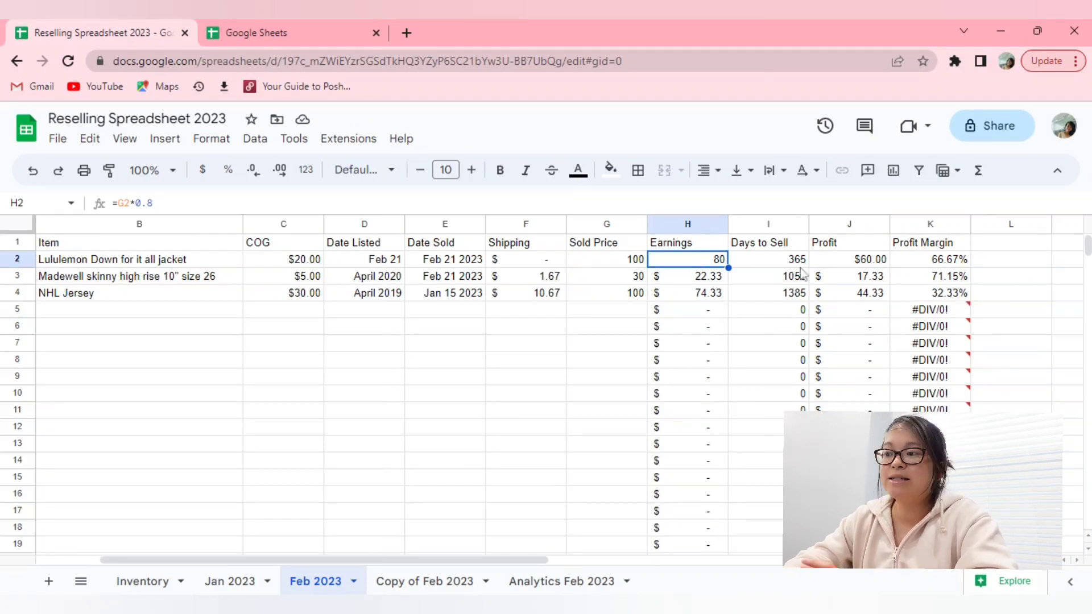
pyautogui.click(768, 260)
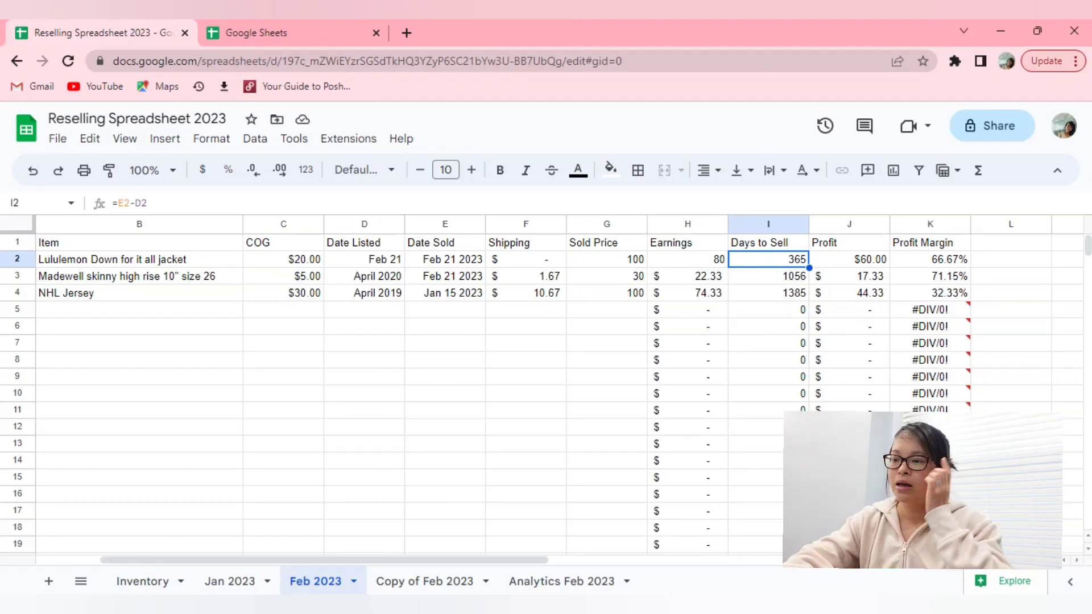
pyautogui.moveTo(375, 272)
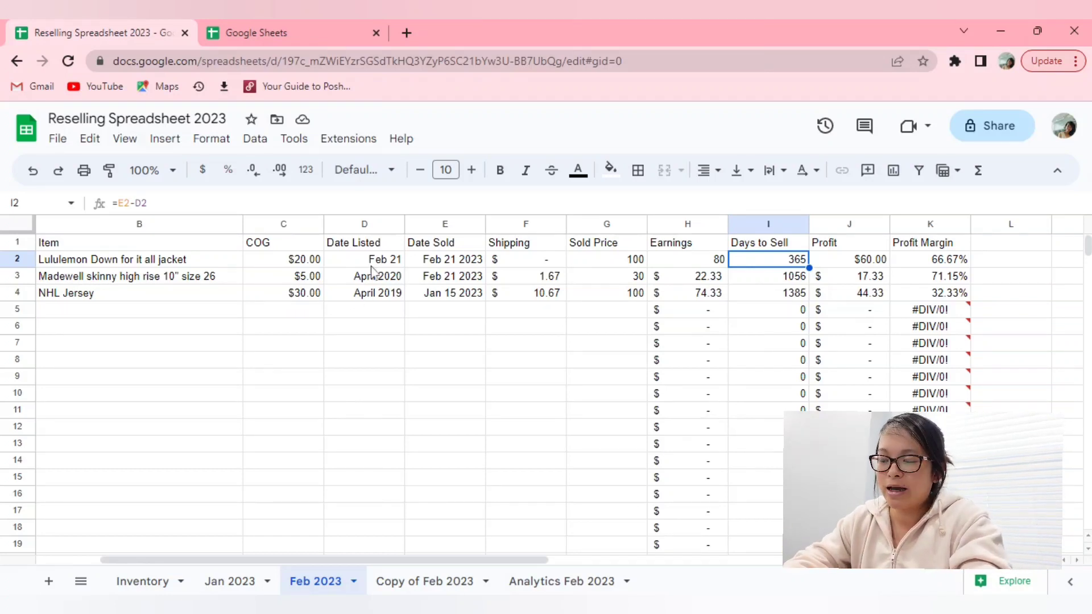
pyautogui.click(364, 259)
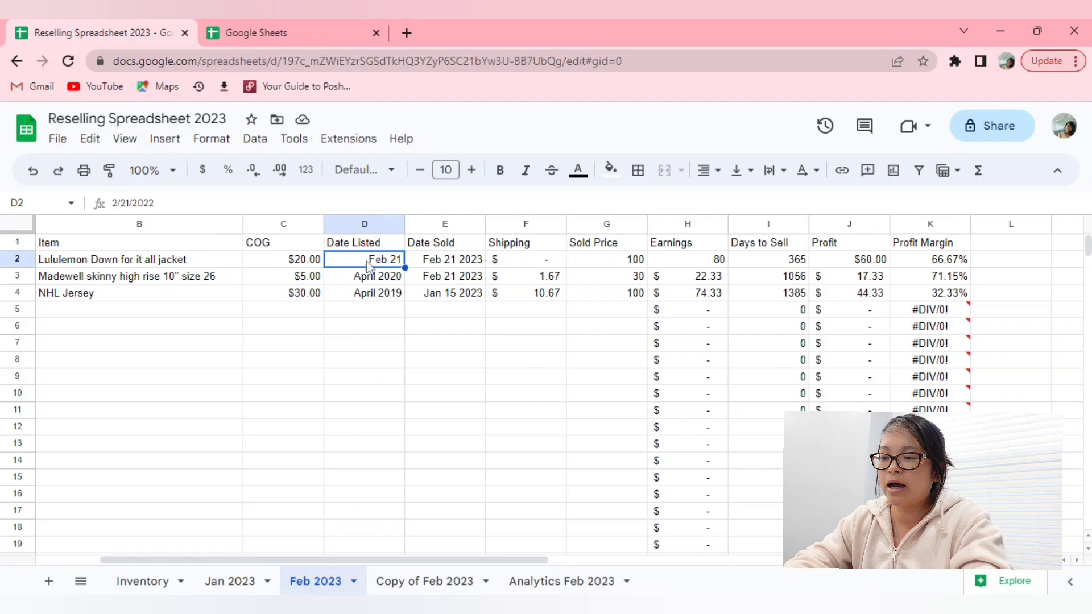
pyautogui.click(445, 259)
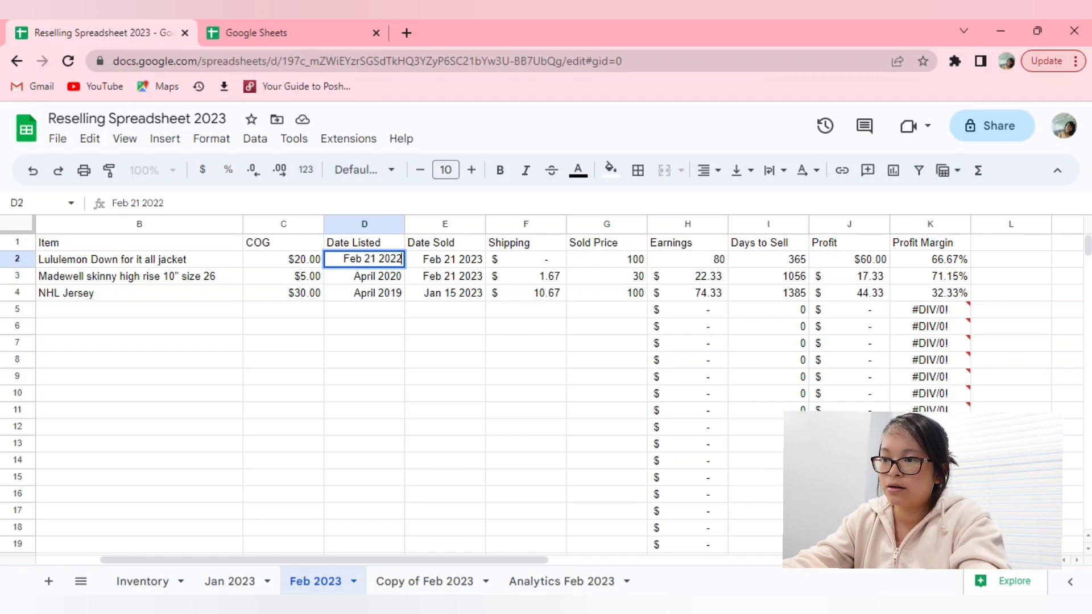
pyautogui.press('Enter')
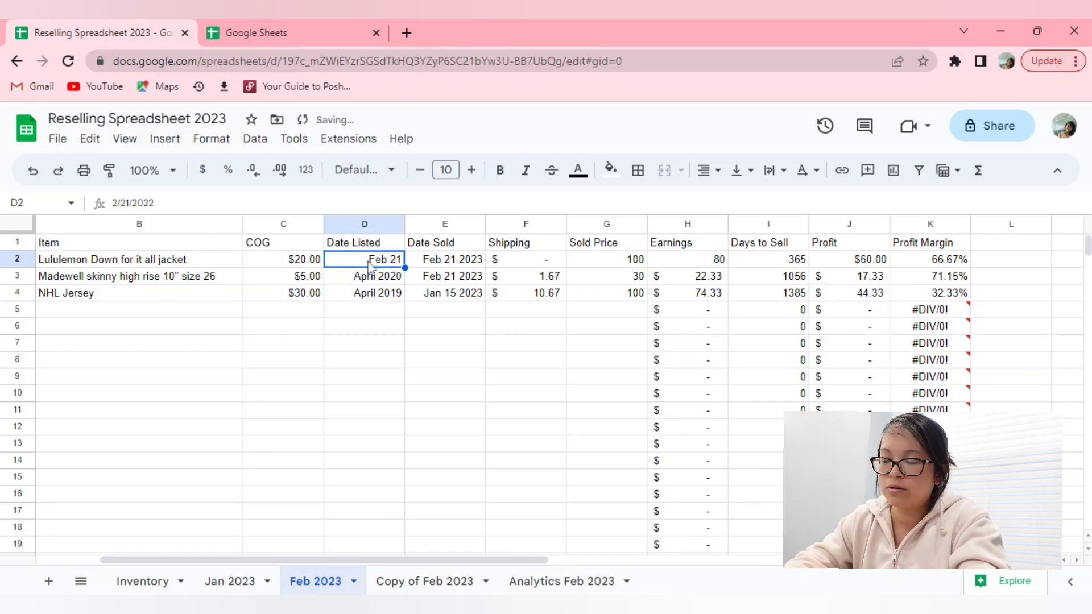
pyautogui.click(364, 276)
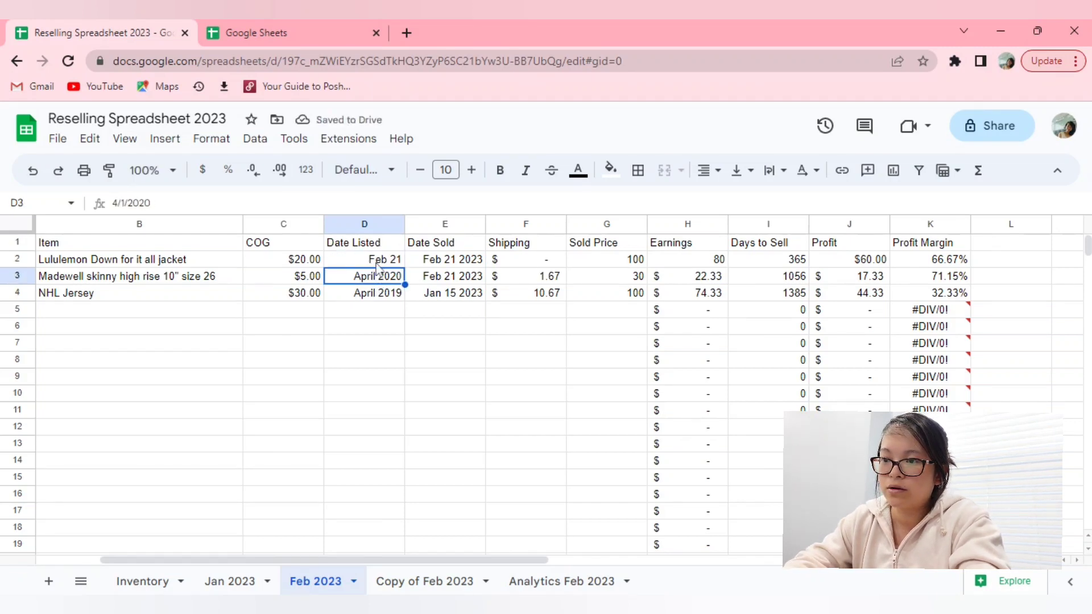
pyautogui.click(364, 259)
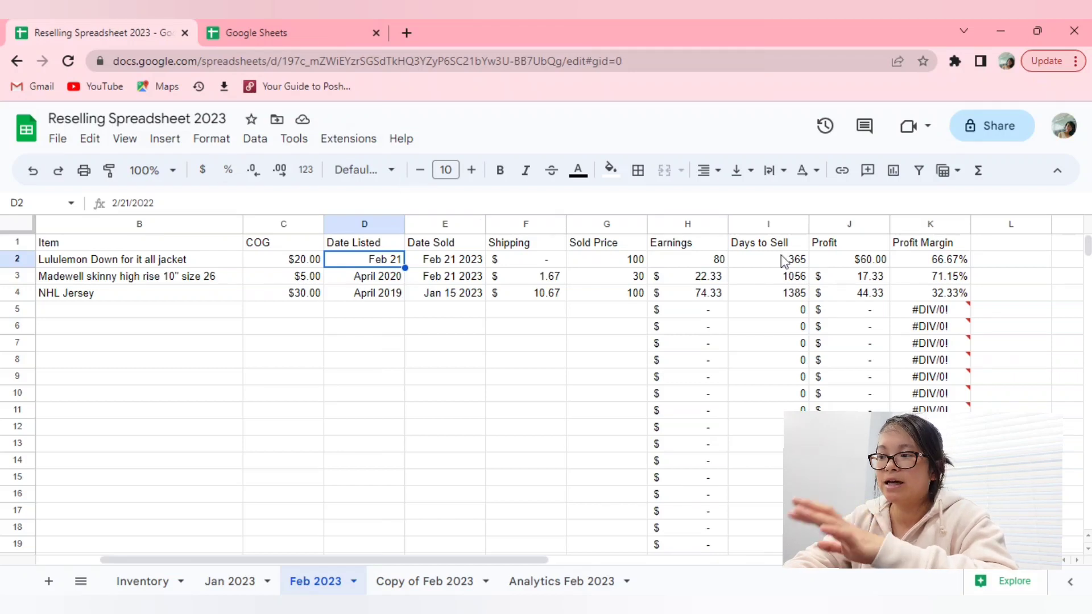
# Rebuild the jacket's Days to Sell as =E2-D2, date sold minus date listed
pyautogui.click(767, 260)
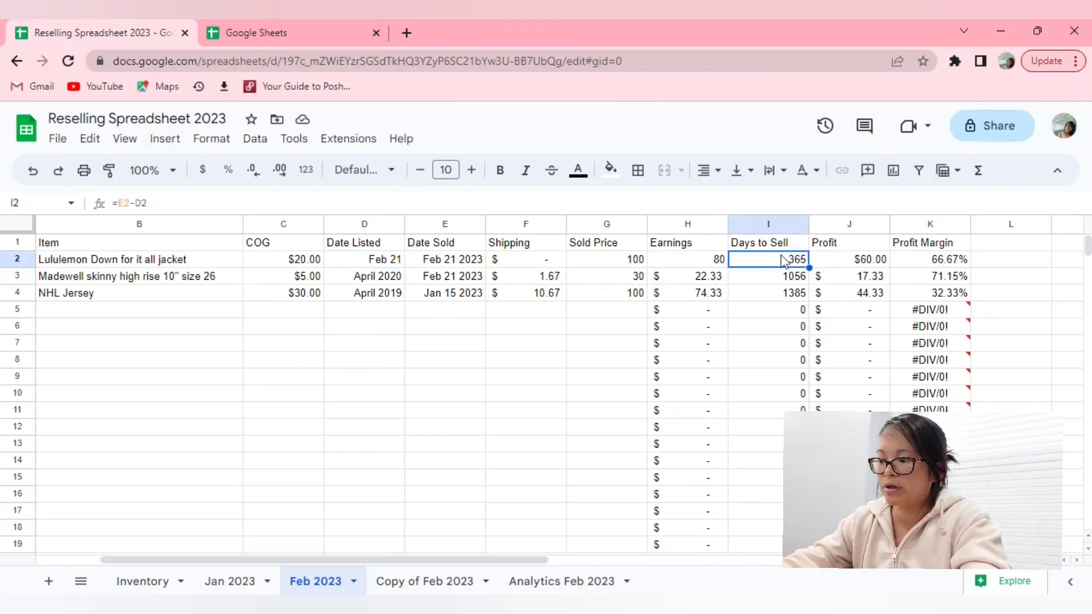
pyautogui.press('Delete')
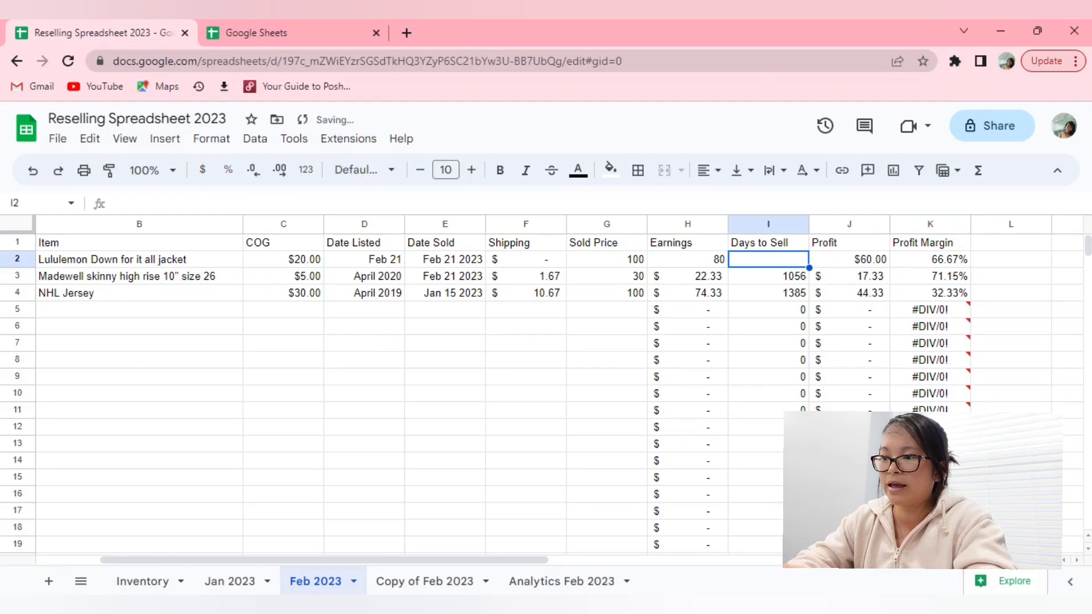
pyautogui.write('=E2-D2')
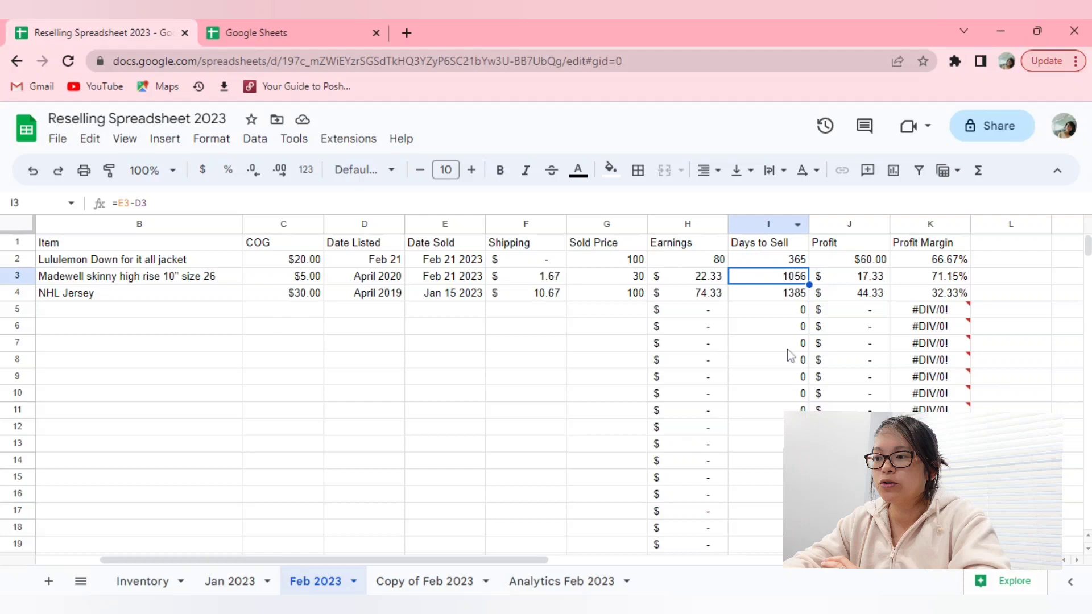
pyautogui.click(768, 343)
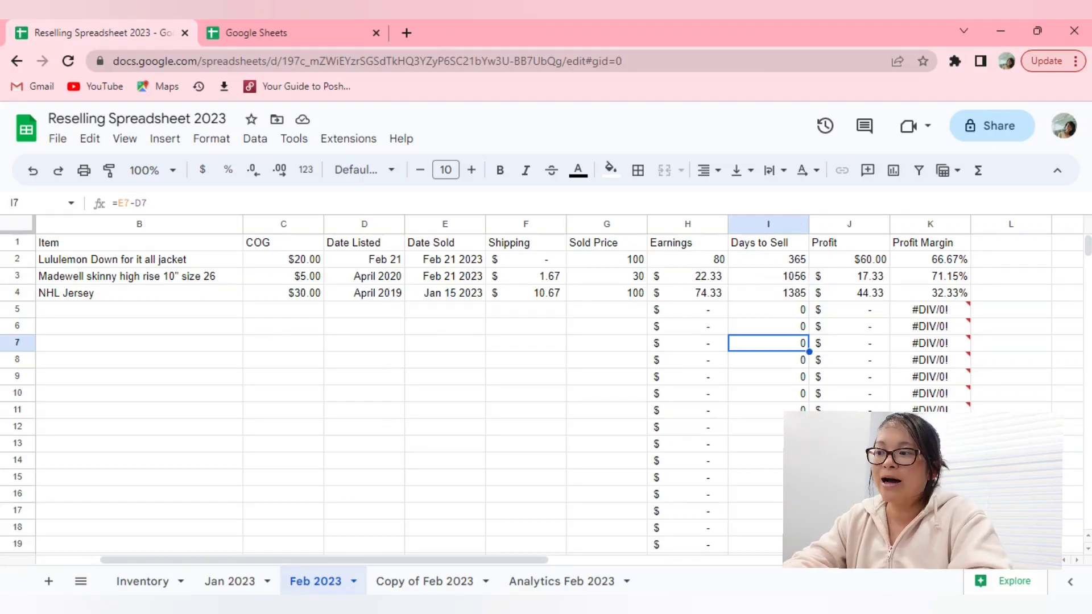
pyautogui.click(768, 292)
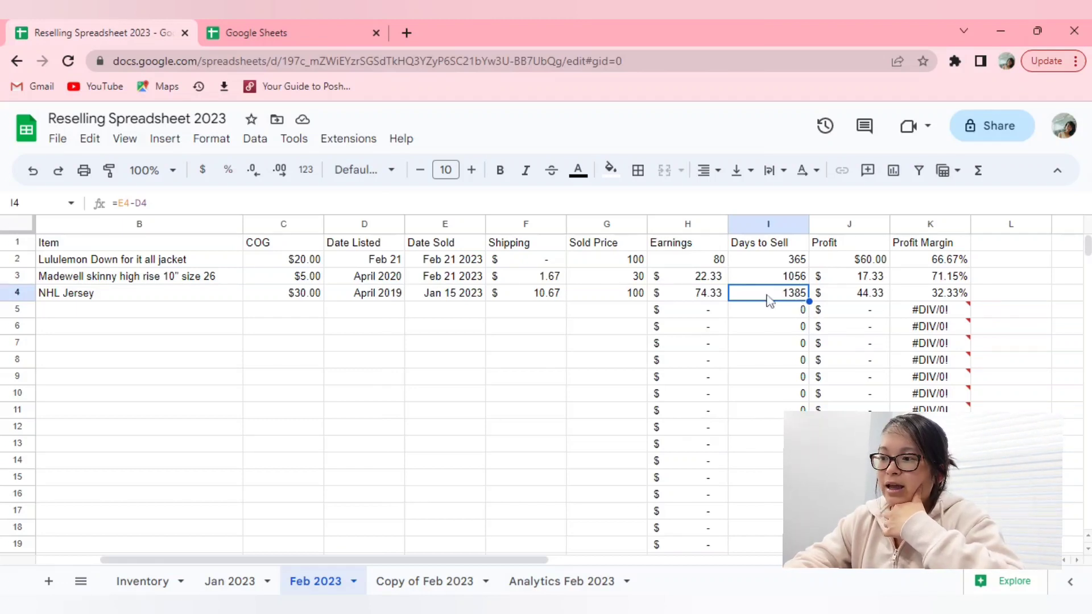
pyautogui.moveTo(814, 311)
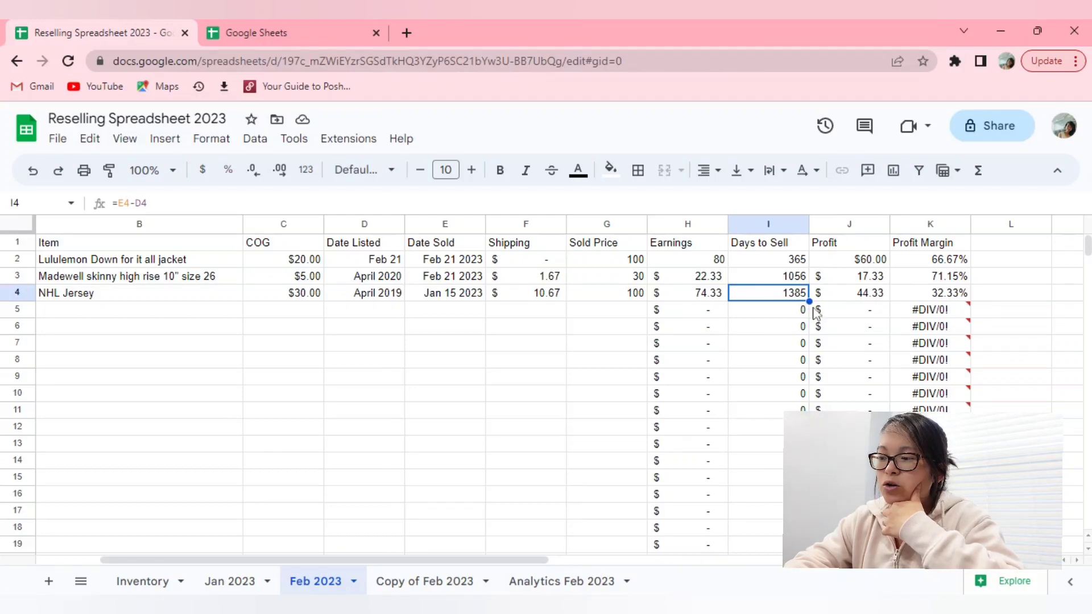
pyautogui.moveTo(811, 321)
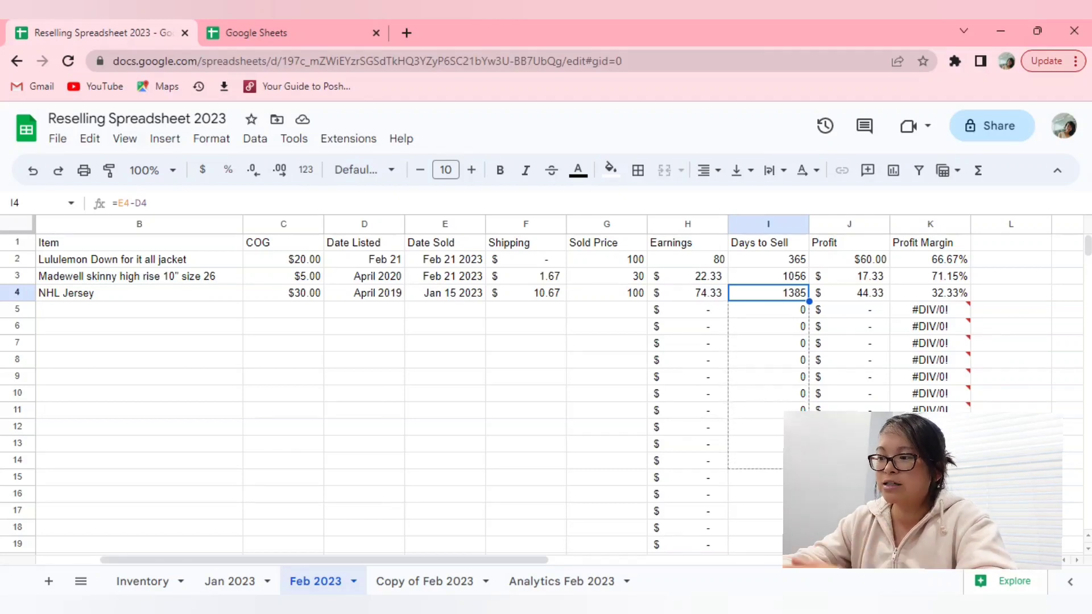
pyautogui.moveTo(768, 292); pyautogui.dragTo(767, 460)
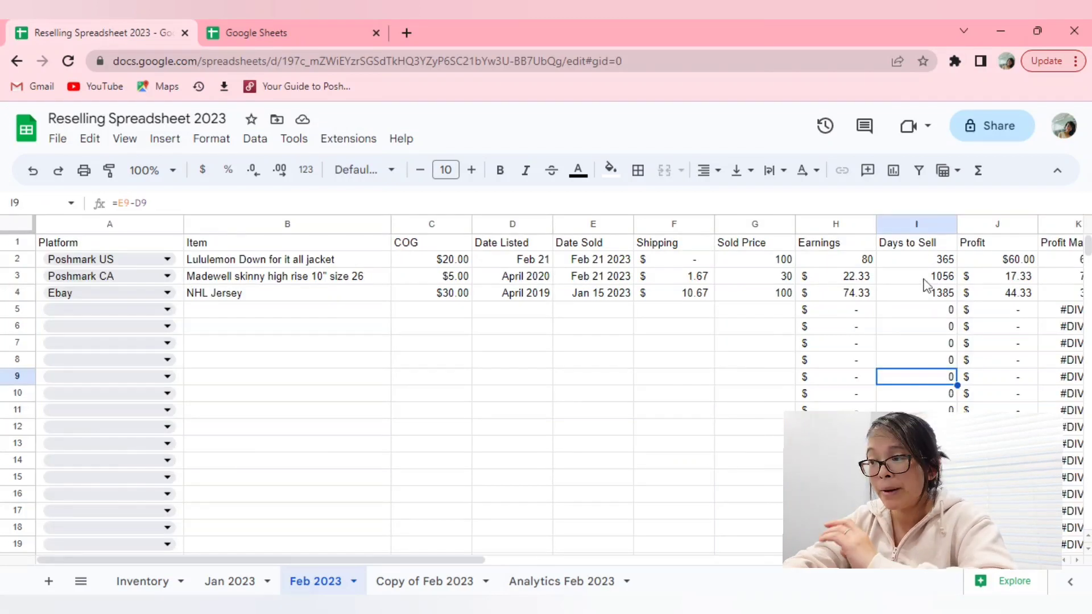
# Fill the =E2-D2 Days to Sell formula down the whole column to row 1000
pyautogui.click(917, 259)
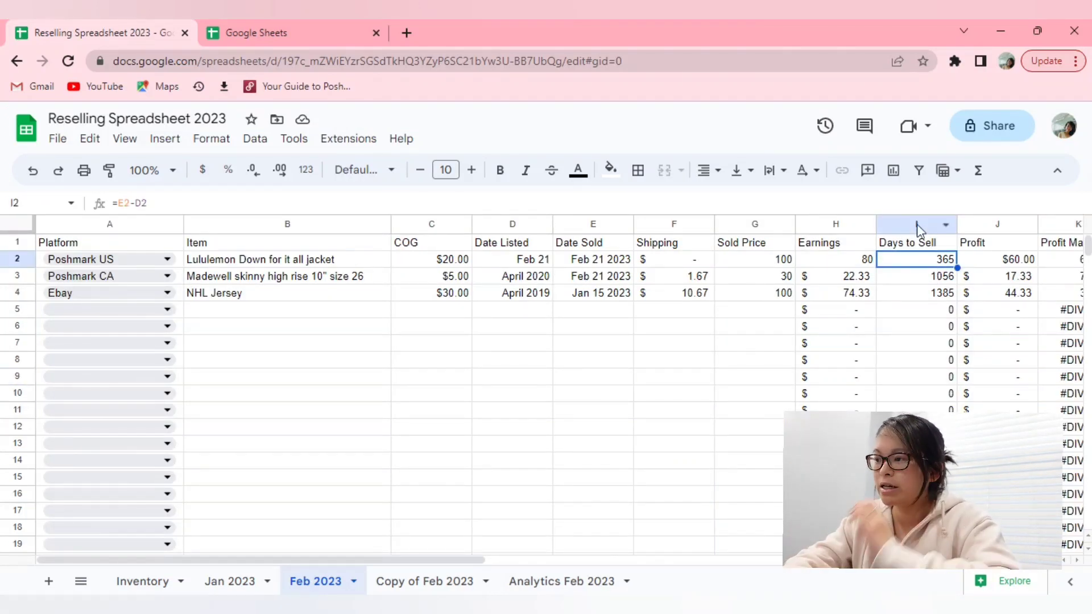
pyautogui.click(917, 224)
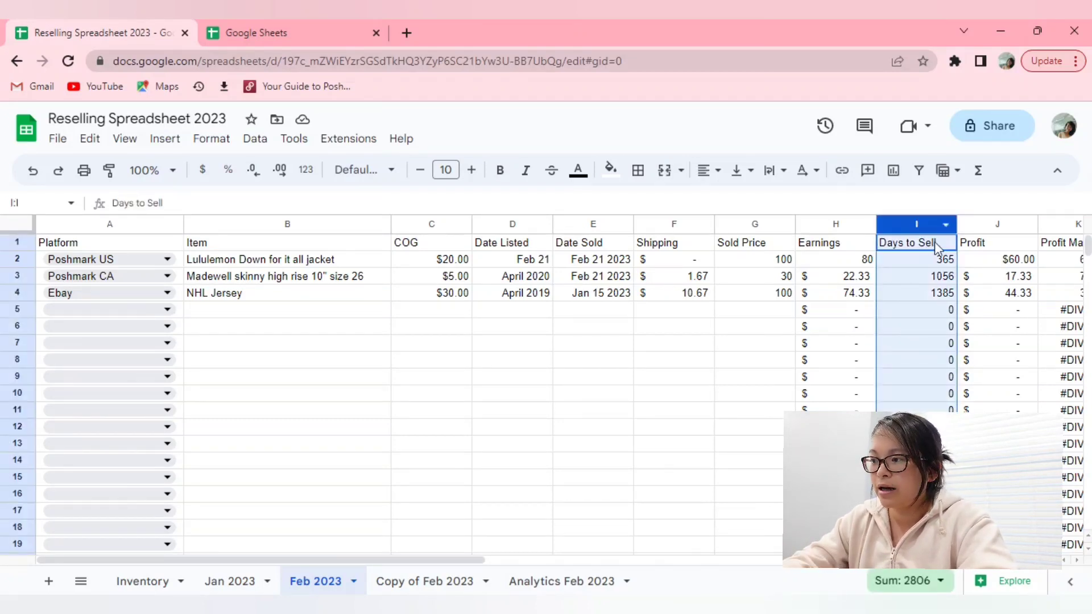
pyautogui.click(915, 310)
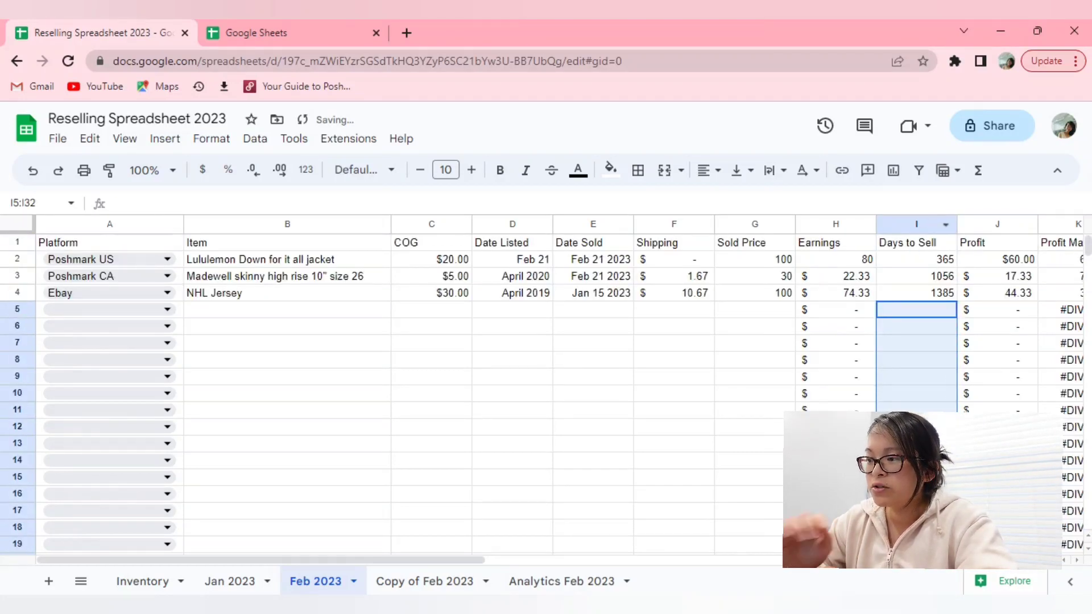
pyautogui.click(917, 224)
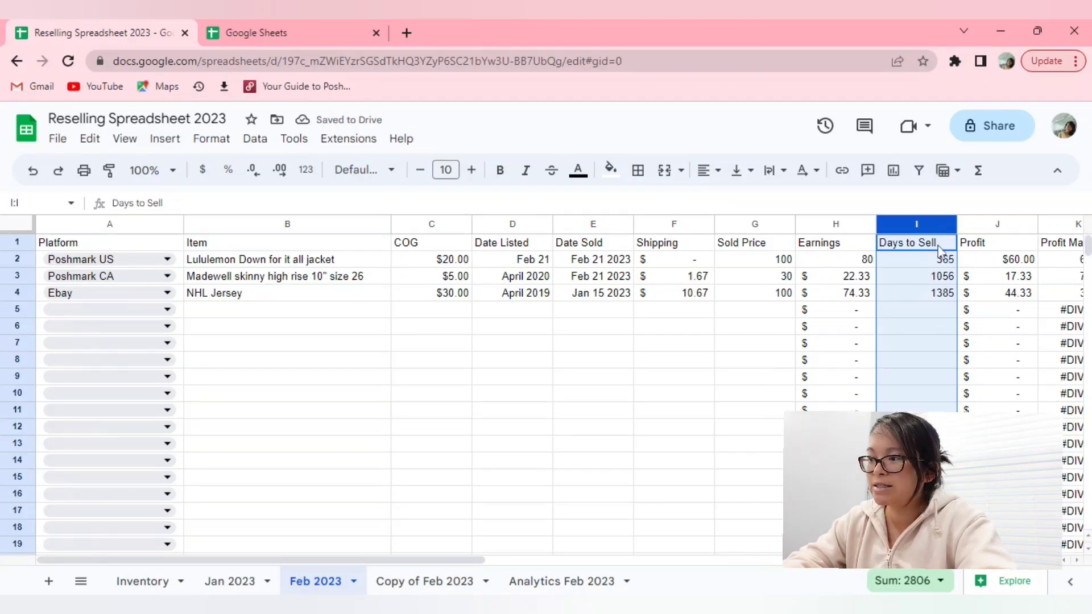
pyautogui.click(917, 259)
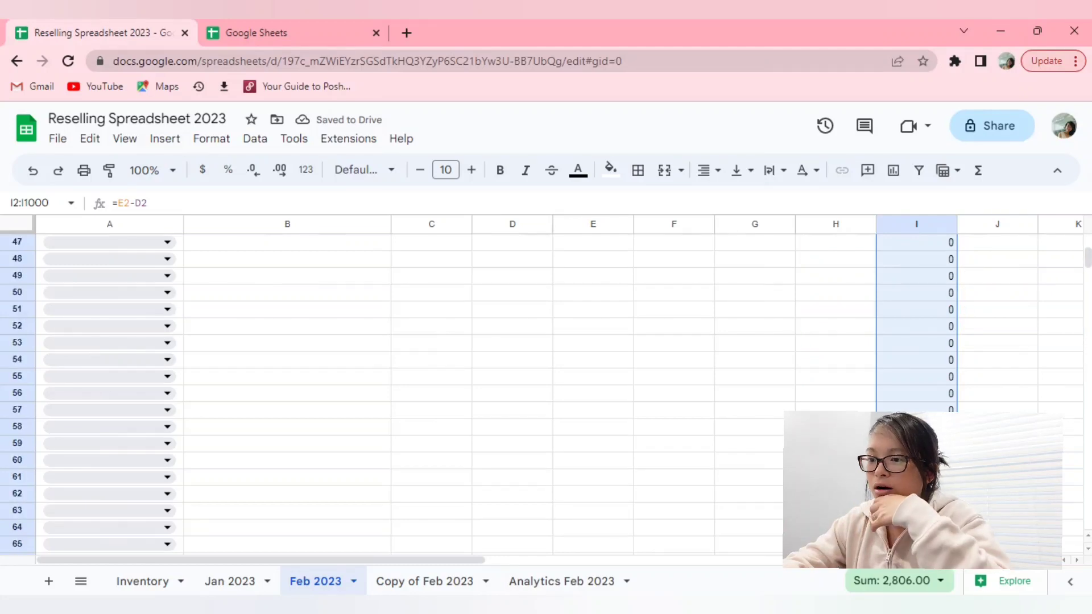
pyautogui.scroll(3)
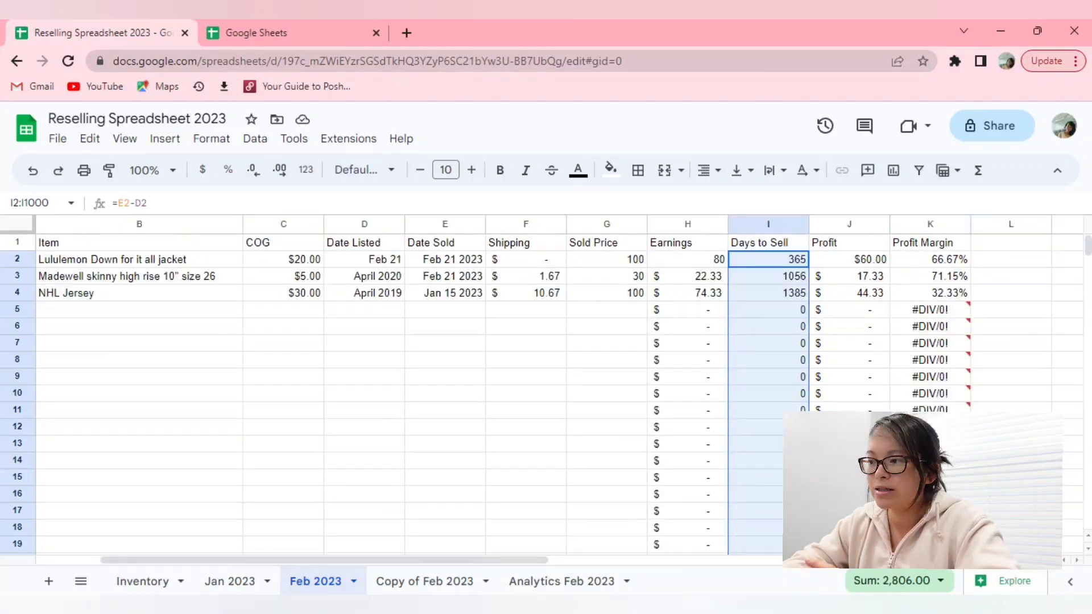
# Make the jacket's Profit earnings minus shipping minus COG (=H2-F2-C2), showing $60.00
pyautogui.click(849, 259)
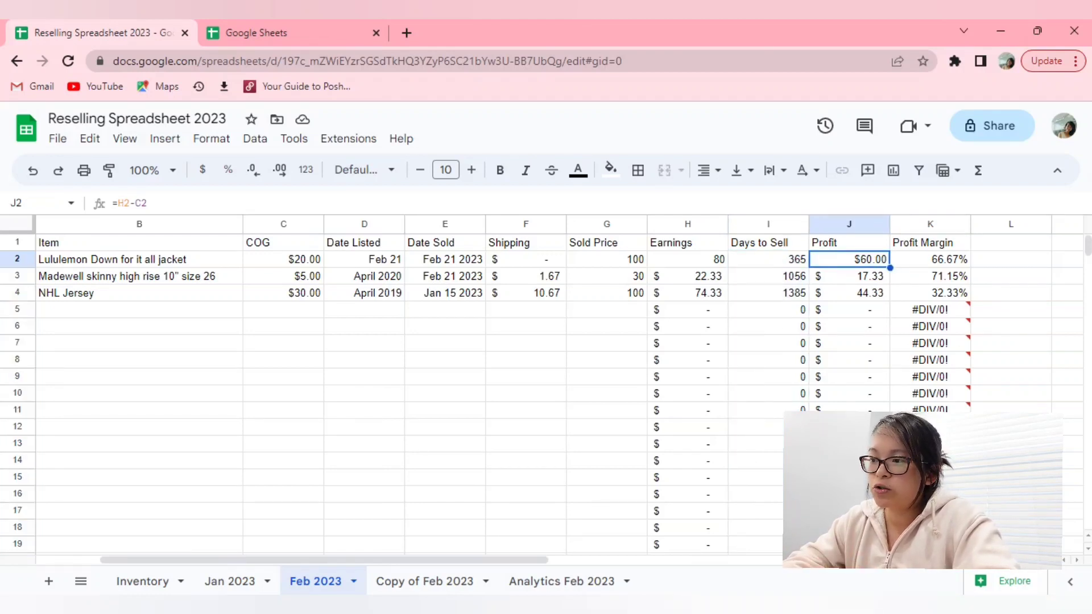
pyautogui.moveTo(696, 261)
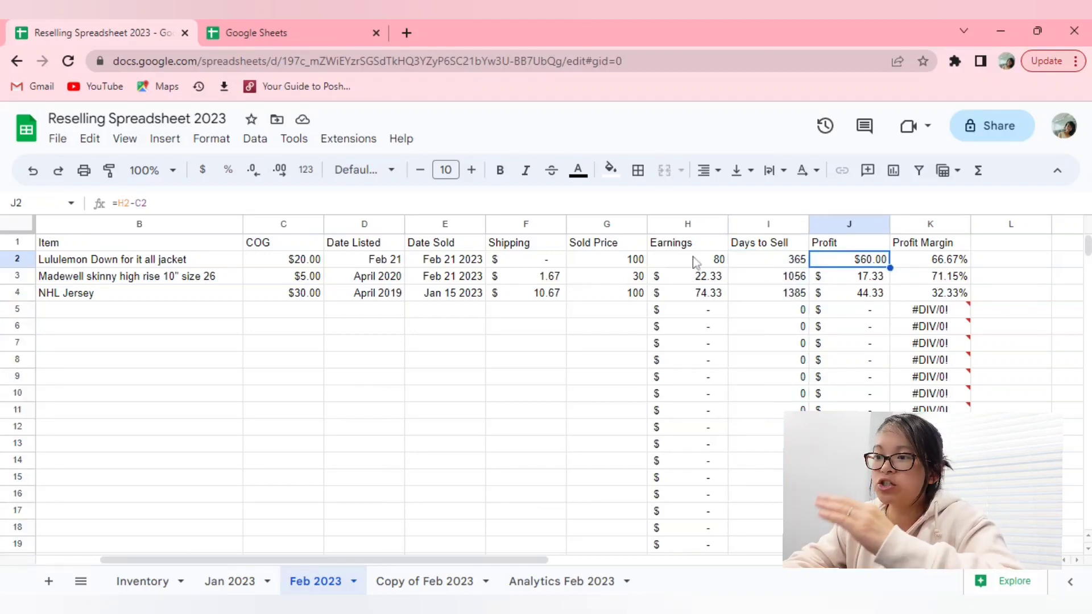
pyautogui.moveTo(614, 235)
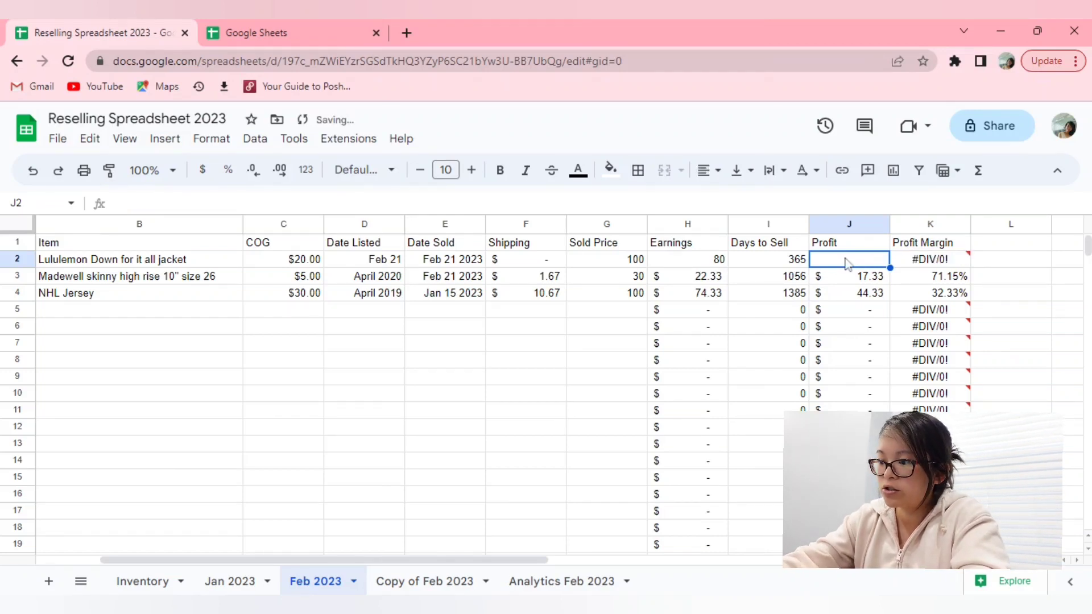
pyautogui.write('=H2-C2')
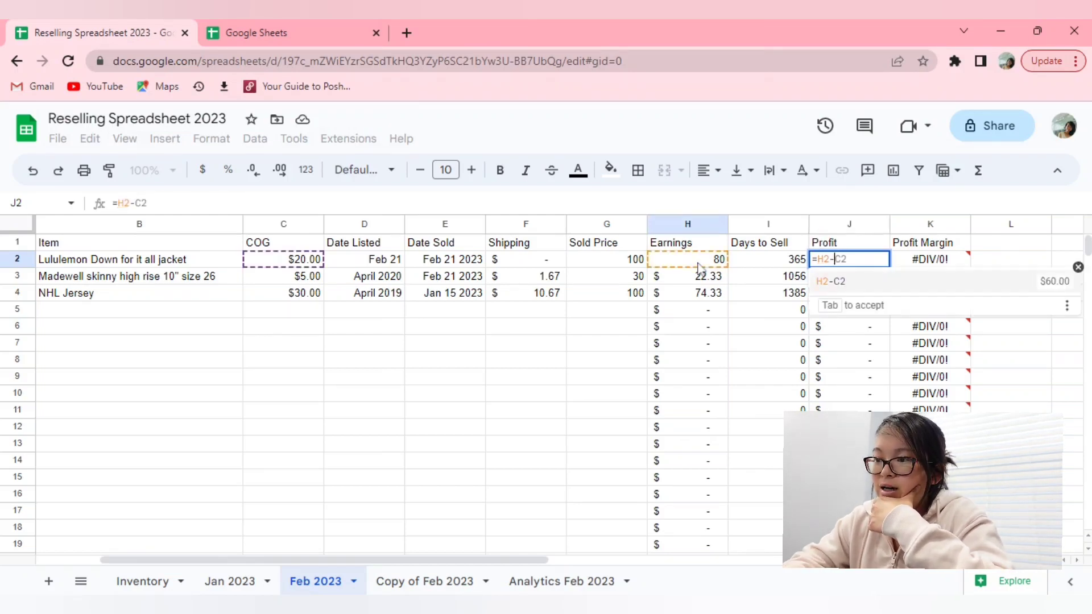
pyautogui.click(525, 259)
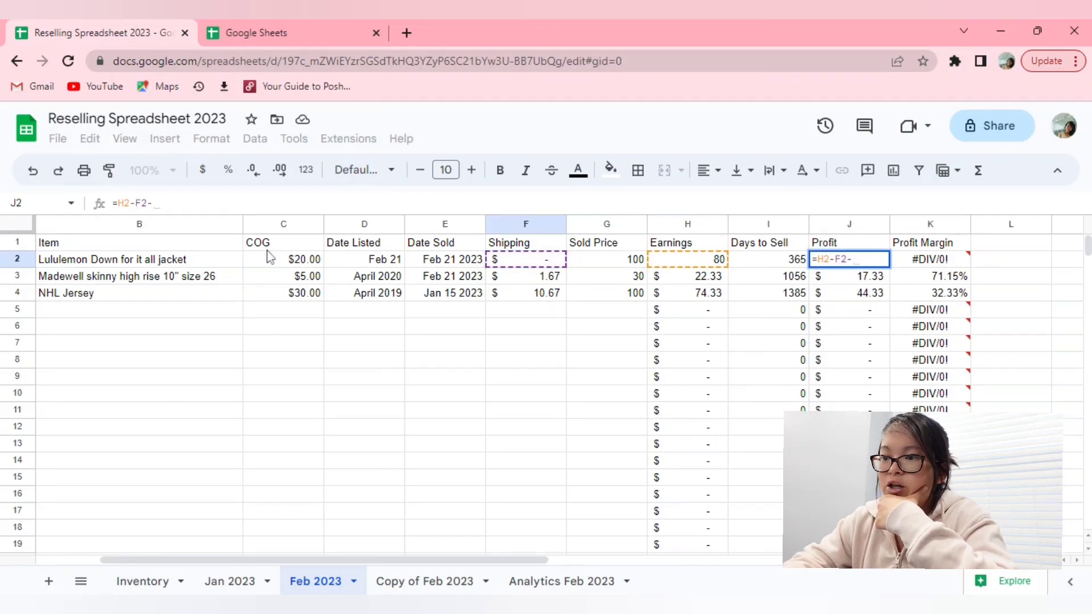
pyautogui.click(283, 259)
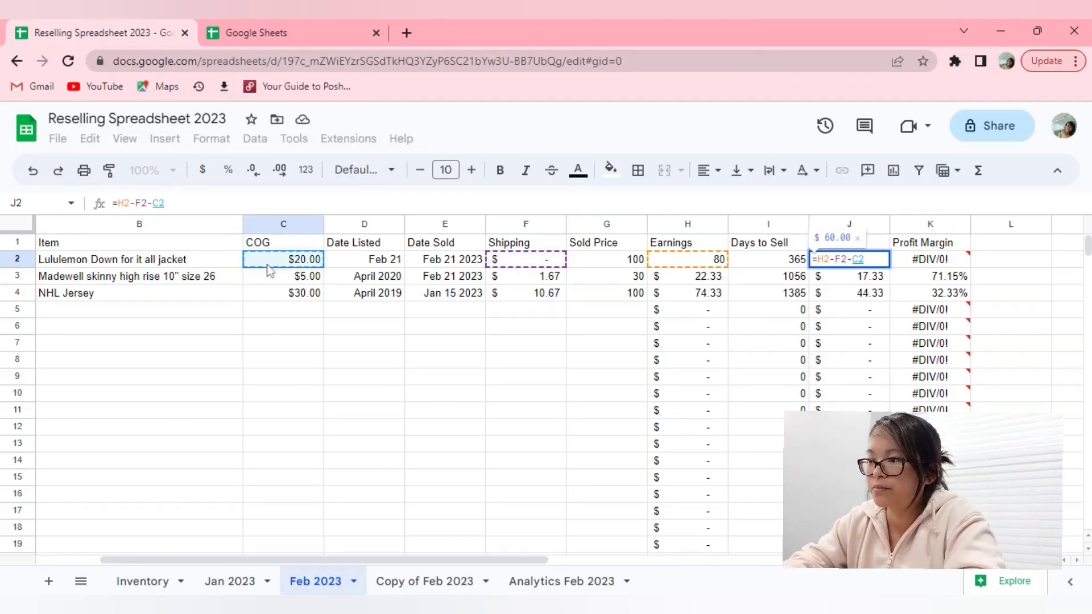
pyautogui.press('enter')
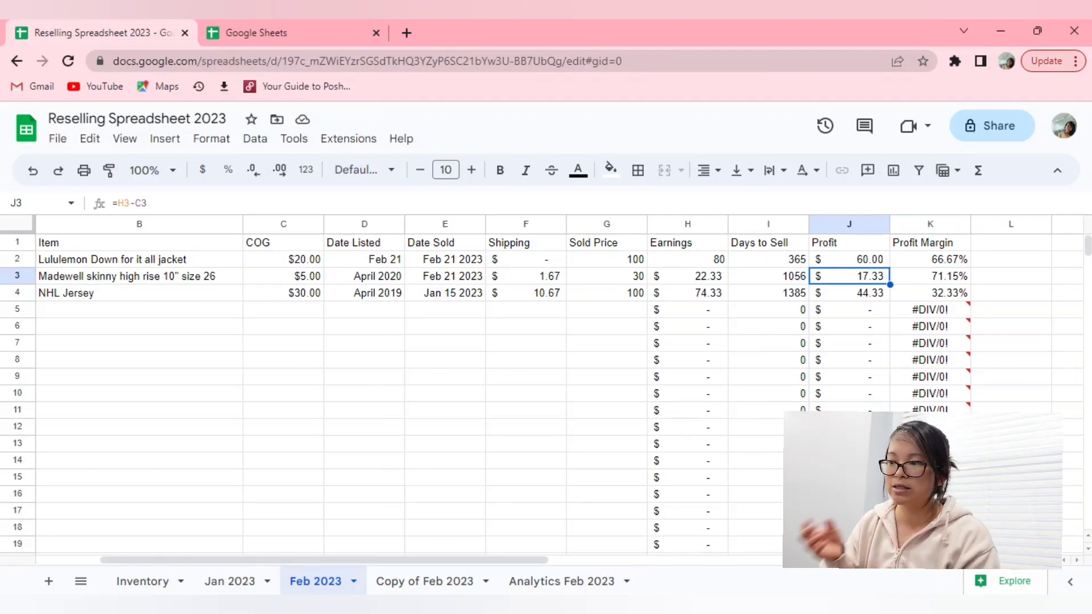
pyautogui.moveTo(829, 289)
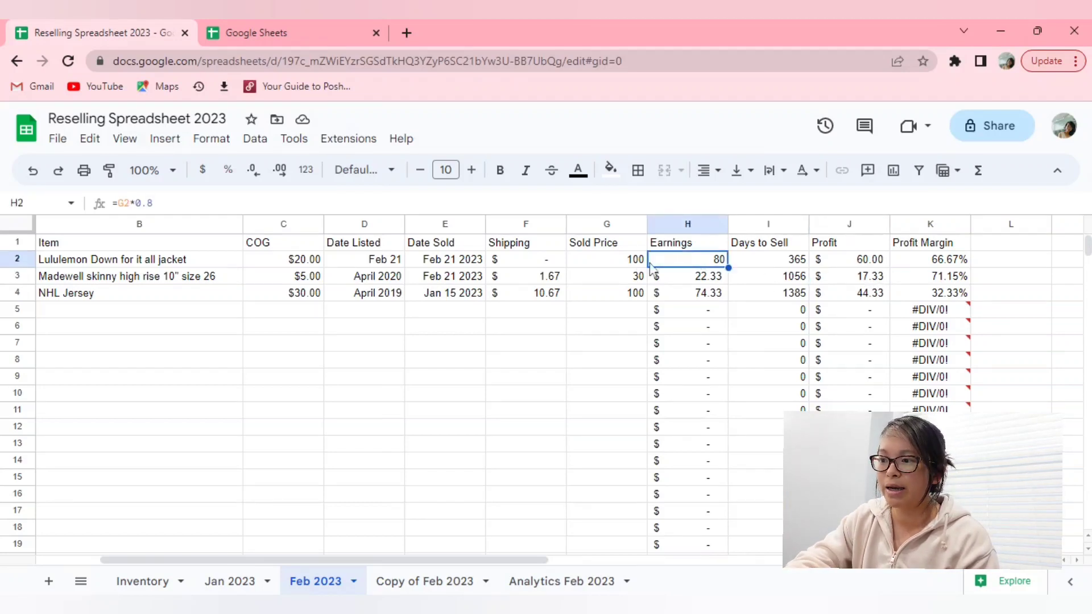
pyautogui.moveTo(288, 259)
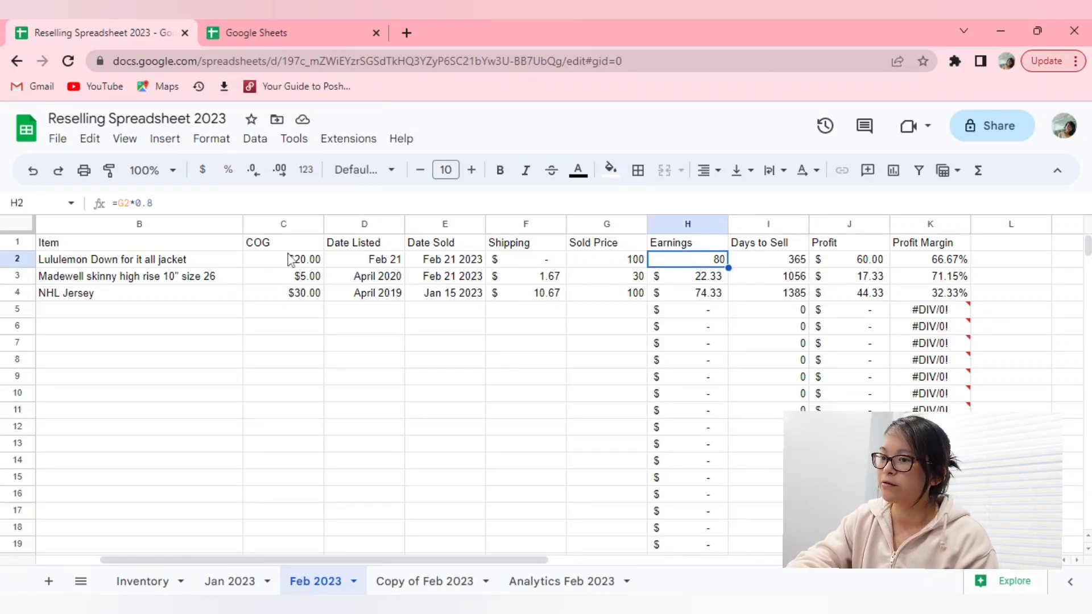
pyautogui.click(283, 259)
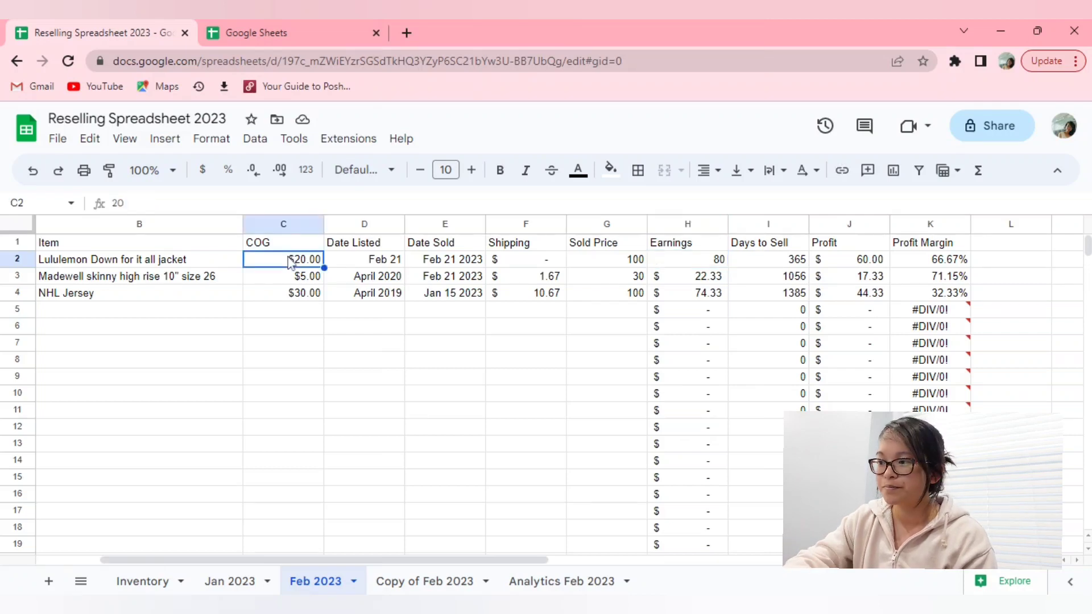
pyautogui.click(848, 259)
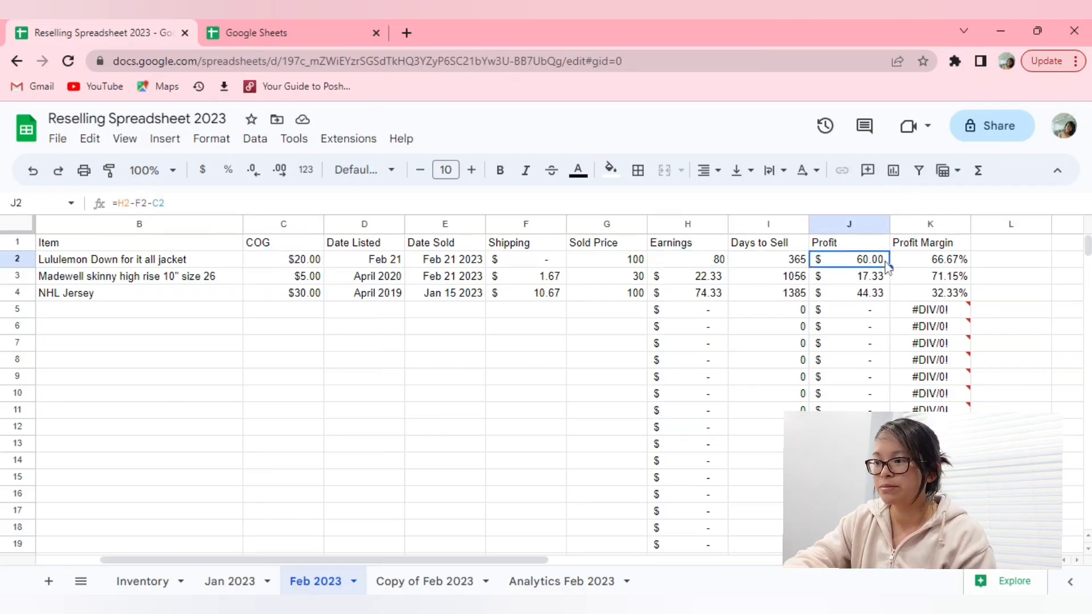
# Fill the Profit formula =H2-F2-C2 down the column, giving $15.66 and $33.66 for jeans and jersey
pyautogui.click(848, 309)
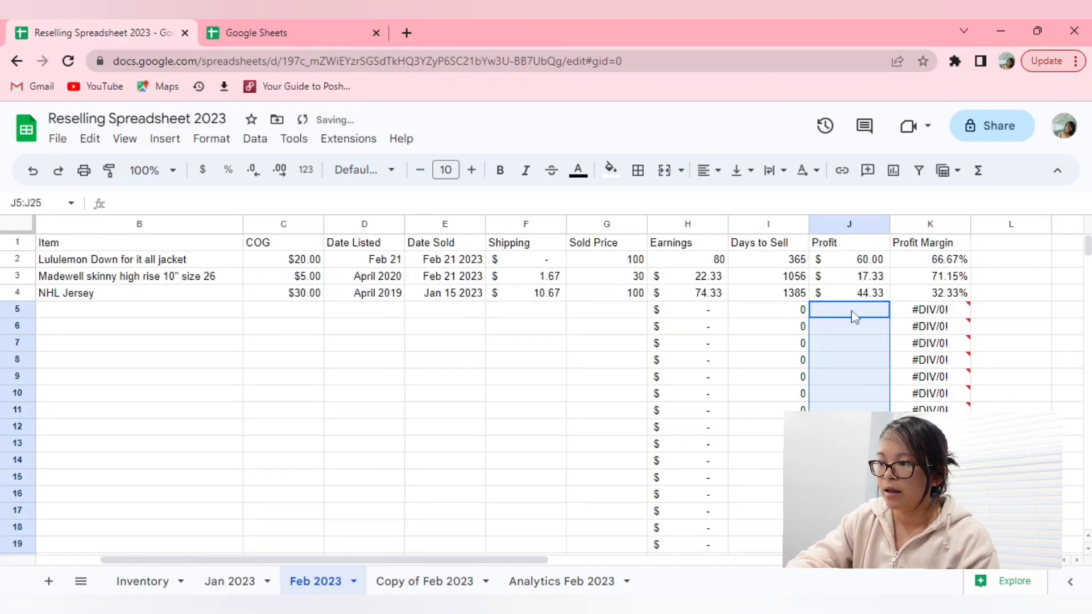
pyautogui.click(848, 224)
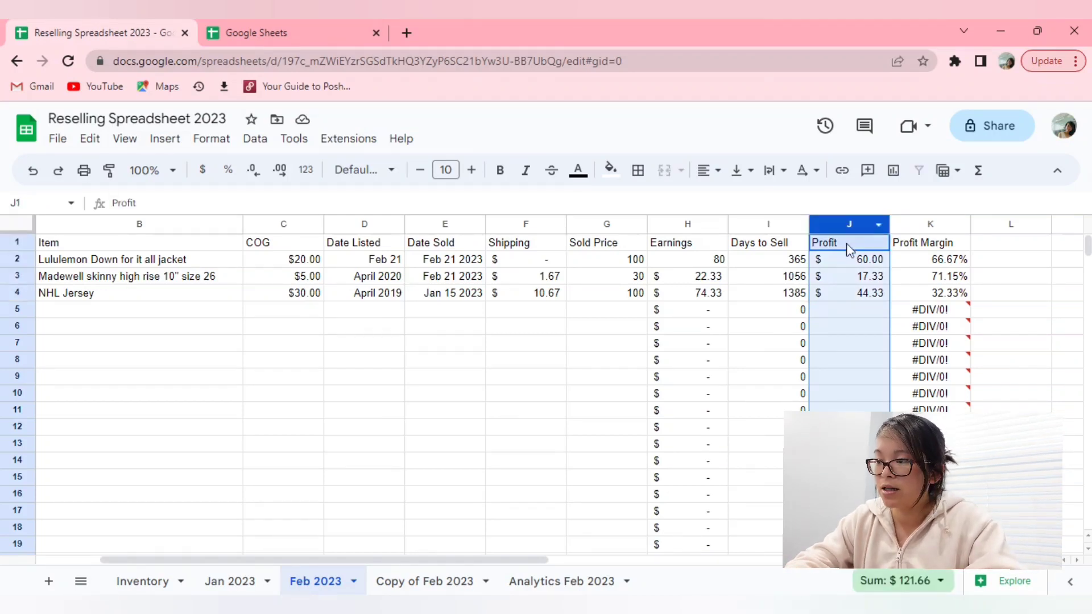
pyautogui.click(848, 260)
pyautogui.write('=H2-F2-C2')
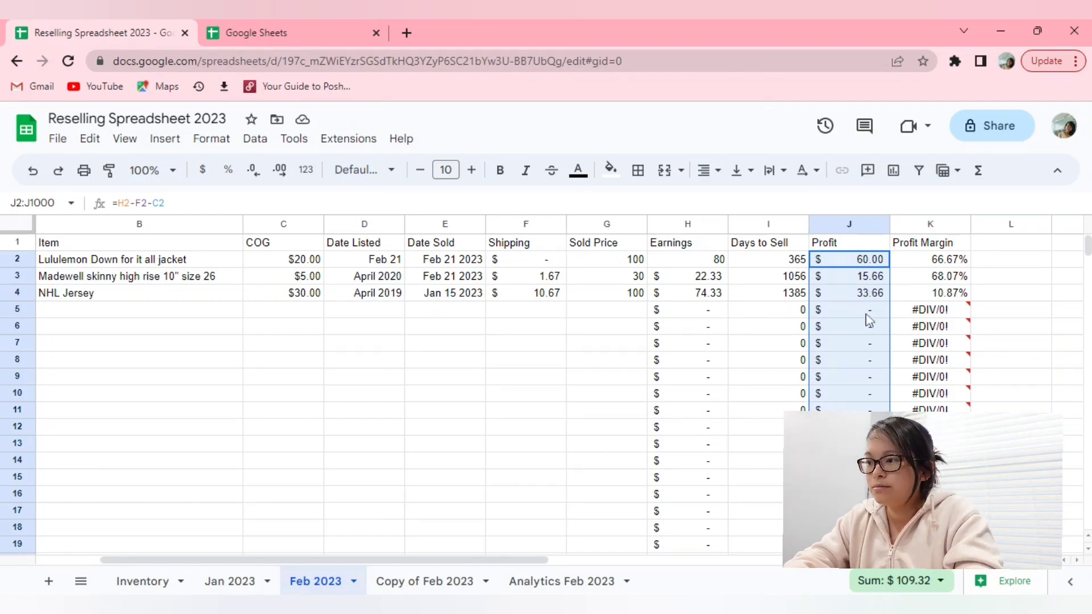
pyautogui.click(848, 393)
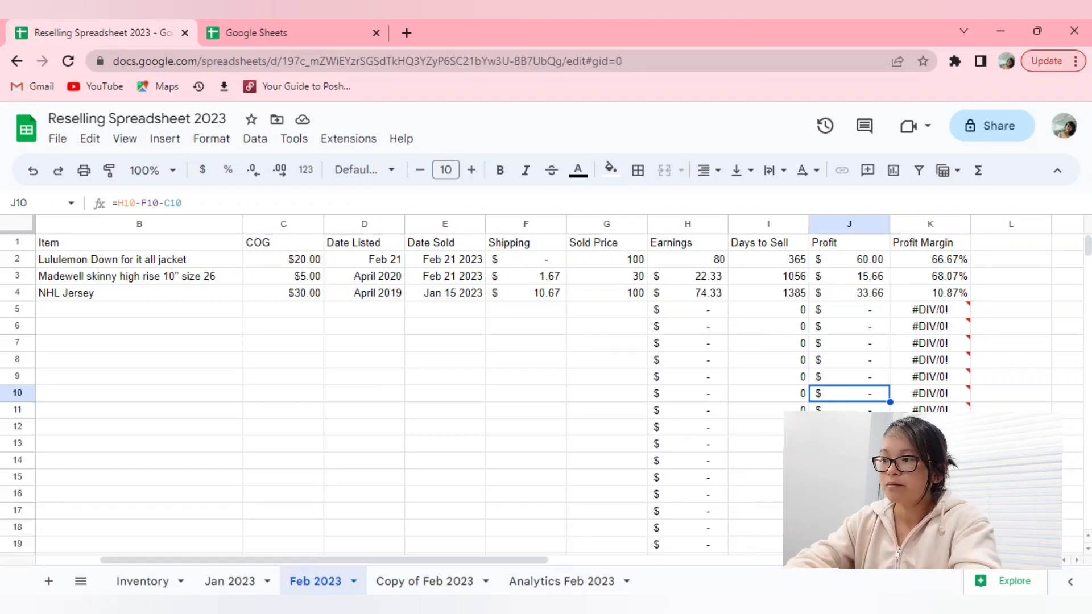
# Clear the old Profit Margin cells and start a fresh formula in K2
pyautogui.click(929, 260)
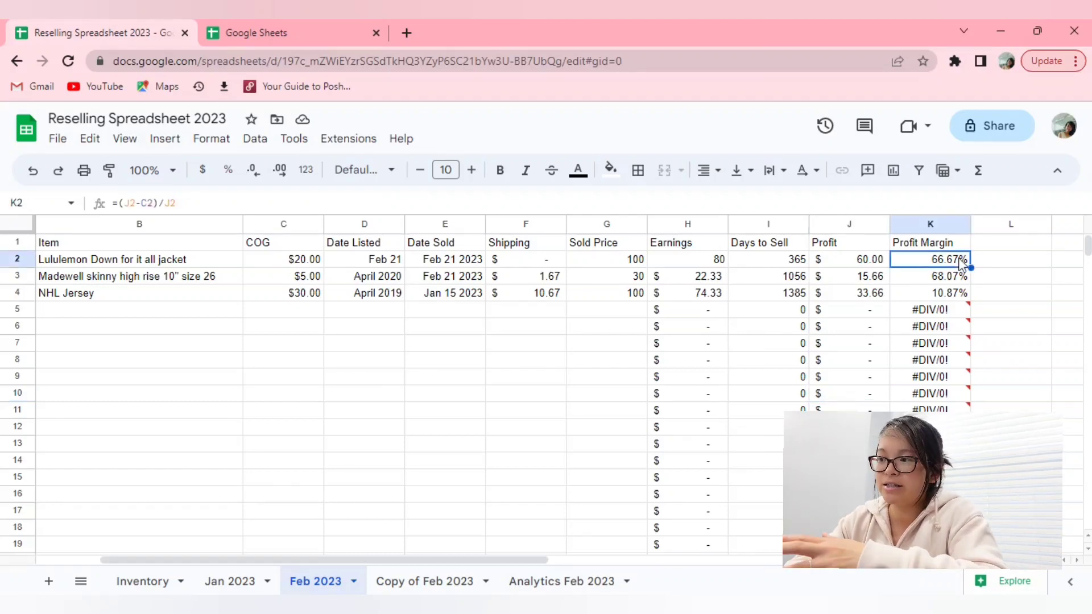
pyautogui.moveTo(929, 259); pyautogui.dragTo(929, 275)
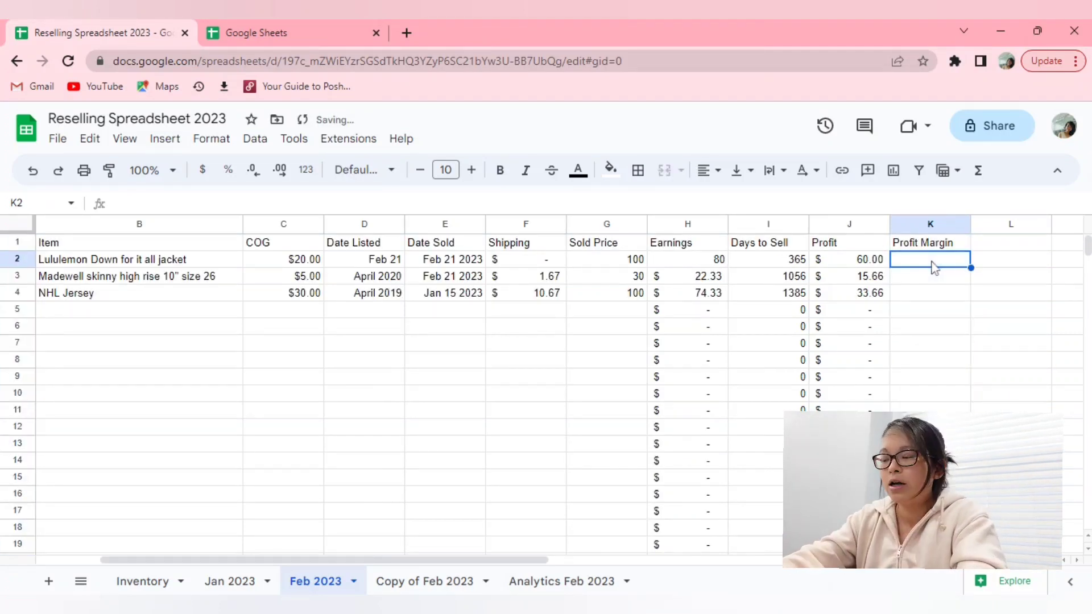
pyautogui.write('=')
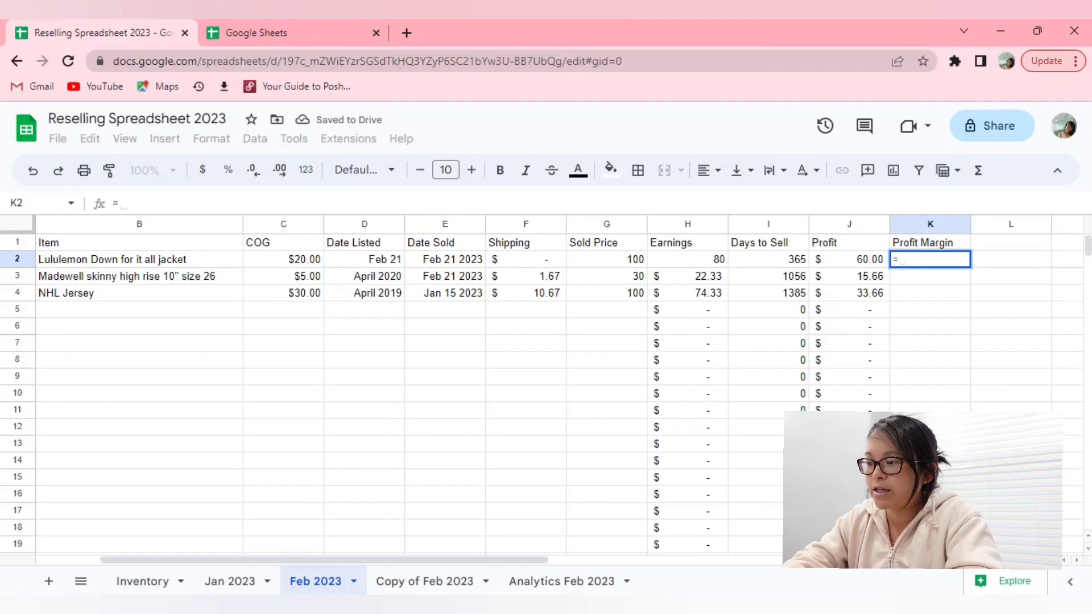
pyautogui.click(848, 259)
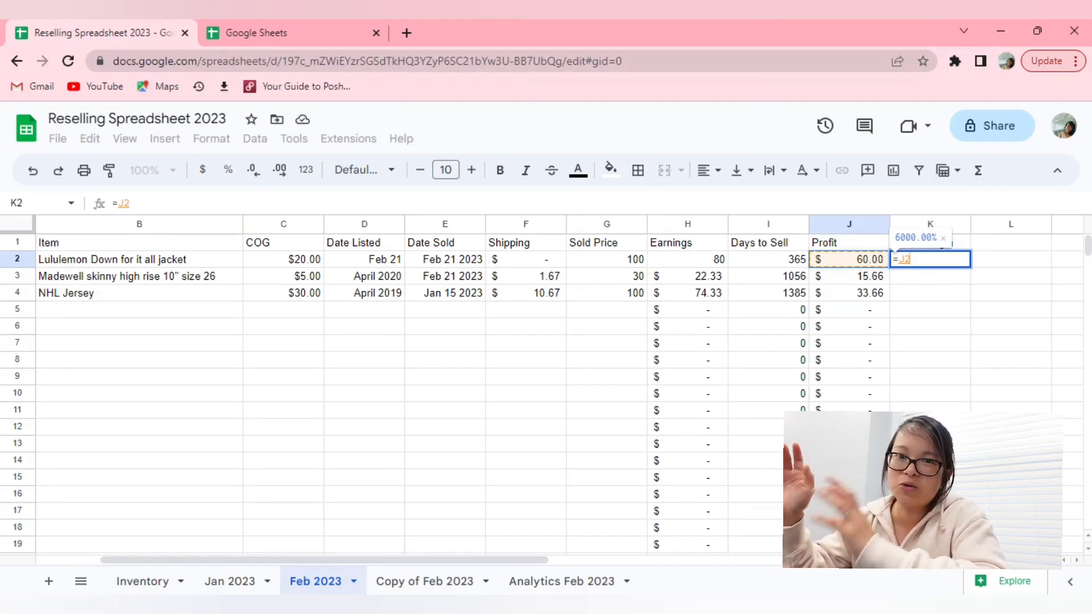
pyautogui.press('Backspace')
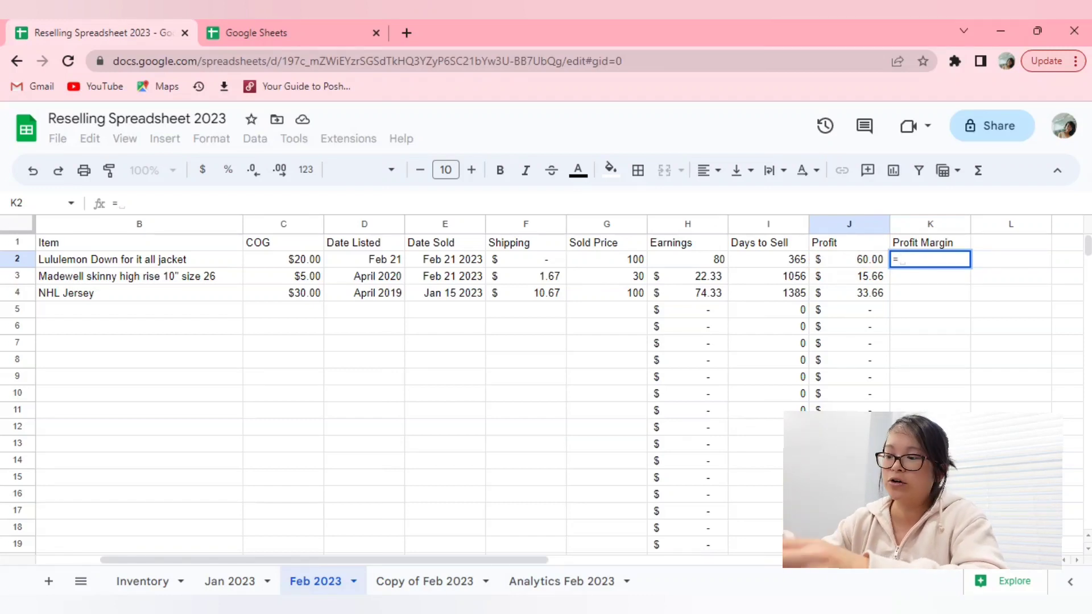
# Enter =(J2-C2)/J2 in K2 so the jacket's margin shows 66.67%
pyautogui.write('(')
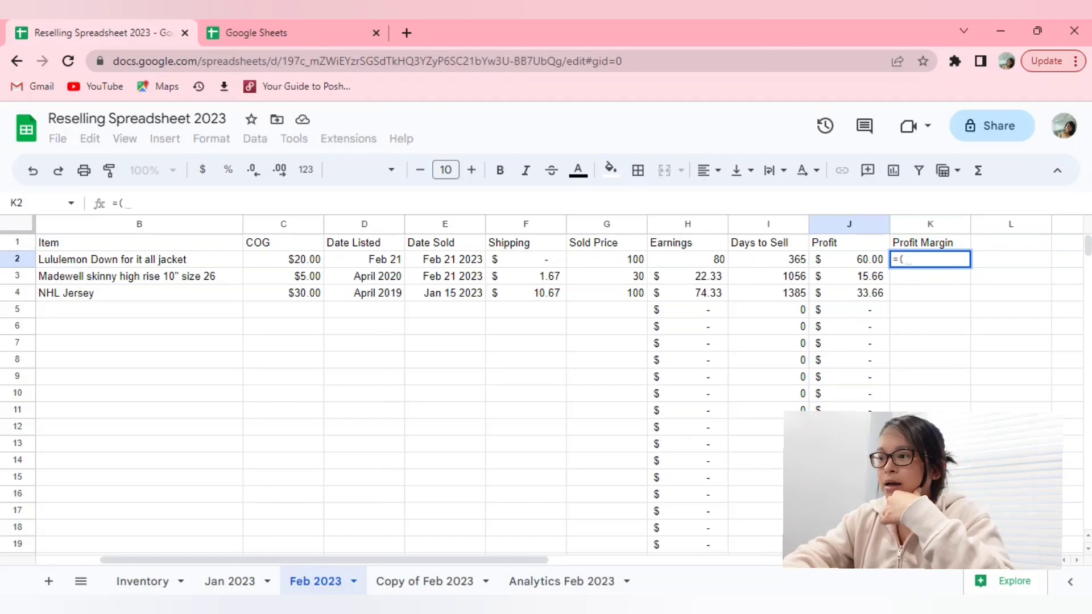
pyautogui.click(848, 260)
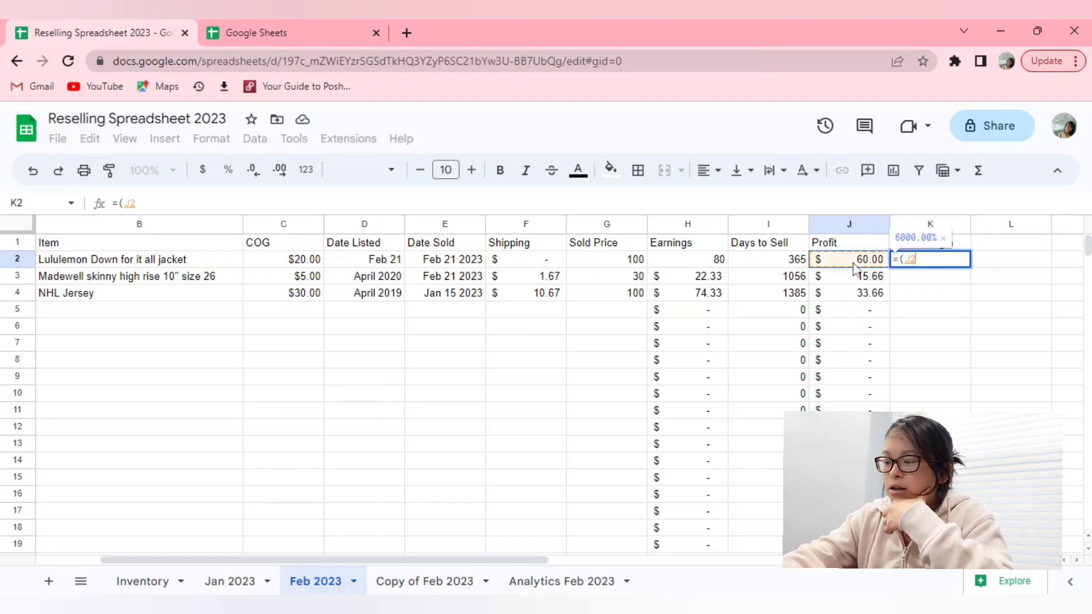
pyautogui.write('-')
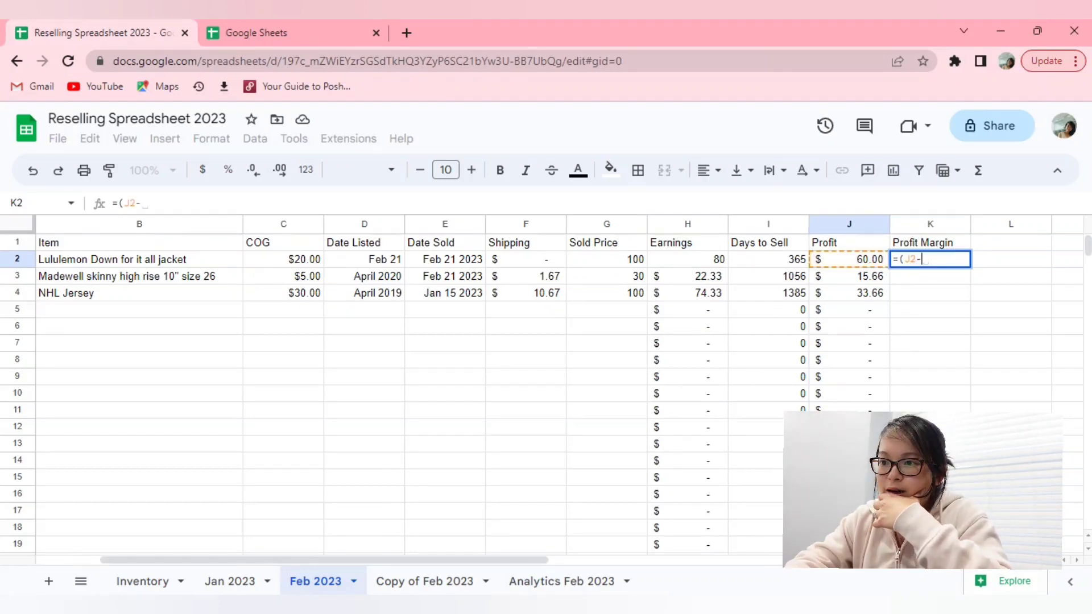
pyautogui.click(283, 259)
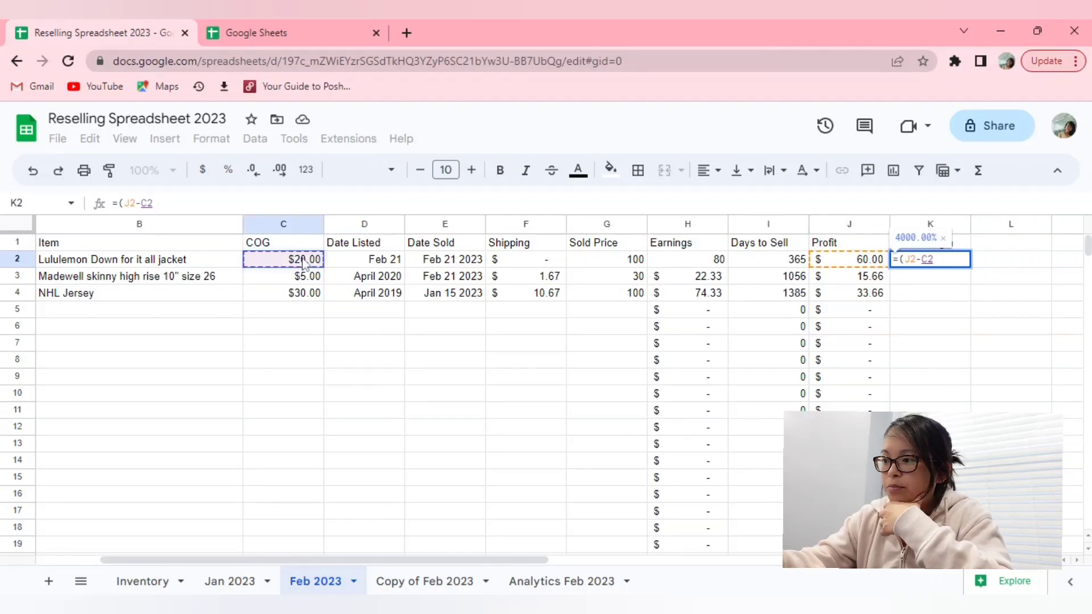
pyautogui.write(')/')
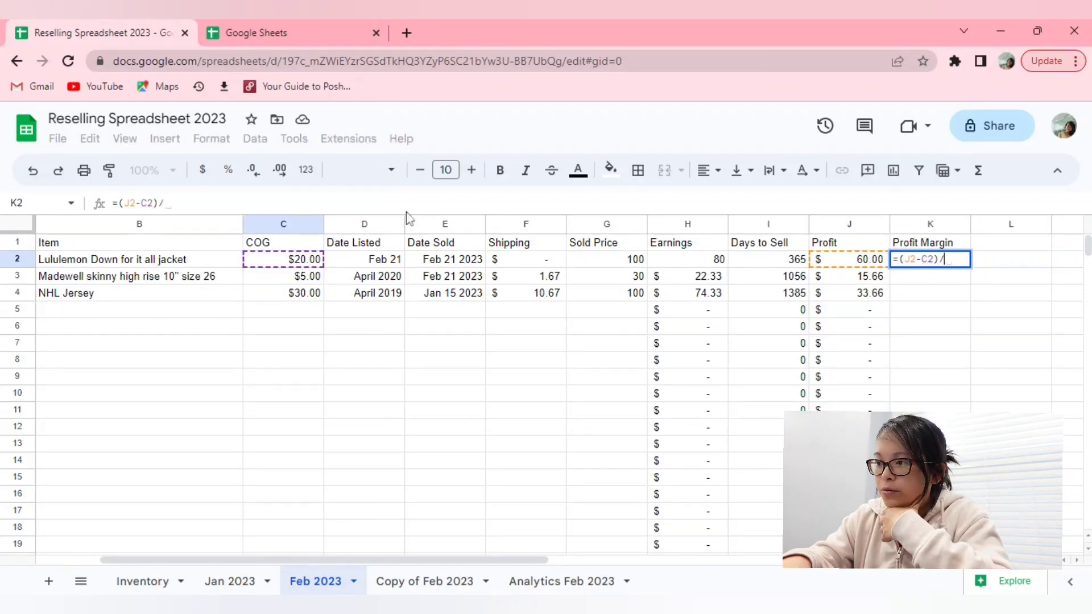
pyautogui.click(848, 259)
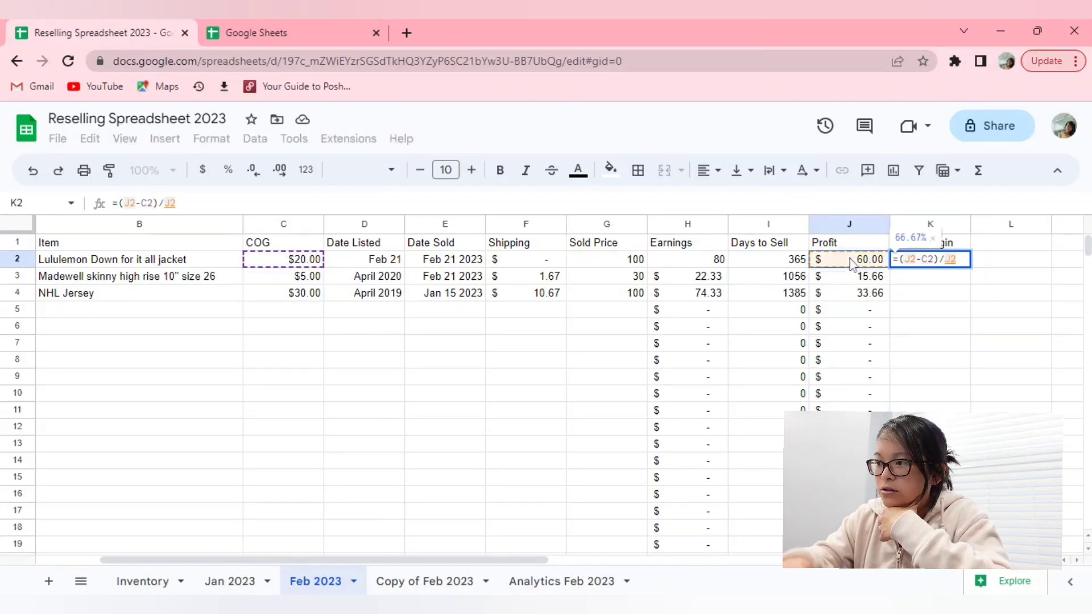
pyautogui.press('enter')
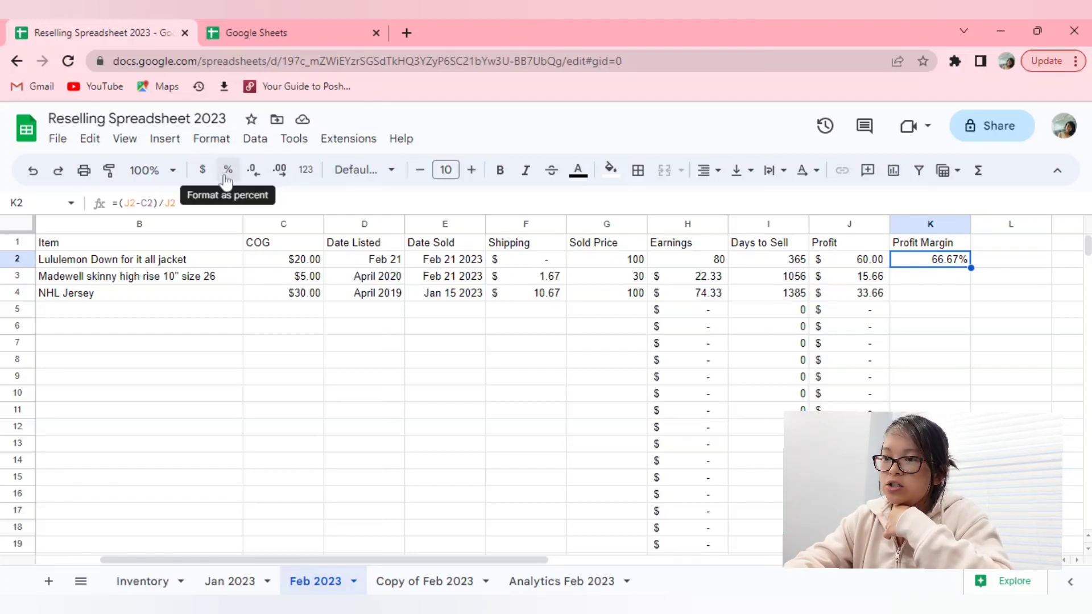
# Format K2 as a percentage and fill the margin formula down, giving 68.07% and 10.87%
pyautogui.click(202, 170)
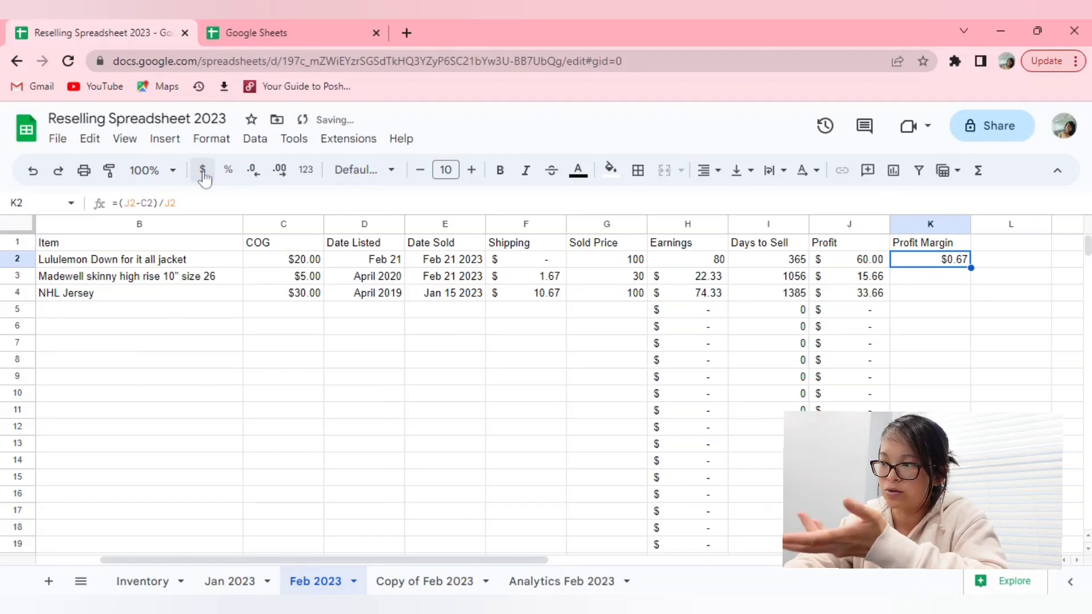
pyautogui.click(228, 170)
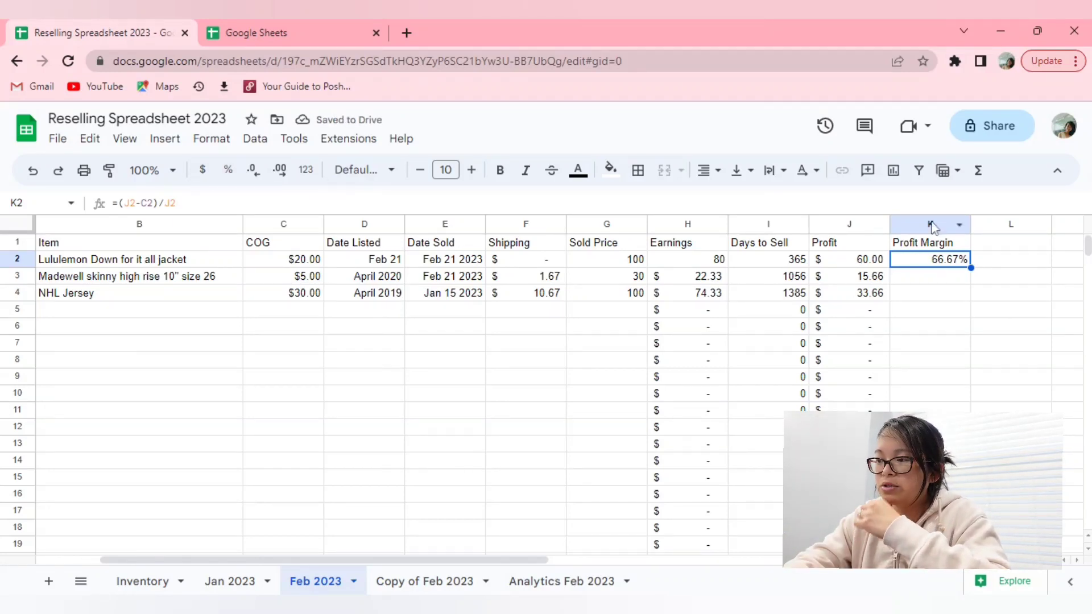
pyautogui.click(929, 224)
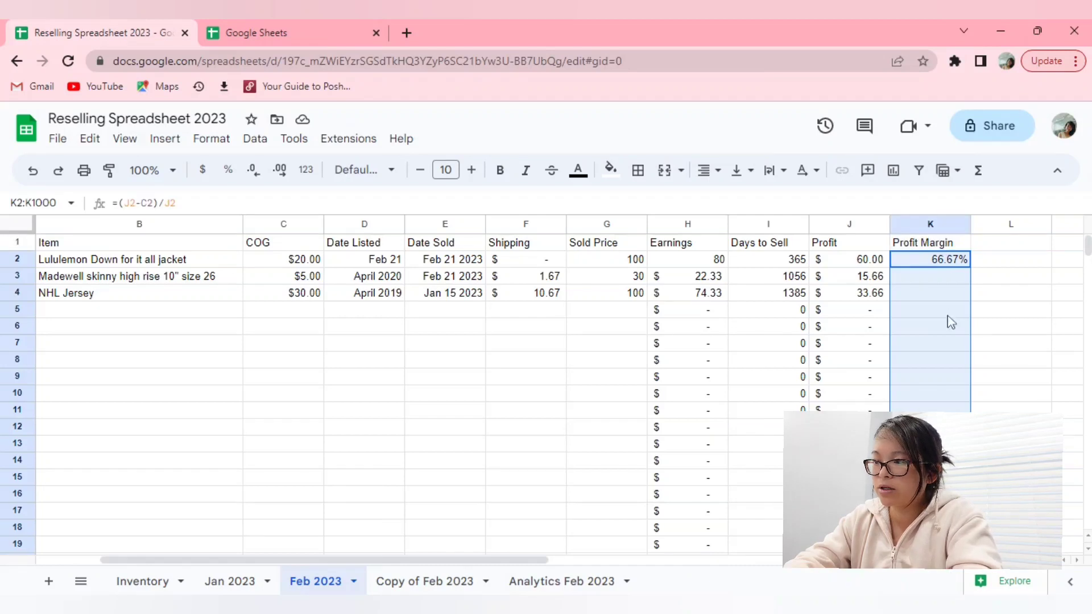
pyautogui.press('Delete')
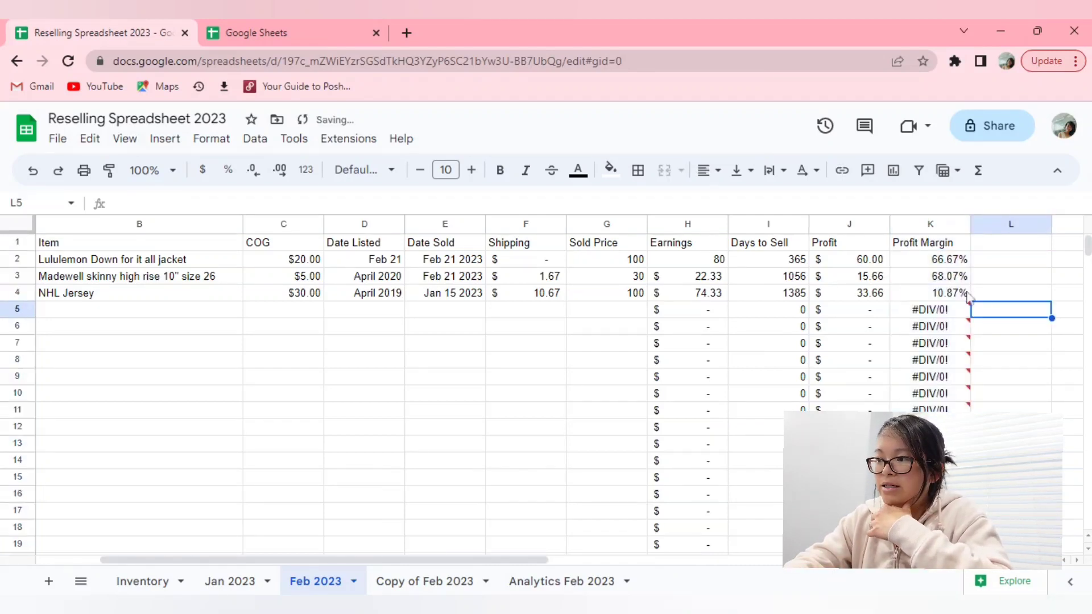
pyautogui.click(929, 275)
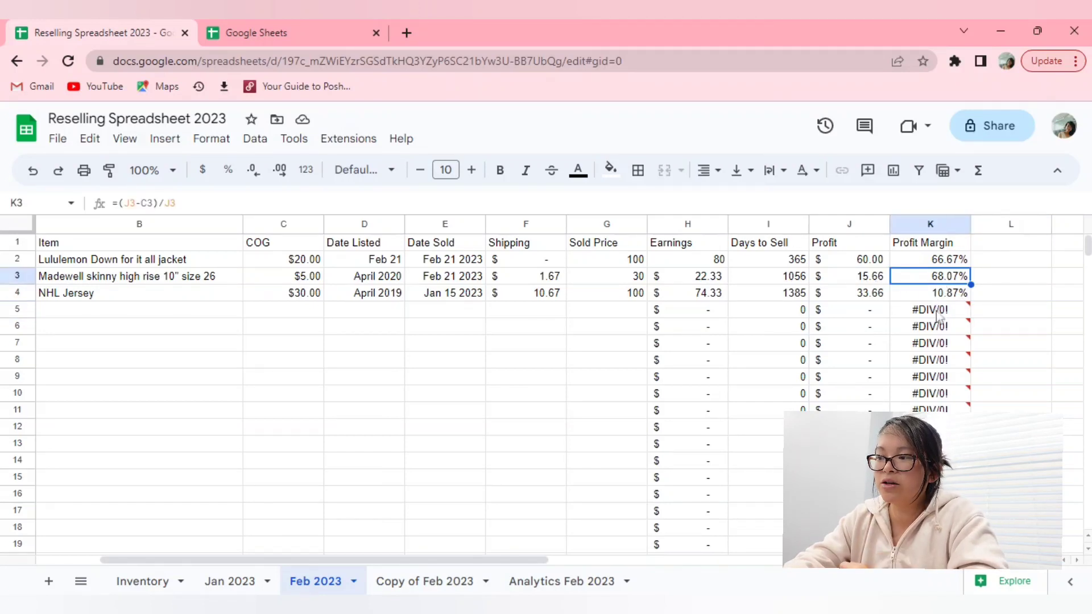
# Inspect the #DIV/0! errors in the empty rows
pyautogui.click(929, 327)
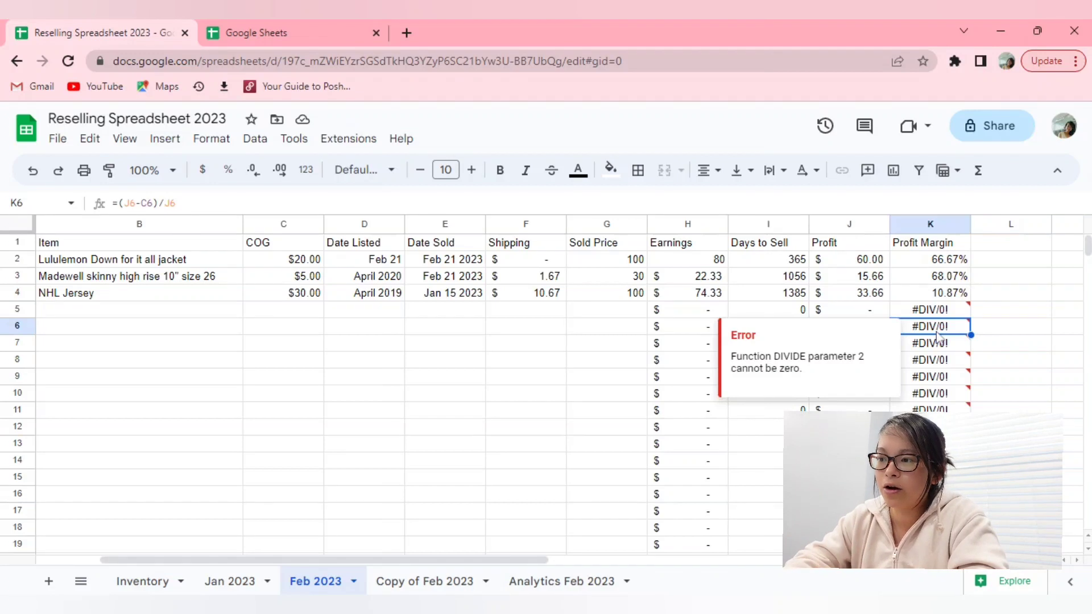
pyautogui.click(606, 343)
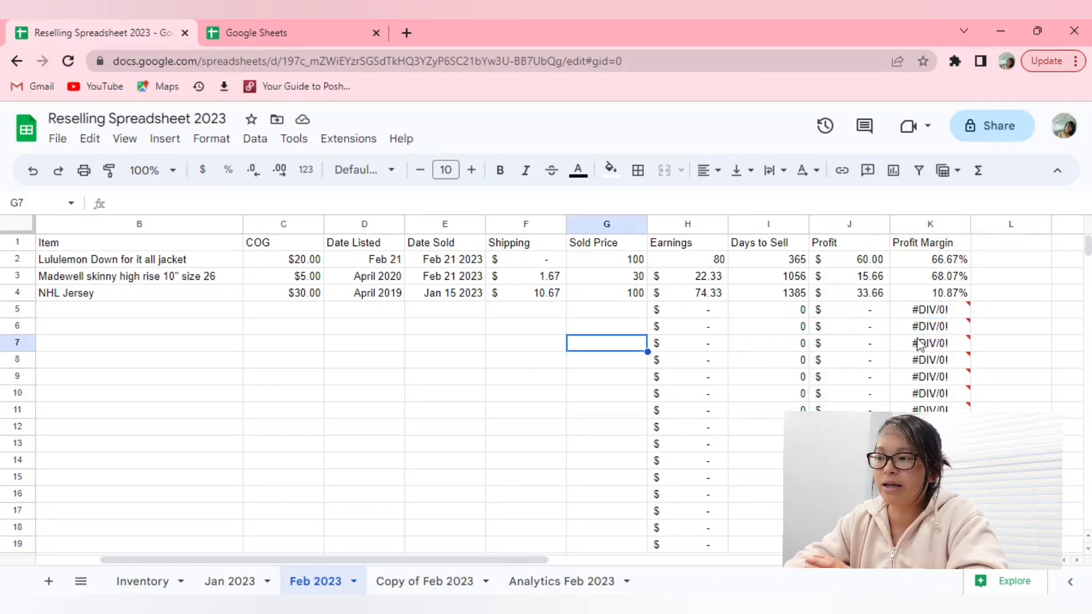
pyautogui.click(1062, 292)
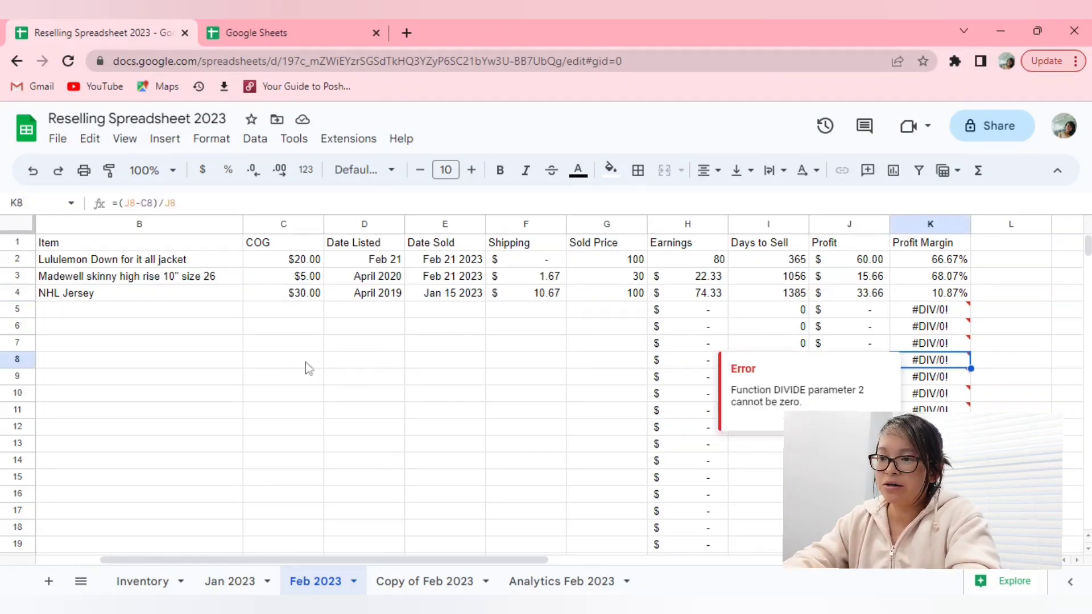
# Give test row 6 a $5.00 COG and a sold price of 100 so it calculates
pyautogui.click(283, 326)
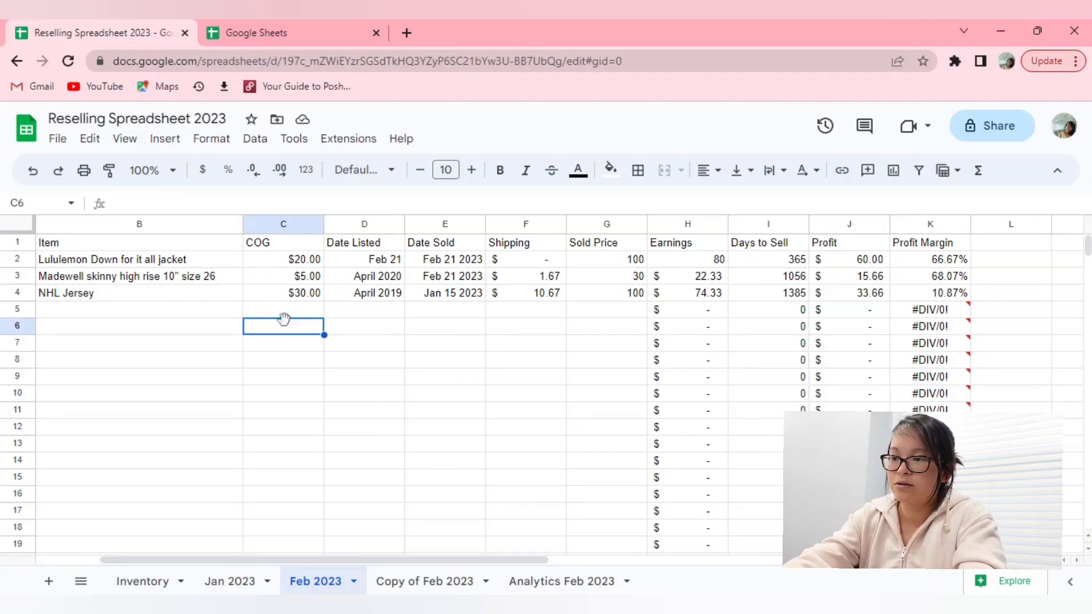
pyautogui.write('$5.00')
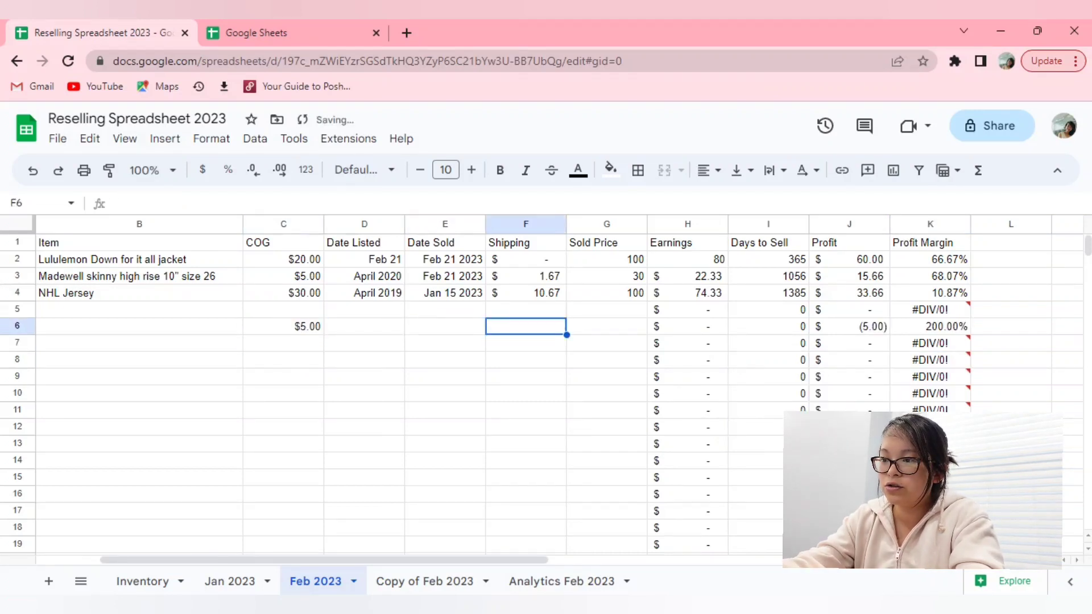
pyautogui.write('100')
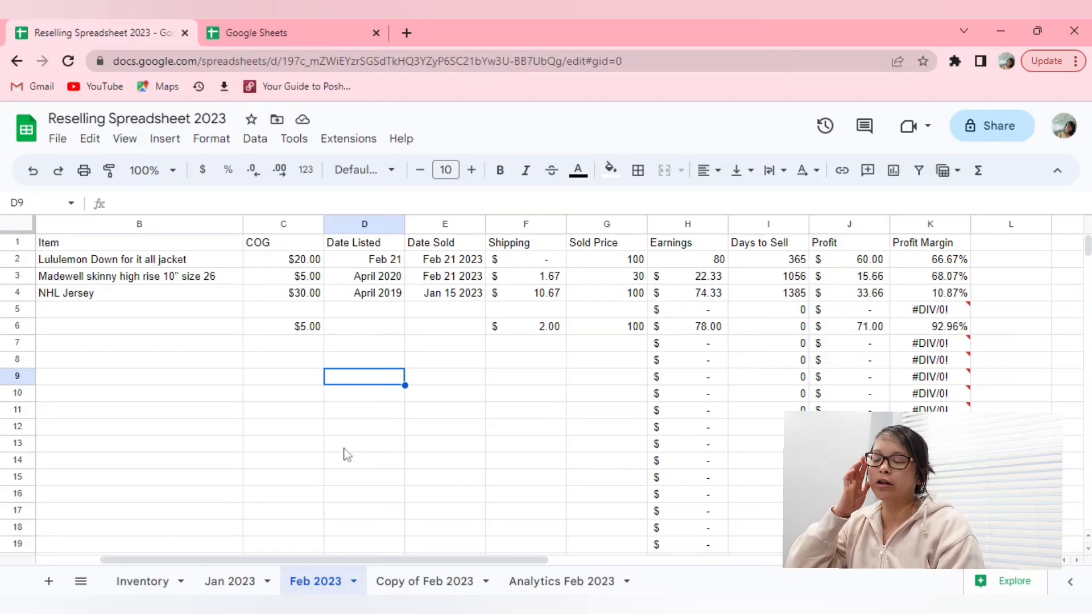
pyautogui.moveTo(705, 442)
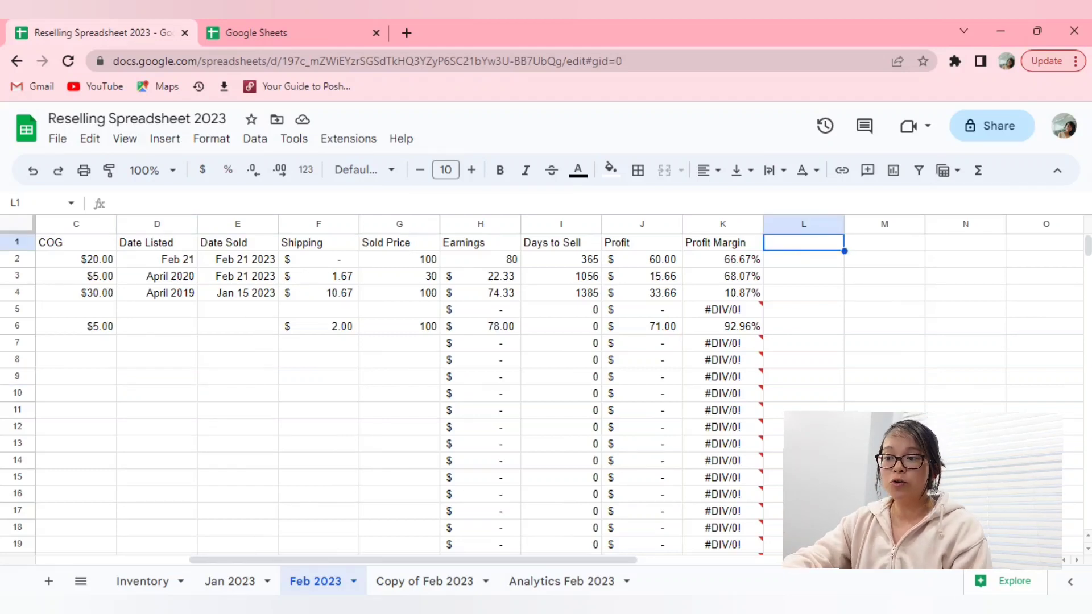
# Scroll sideways to review the Feb 2023 columns including Platform
pyautogui.hscroll(-3)
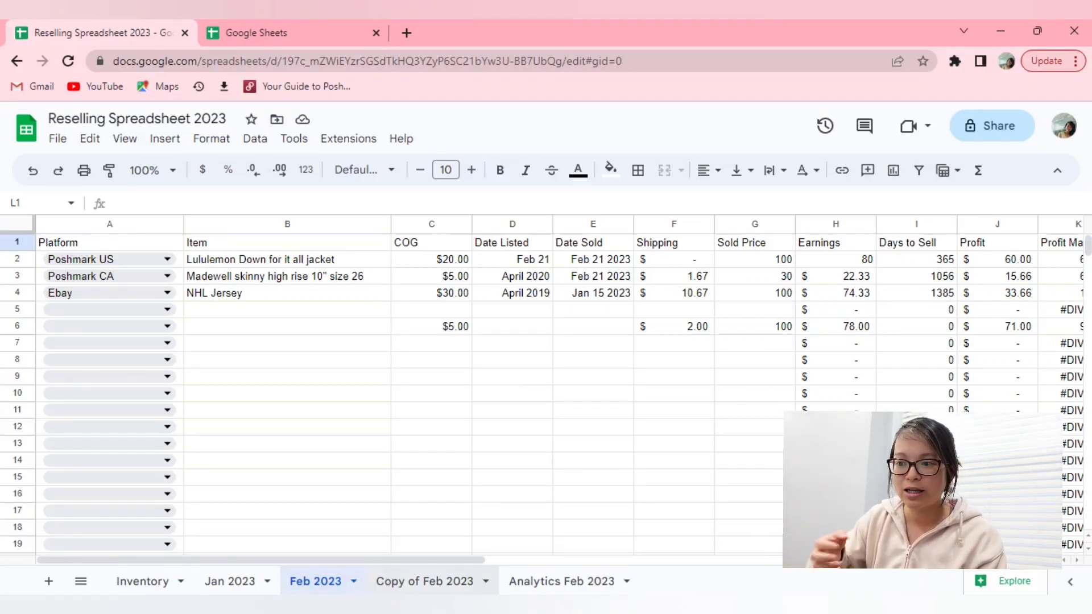
# Add a new sheet named Analytics with 'Average Sales Prices' as its A1 heading
pyautogui.click(424, 582)
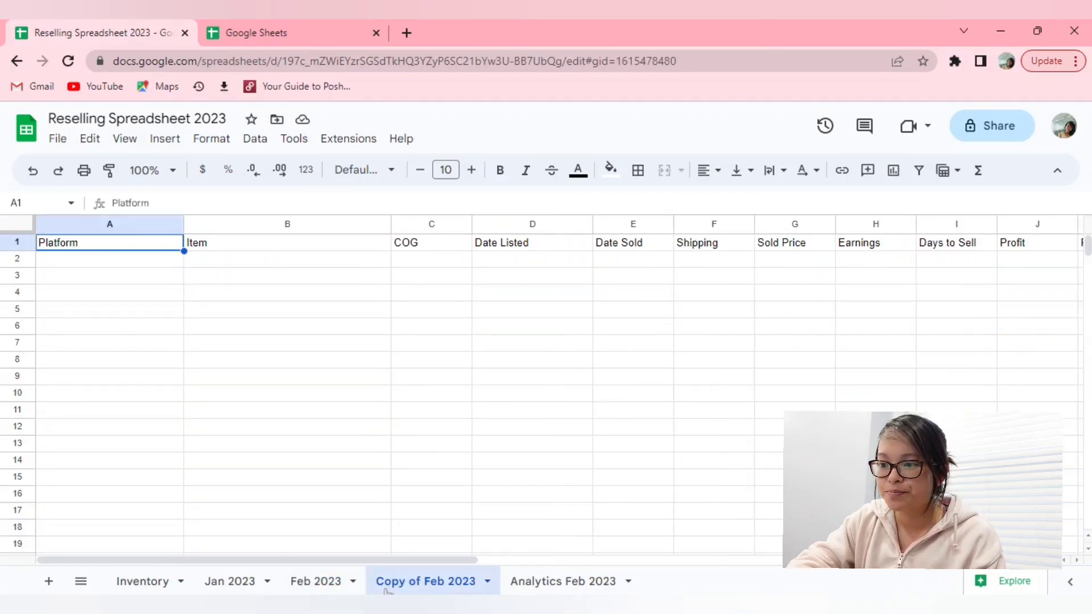
pyautogui.click(315, 581)
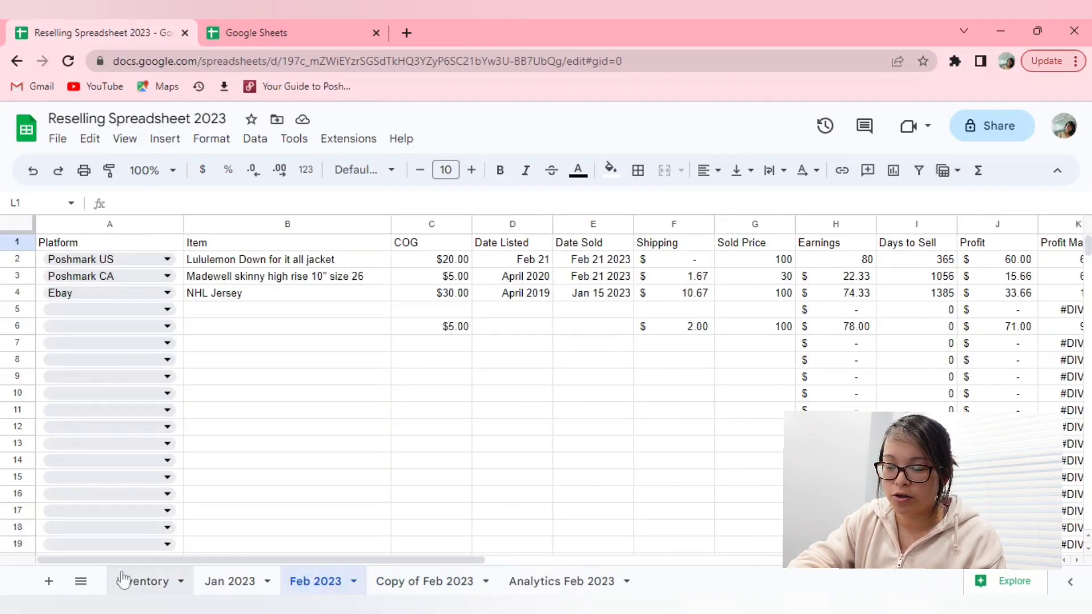
pyautogui.click(48, 581)
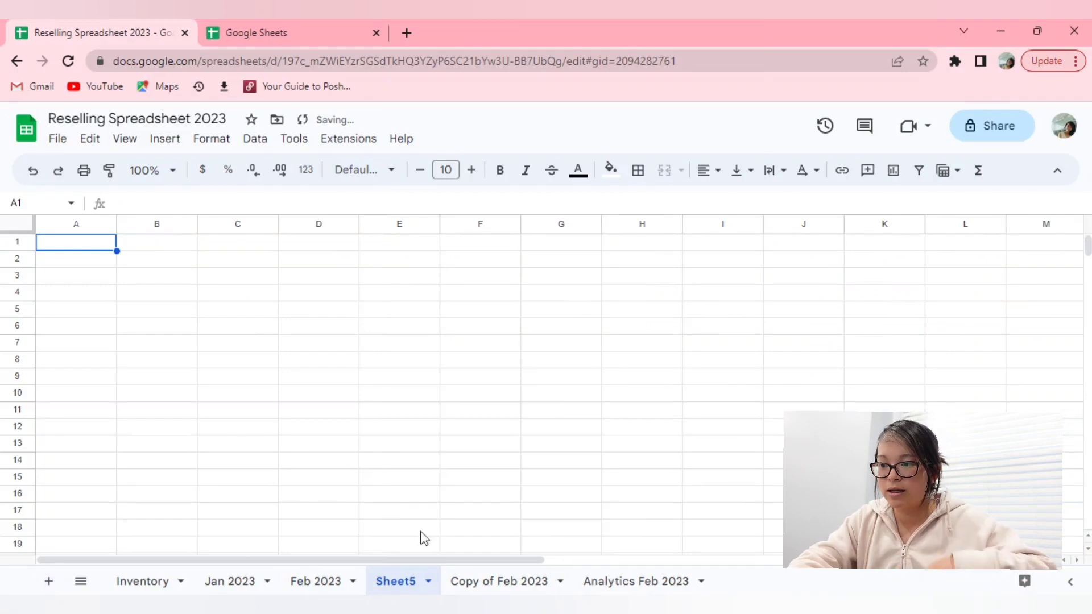
pyautogui.write('Ana')
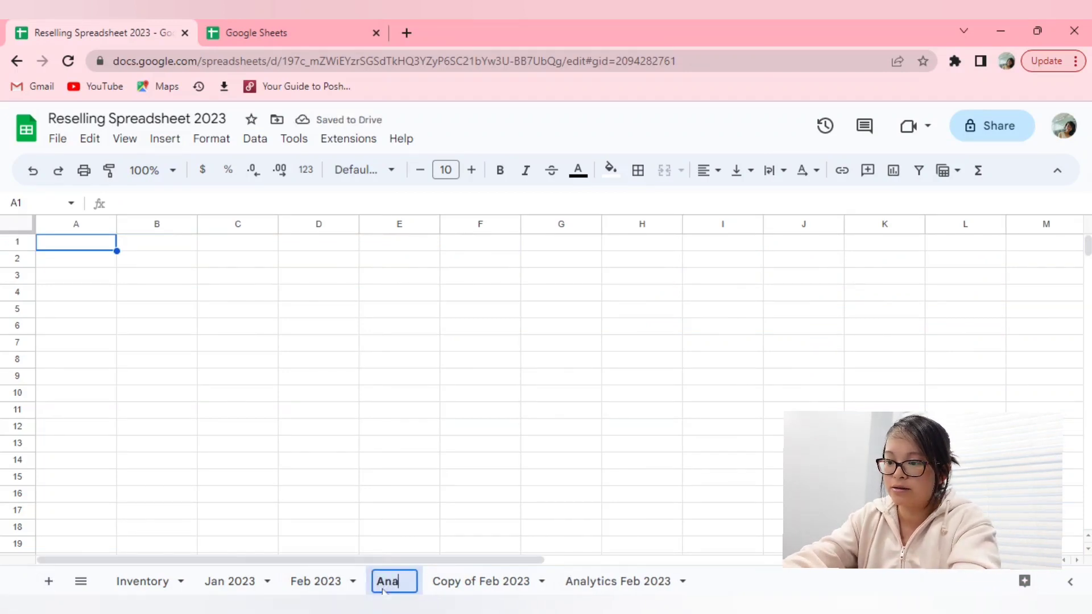
pyautogui.press('Backspace')
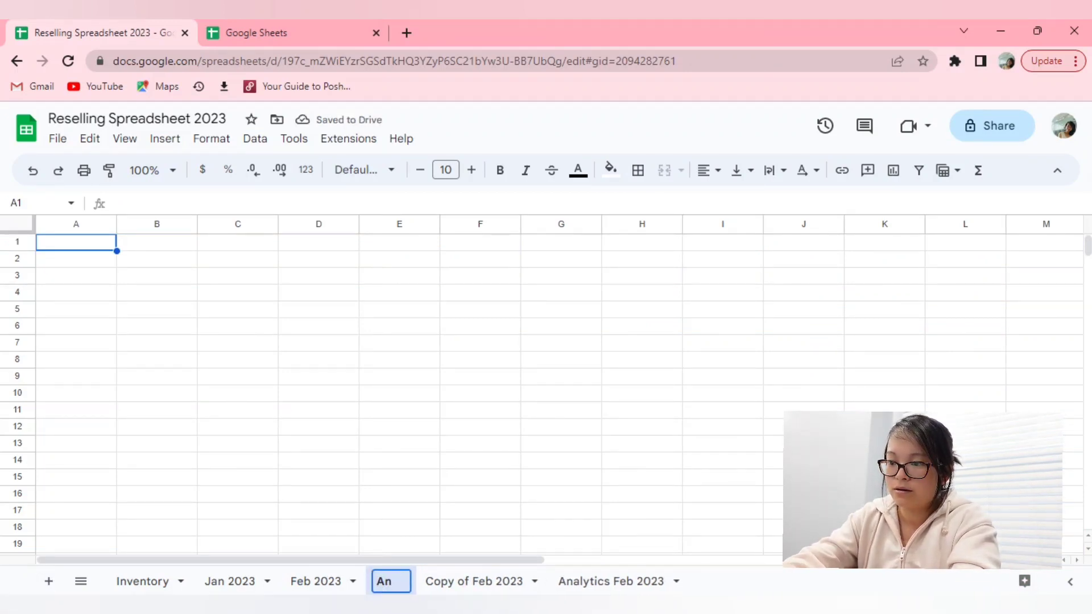
pyautogui.write('Analytics')
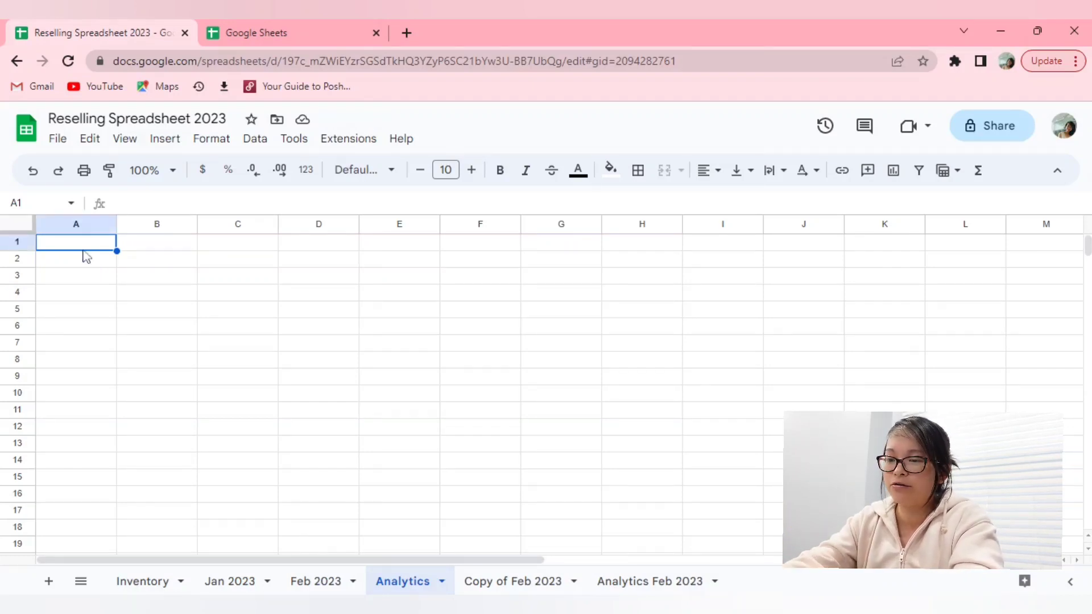
pyautogui.write('Average Sales Prices')
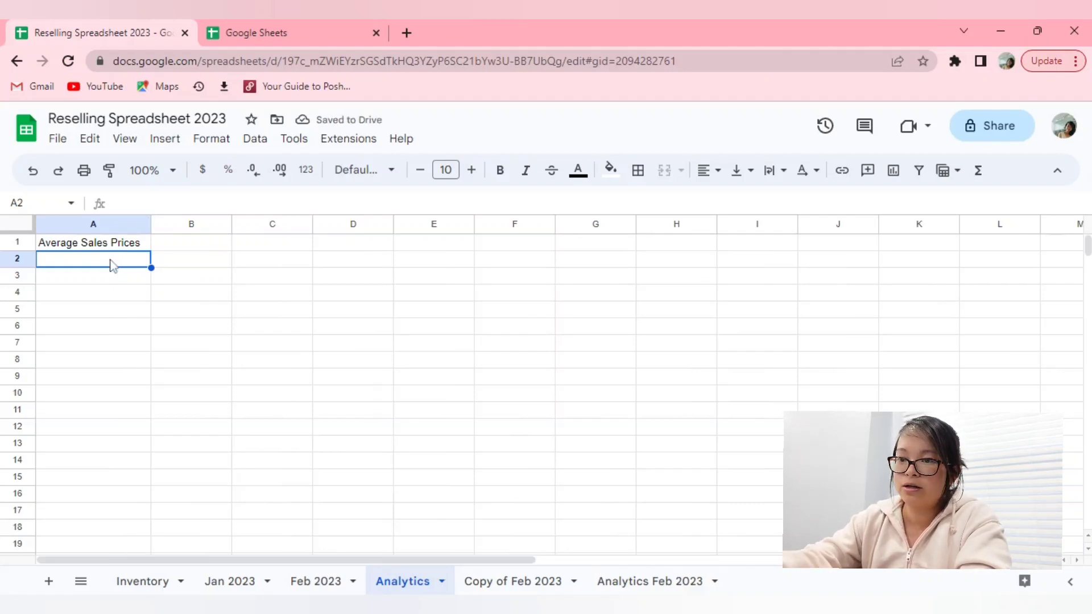
# Enter an AVERAGE formula in A2 over Feb 2023's Profit column
pyautogui.write('=')
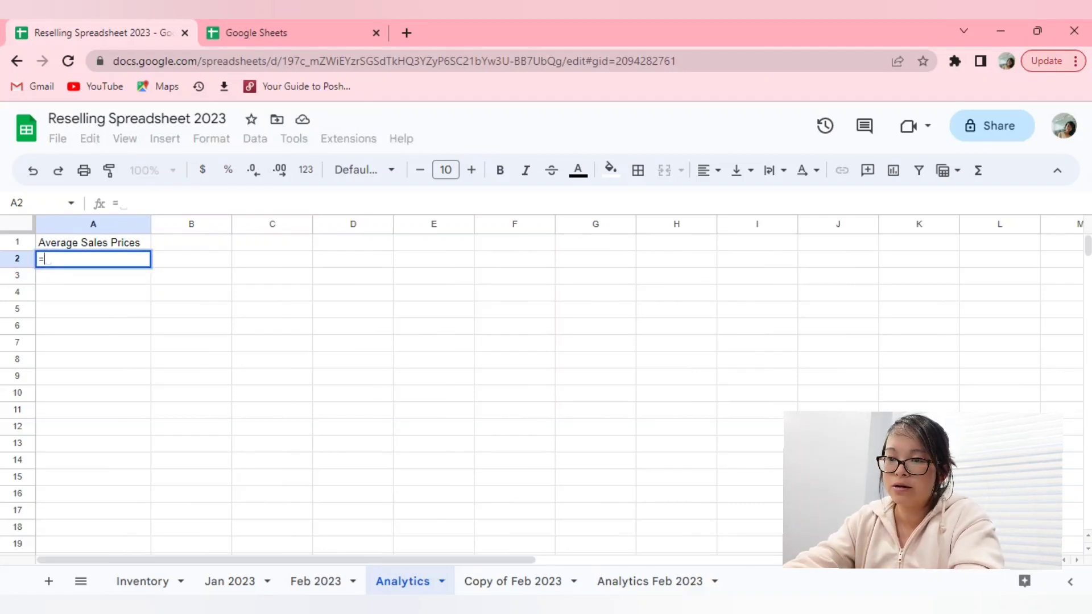
pyautogui.write('average')
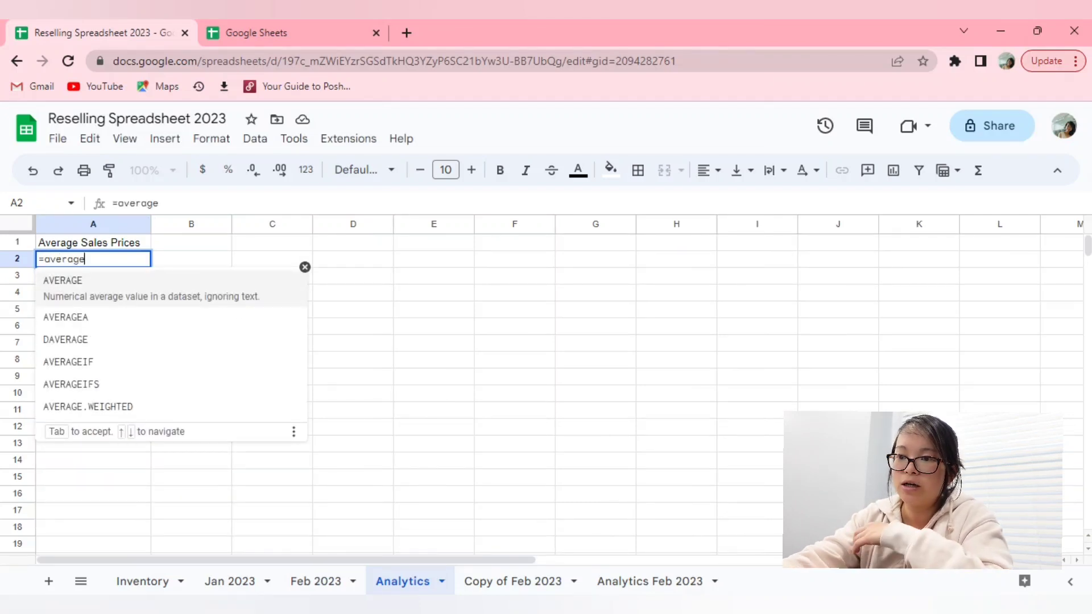
pyautogui.write('(')
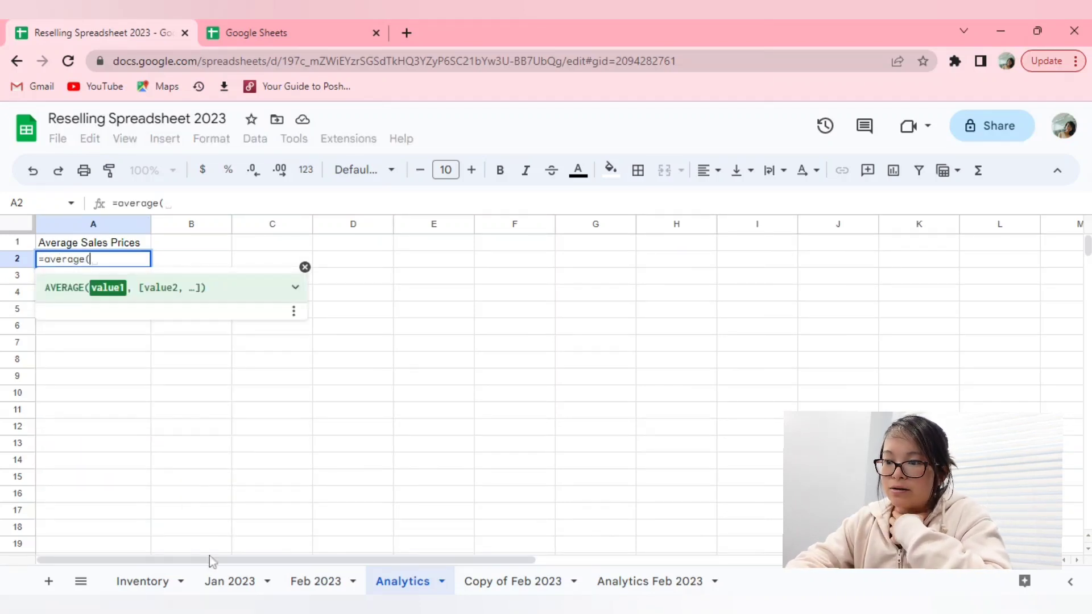
pyautogui.click(314, 581)
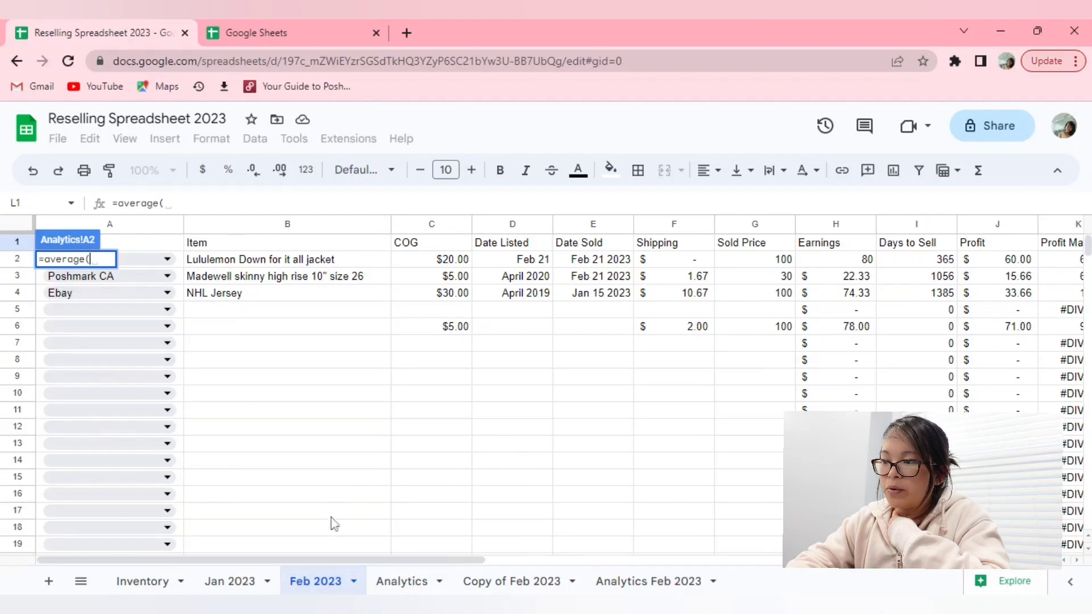
pyautogui.moveTo(902, 389)
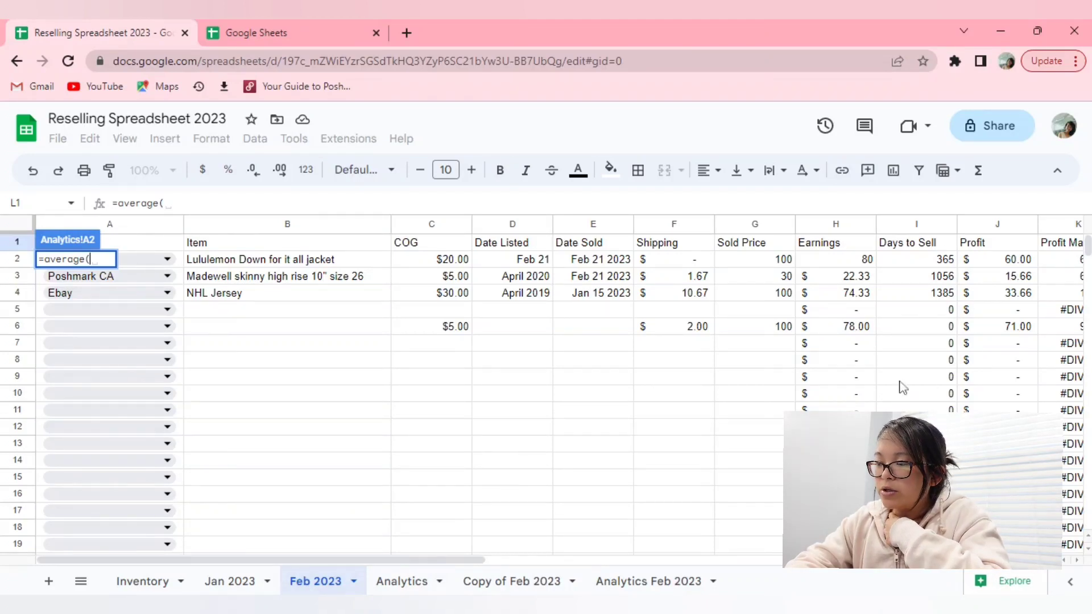
pyautogui.moveTo(1029, 342)
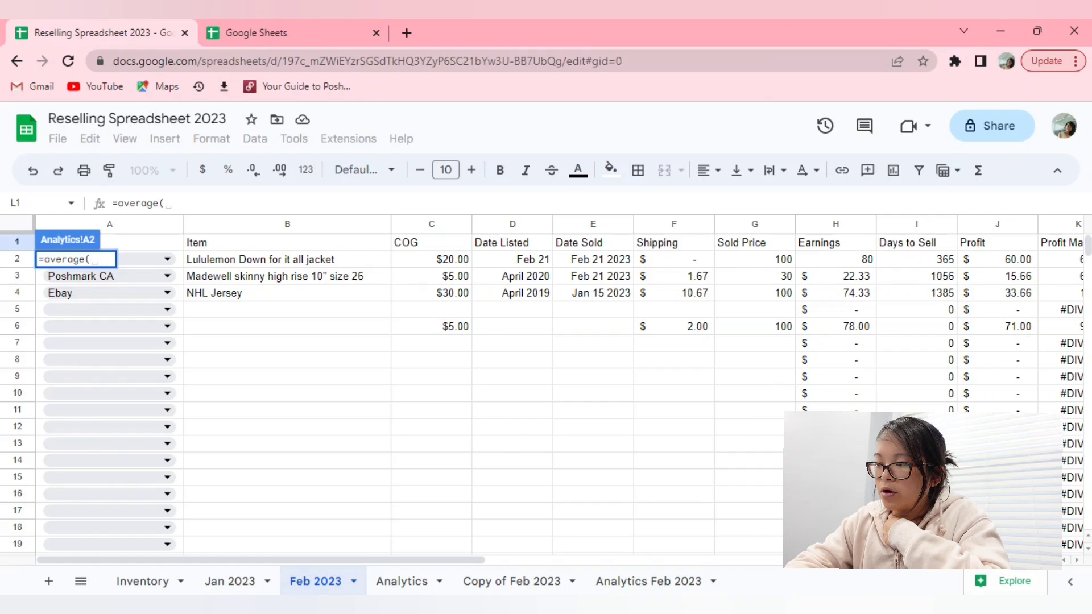
pyautogui.click(998, 259)
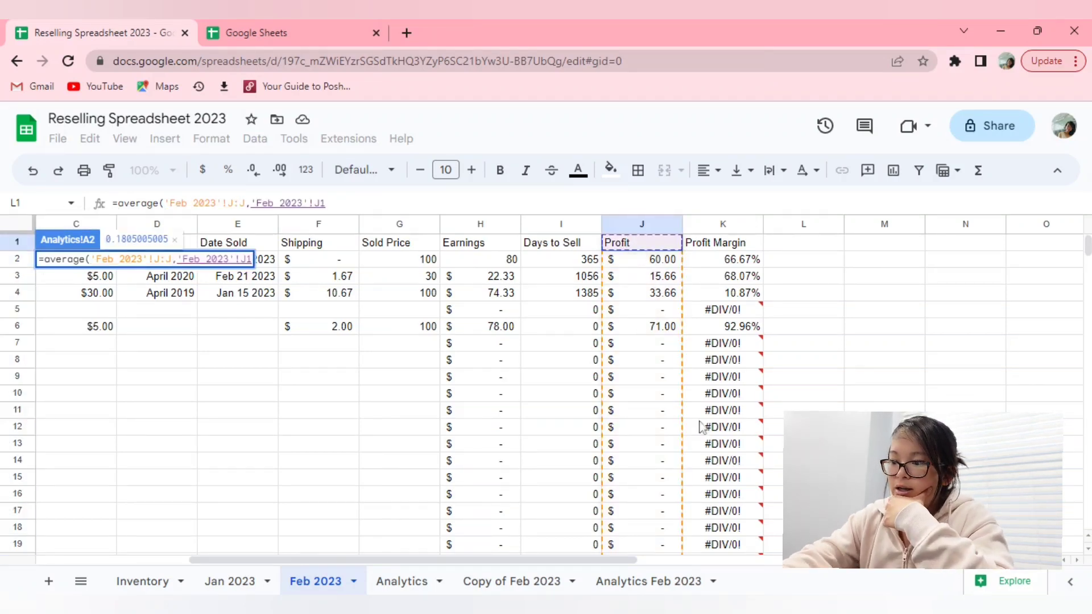
pyautogui.click(402, 581)
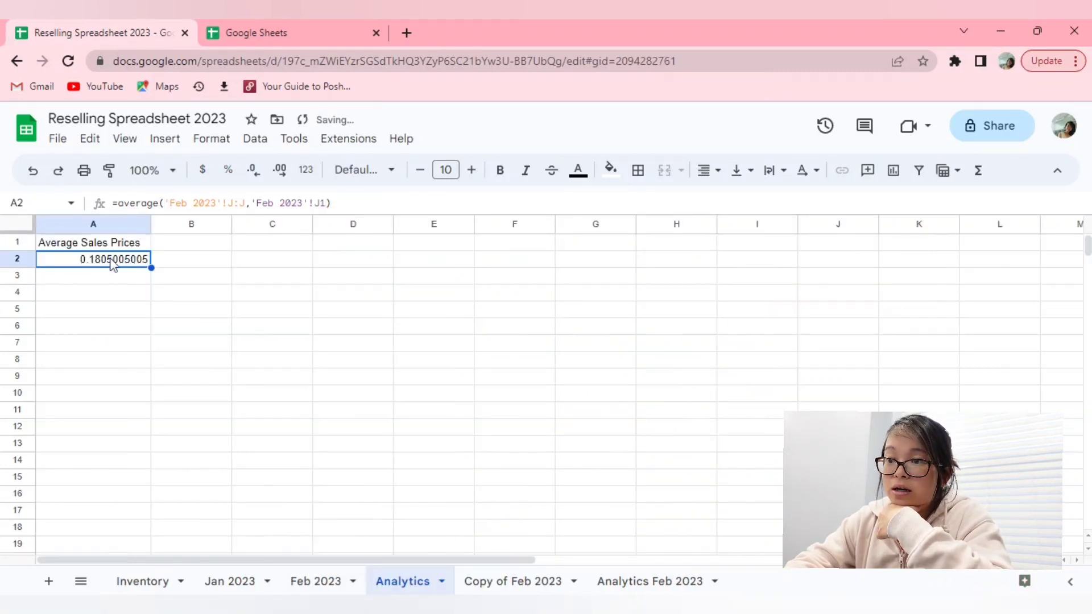
# Show the $0.18 average as currency and switch to the Inventory sheet
pyautogui.click(203, 170)
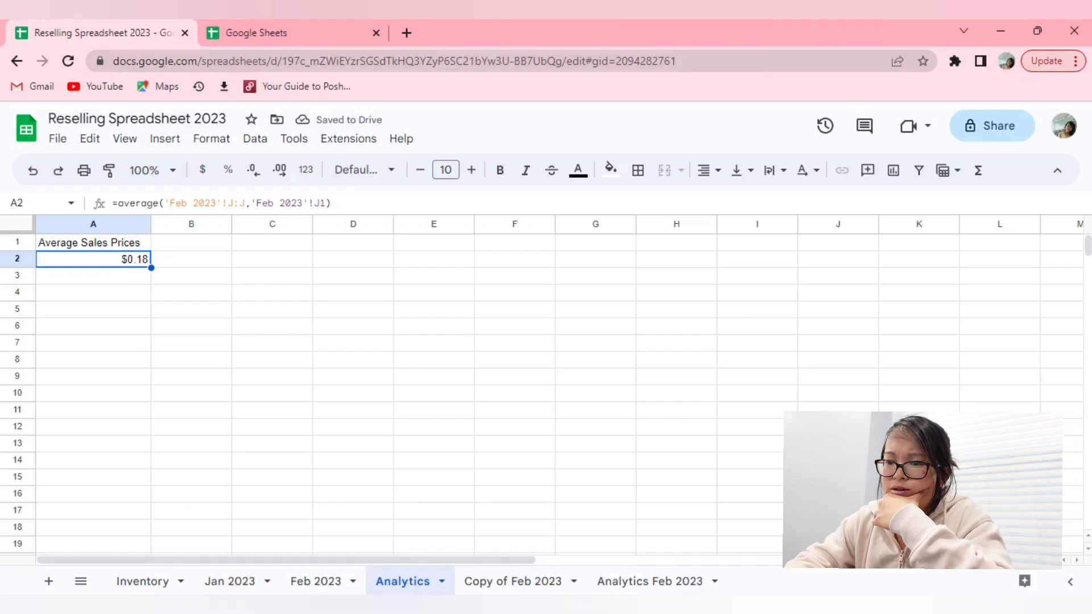
pyautogui.click(144, 581)
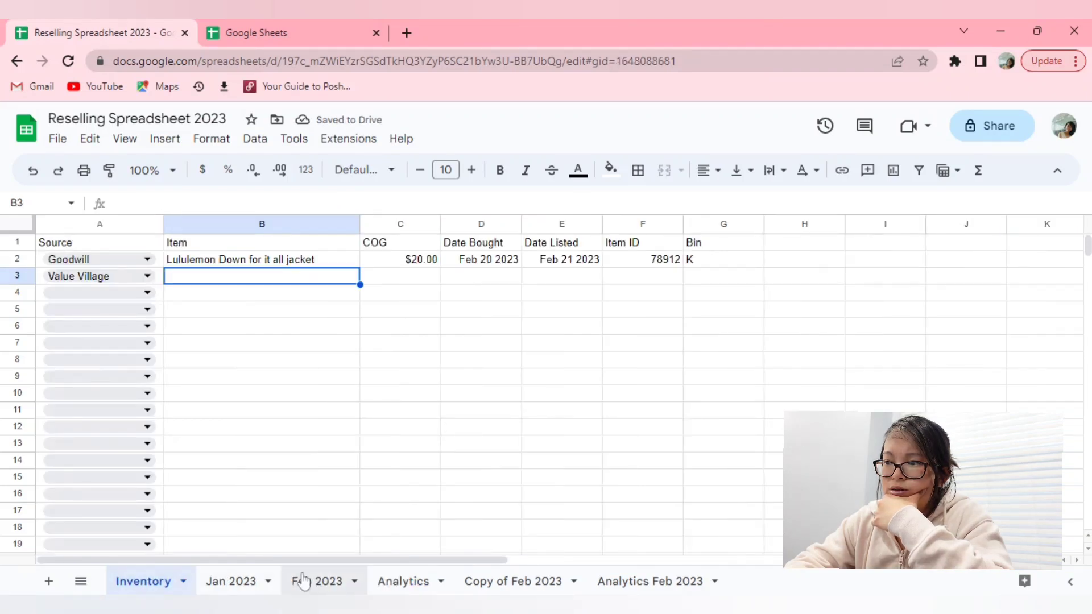
# Recheck the jacket's Profit formula on Feb 2023 and return to Analytics
pyautogui.click(315, 581)
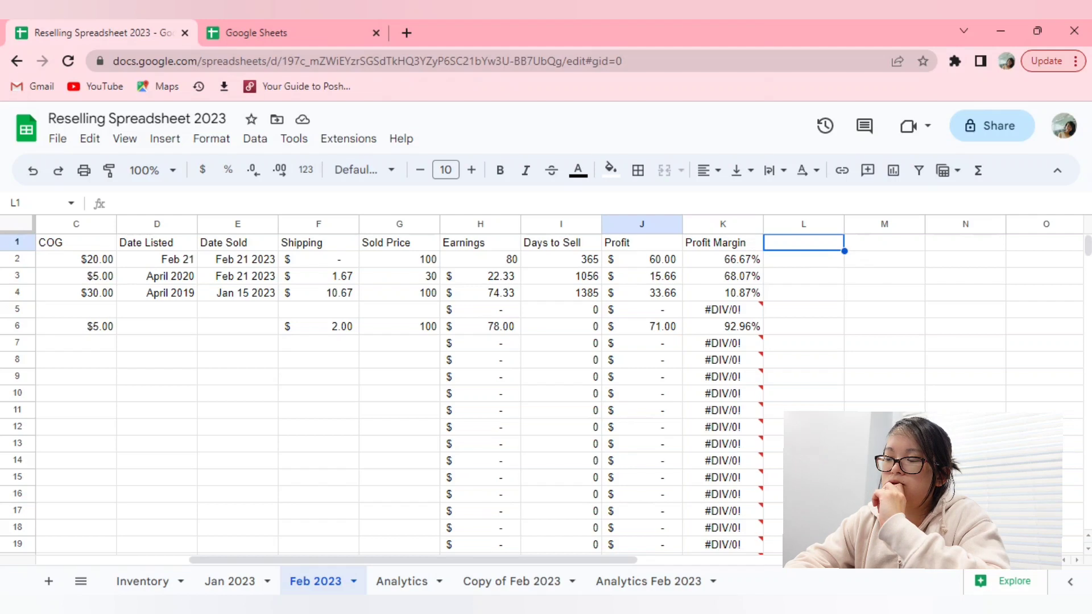
pyautogui.click(641, 260)
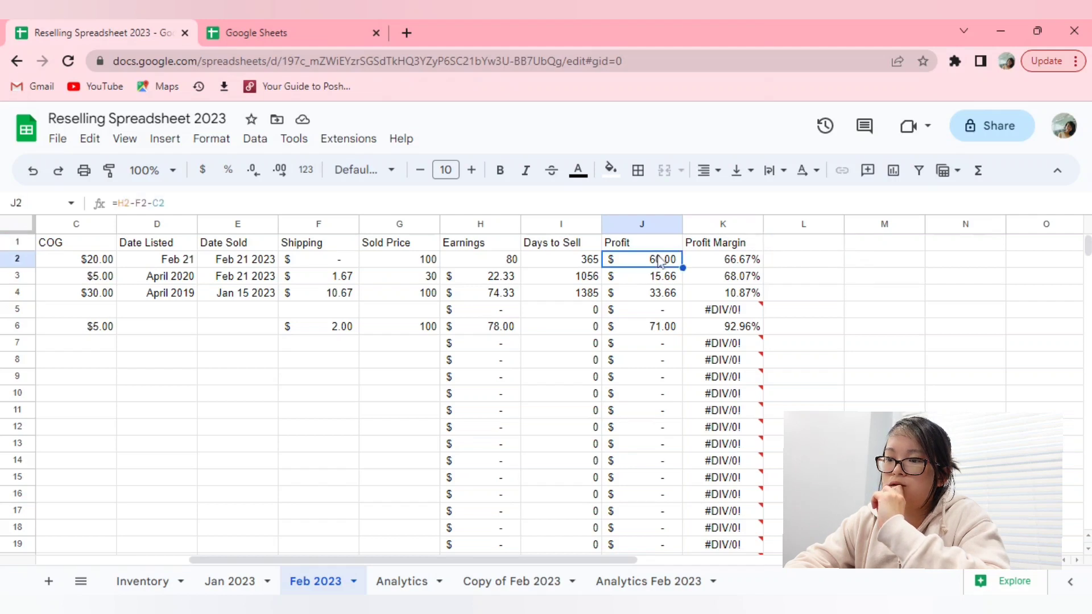
pyautogui.click(401, 581)
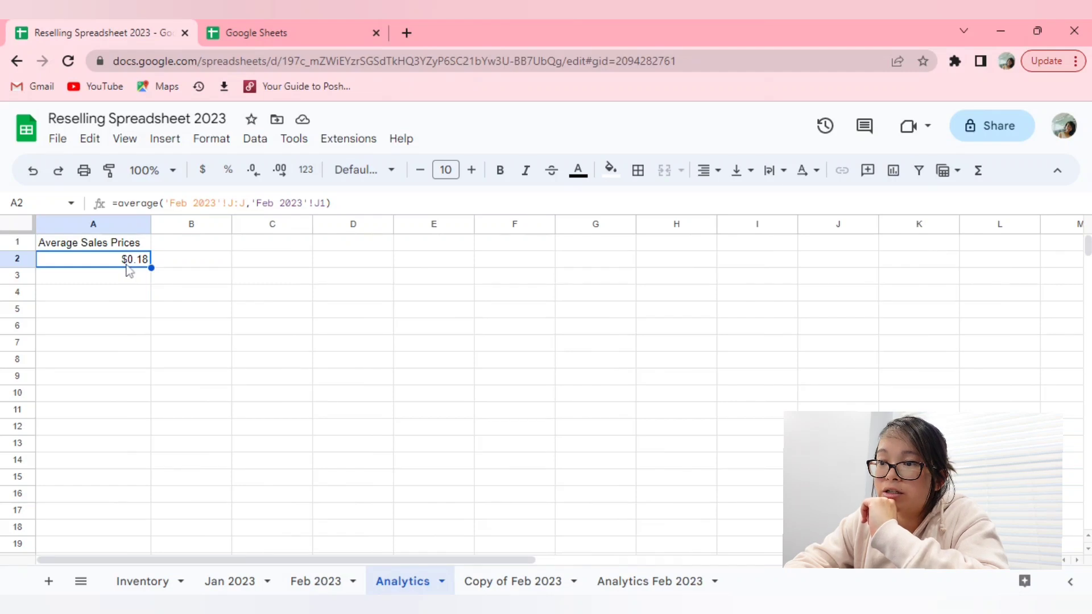
# Replace A2 with =AVERAGE of Feb 2023 profits J2:J4, showing $36.44, then view Jan 2023
pyautogui.press('Delete')
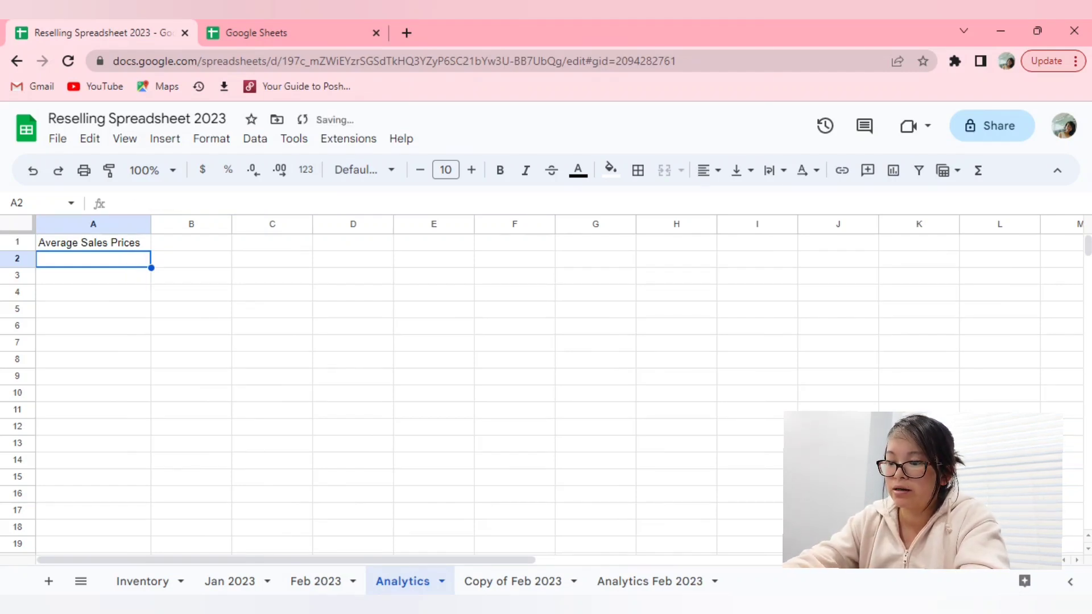
pyautogui.write('=average')
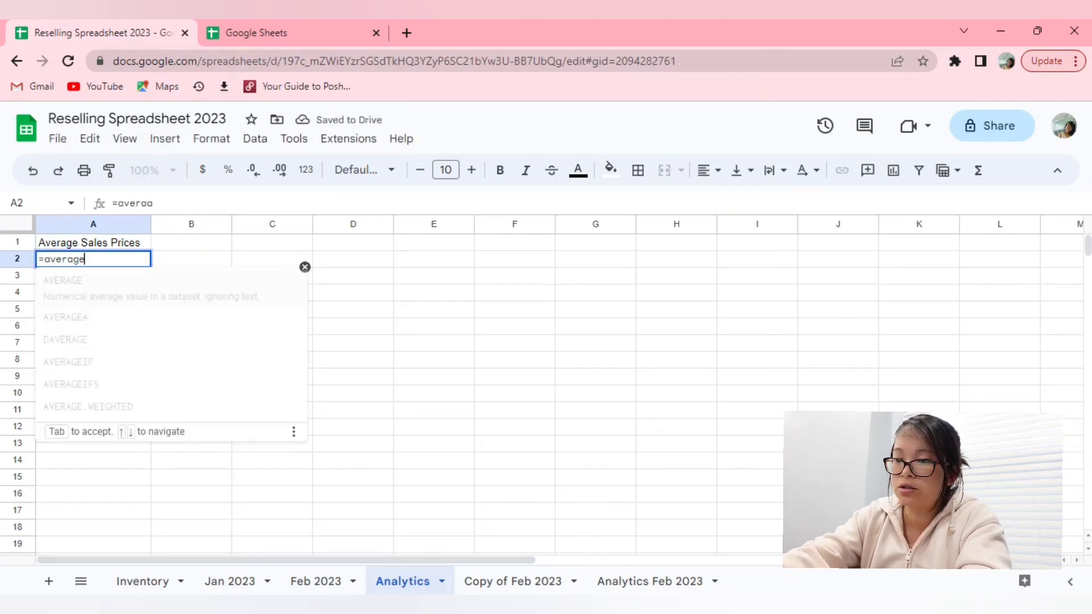
pyautogui.write('(')
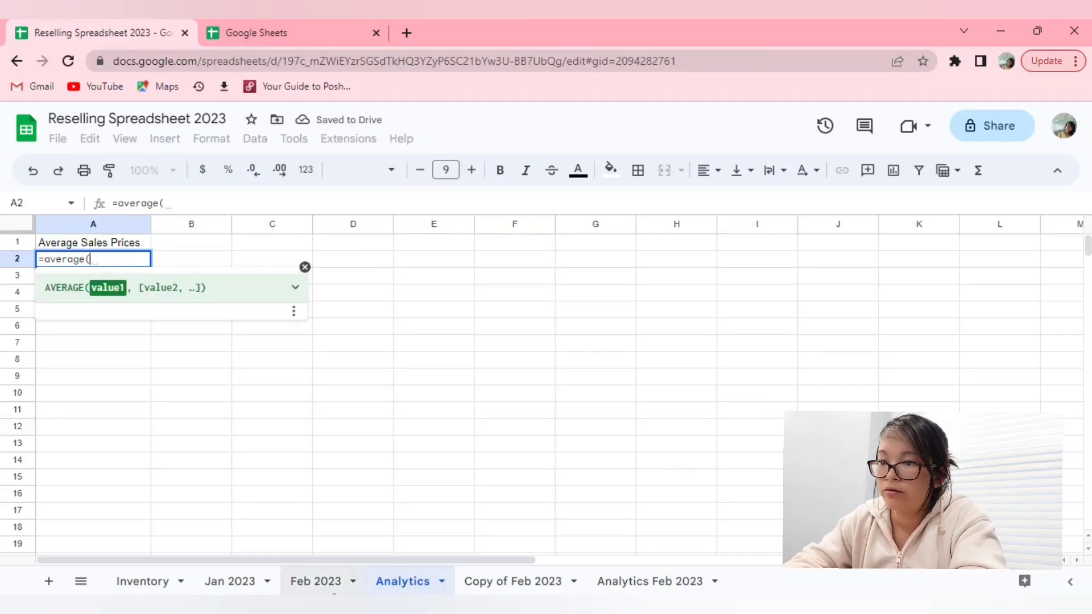
pyautogui.click(315, 581)
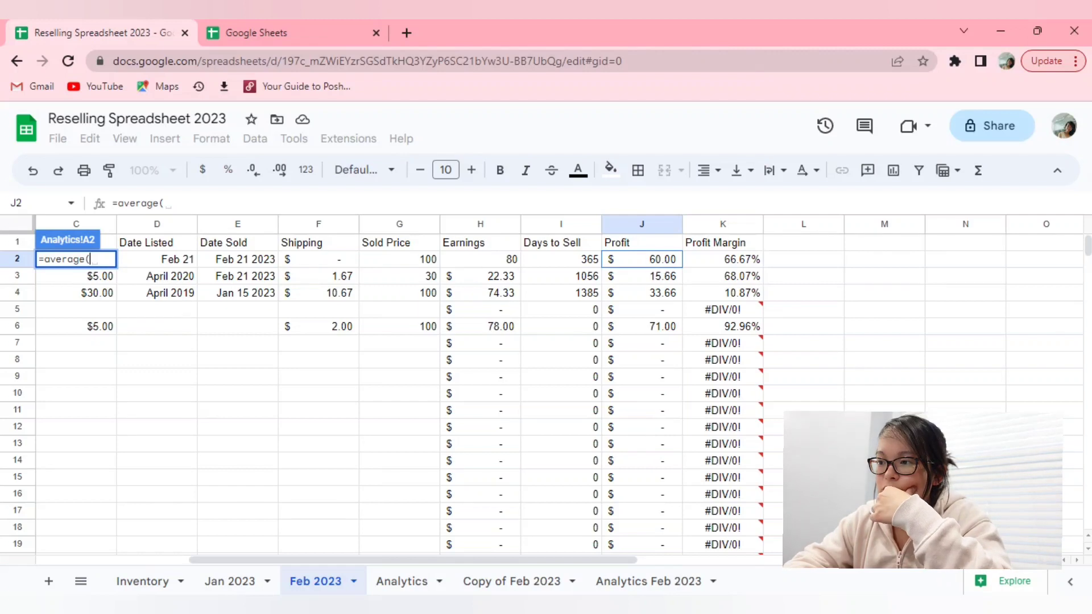
pyautogui.moveTo(642, 259); pyautogui.dragTo(641, 292)
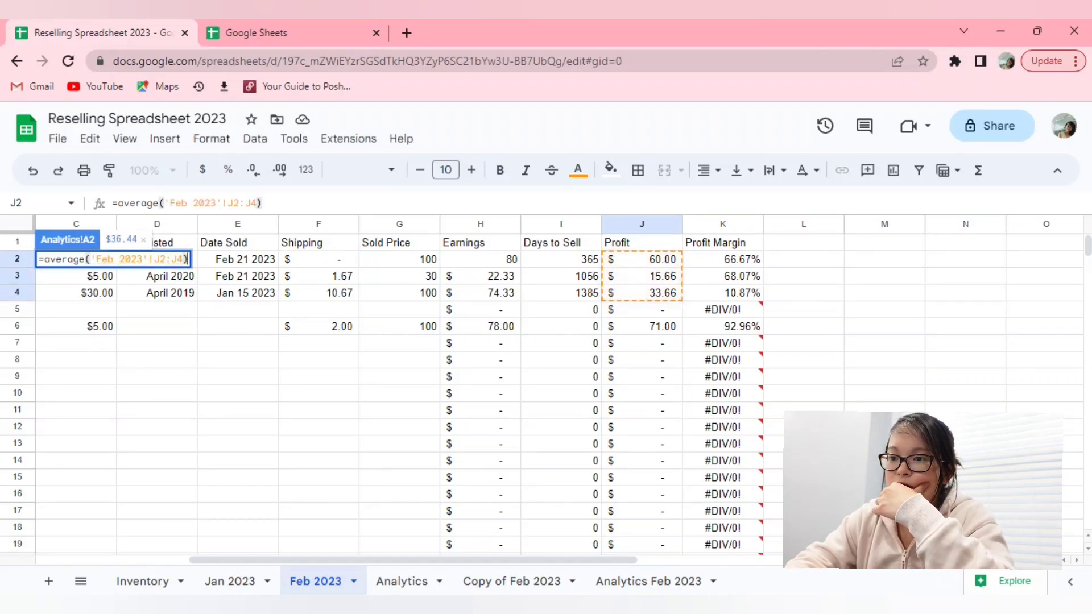
pyautogui.click(401, 581)
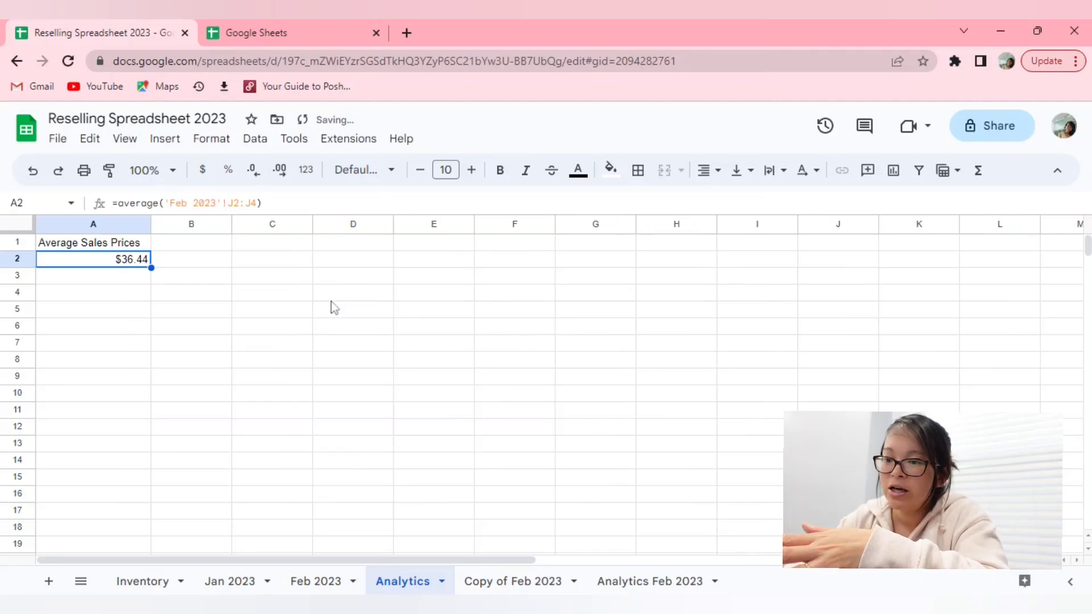
pyautogui.click(228, 581)
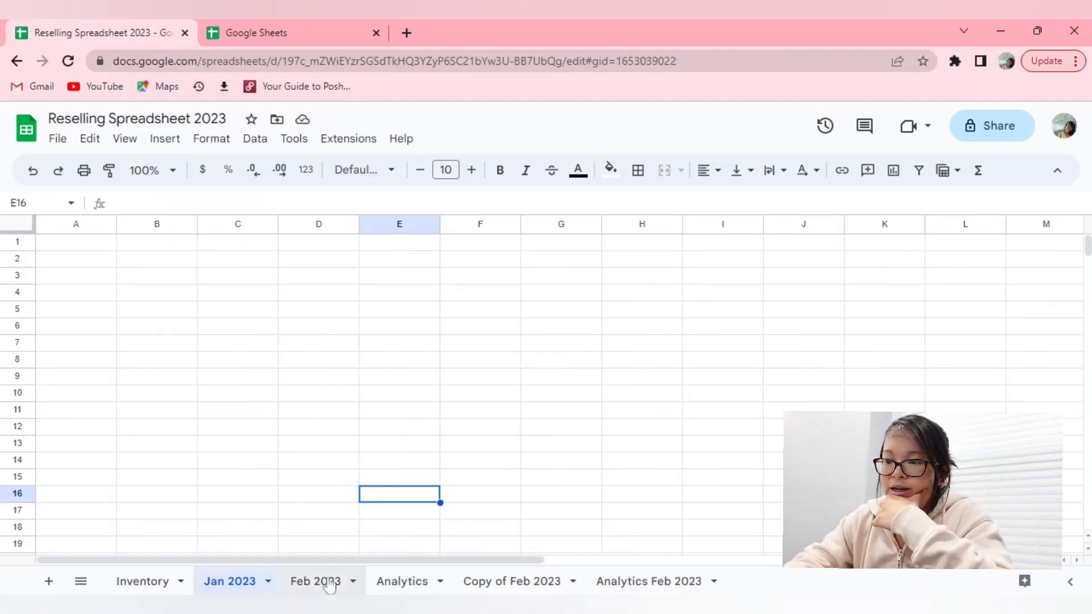
# Review Feb 2023's row 9 Profit formula and the Analytics $36.44 average
pyautogui.click(315, 581)
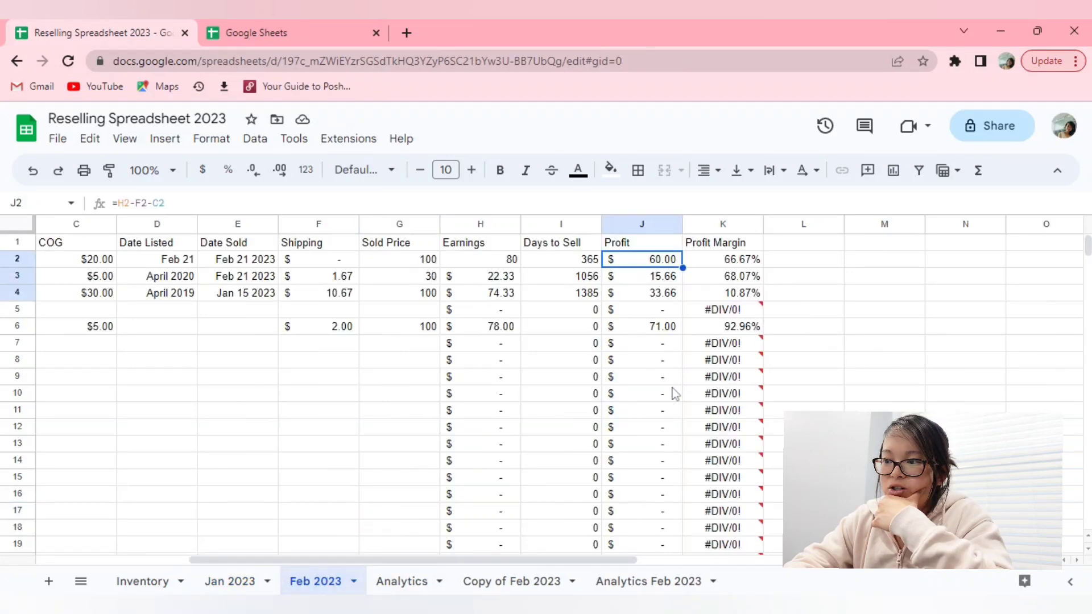
pyautogui.click(641, 310)
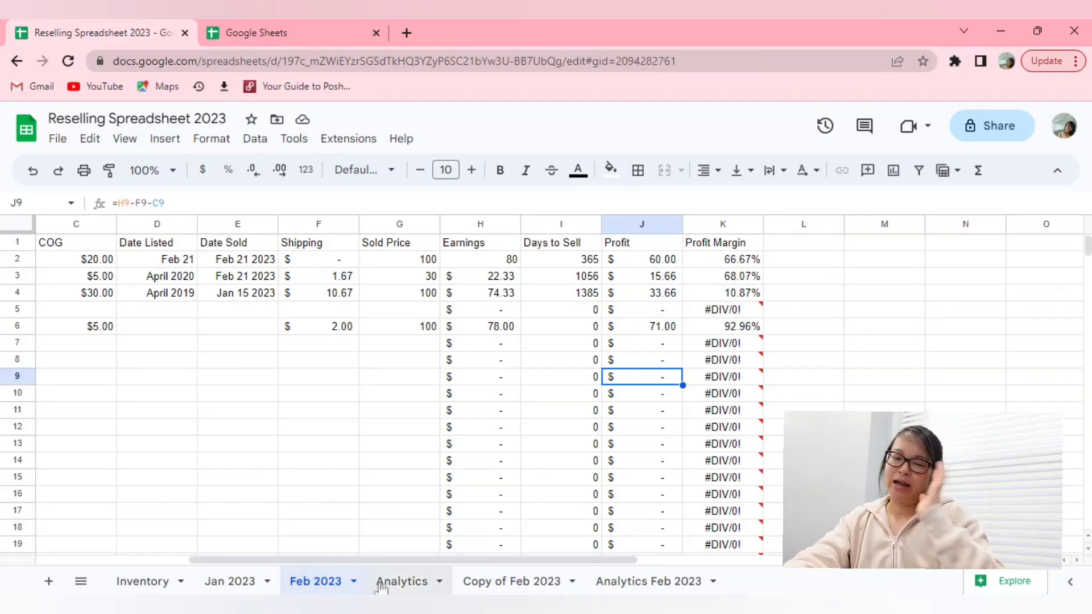
pyautogui.click(401, 582)
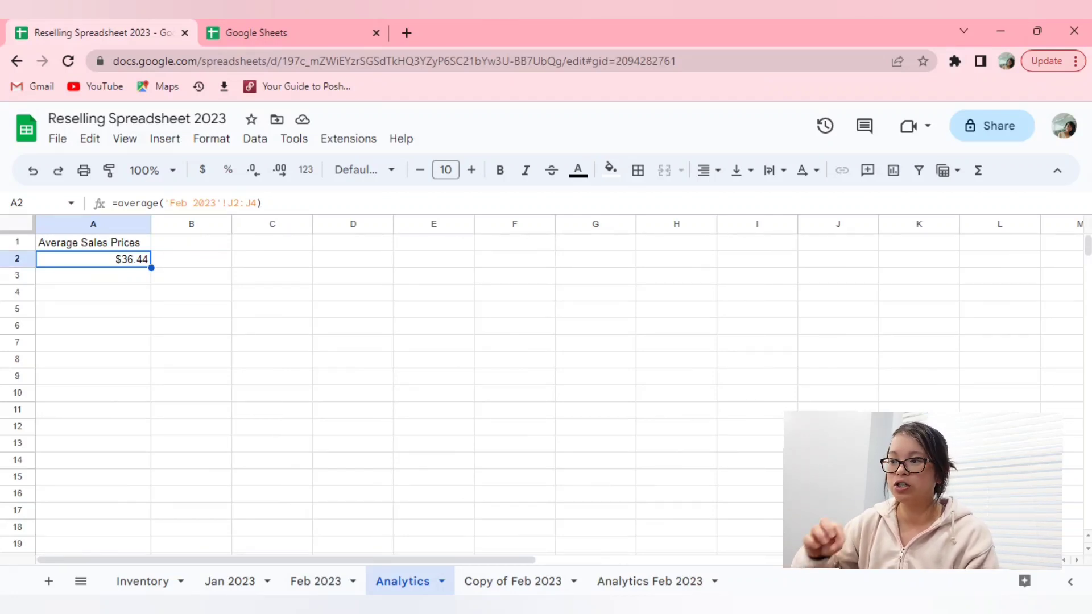
pyautogui.click(315, 581)
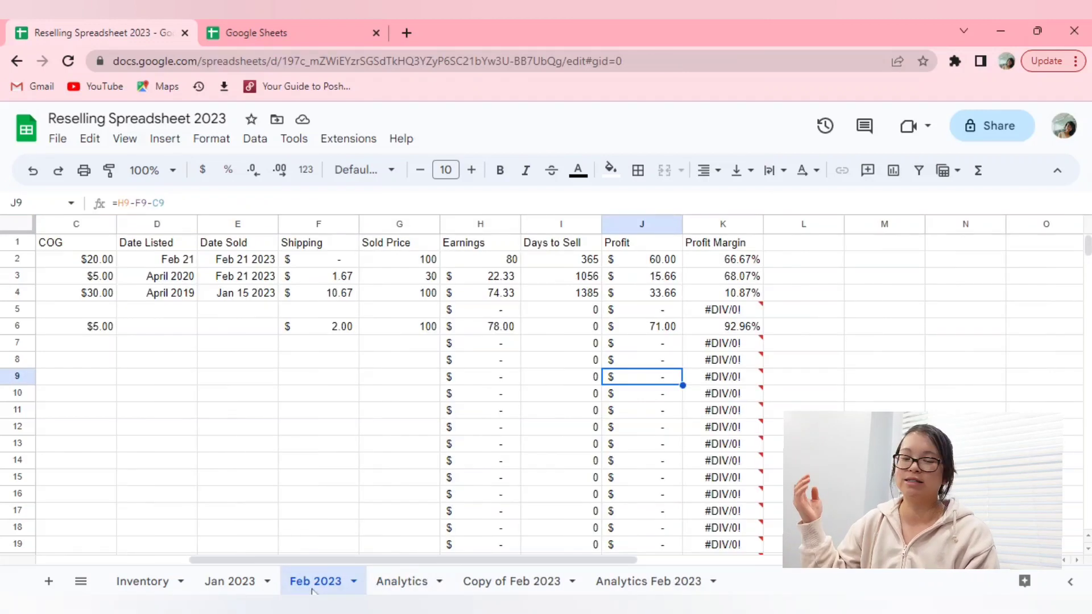